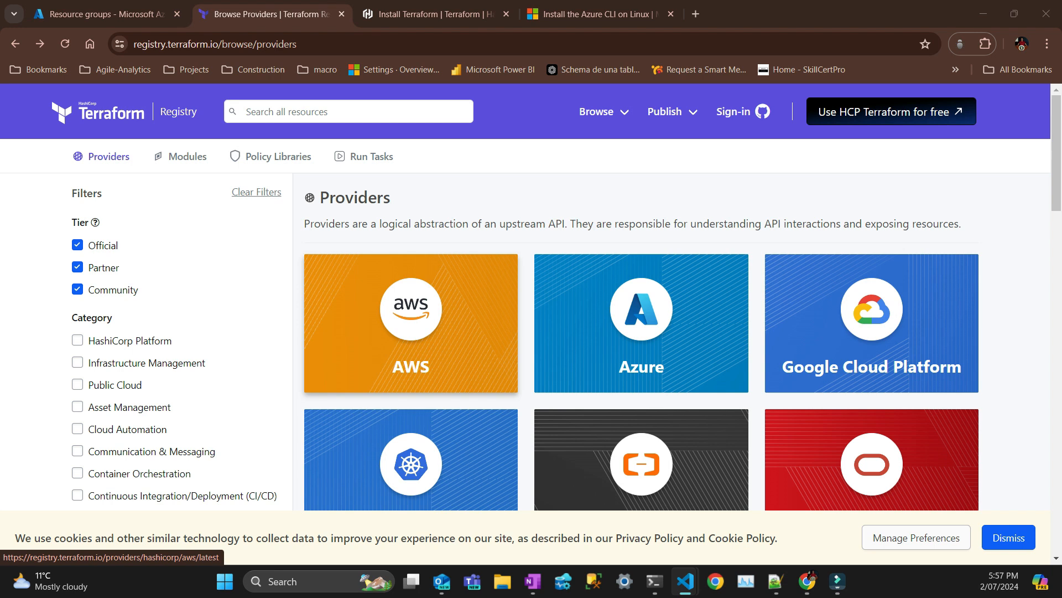
Step: From the Azure portal home page, bring up the Resource groups list for the subscription
click(103, 13)
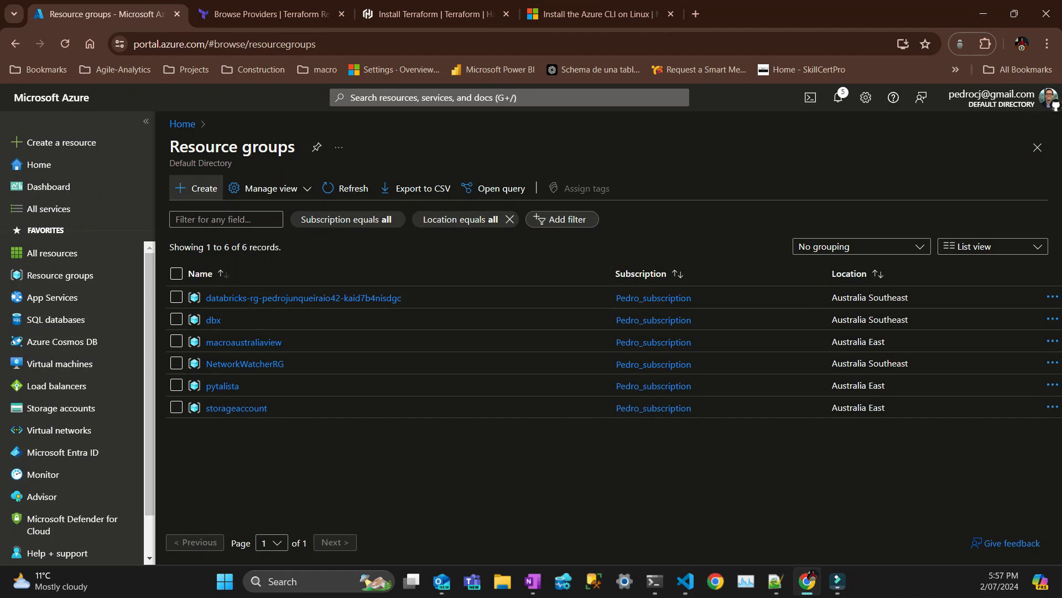
click(196, 188)
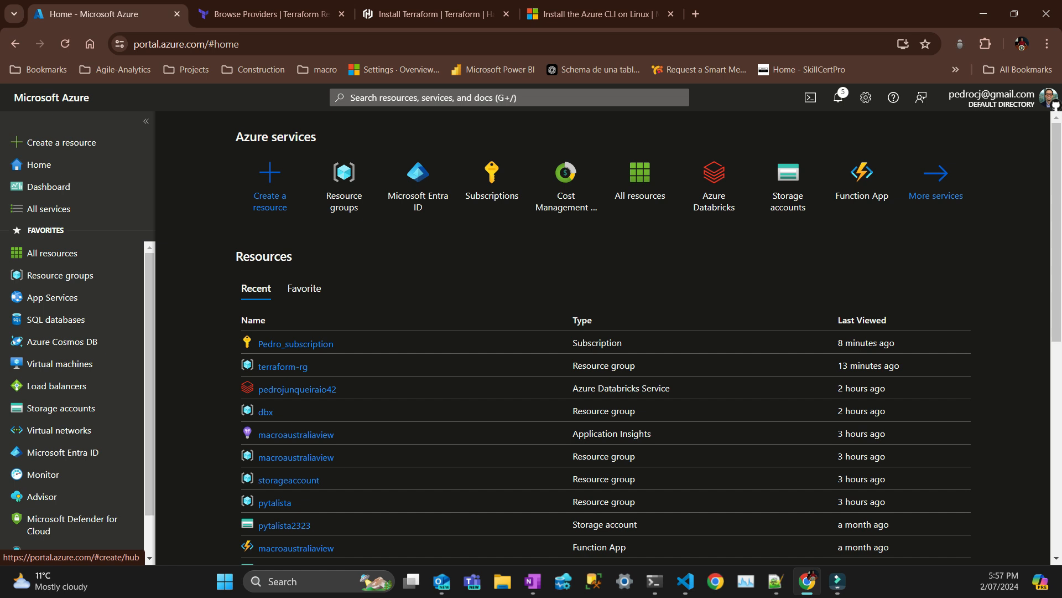
click(60, 274)
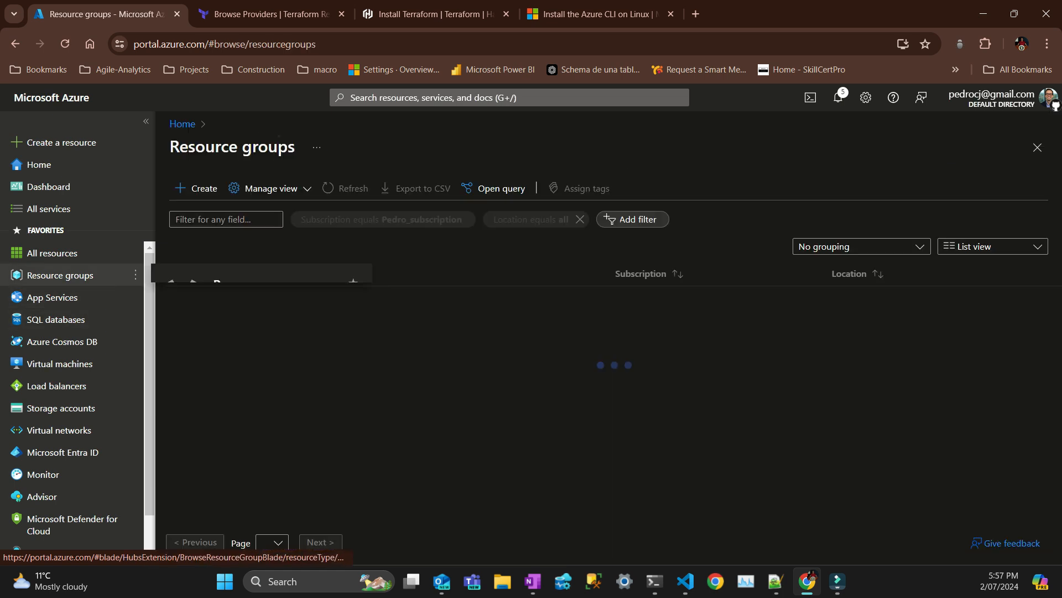
click(653, 581)
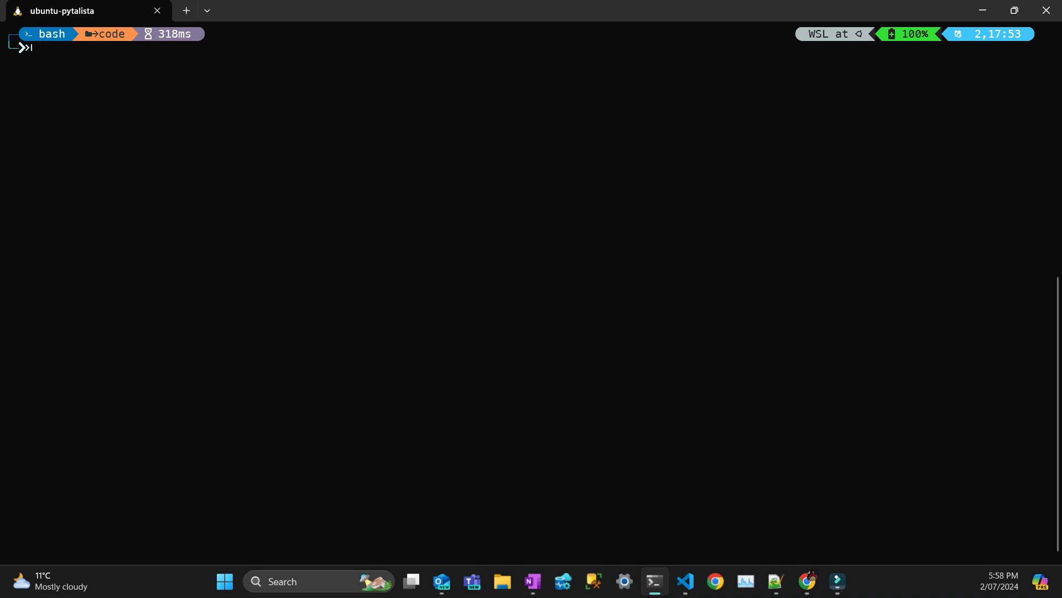
Step: Create a terraform-azure-demo folder with mkdir in Windows Terminal
text(mk)
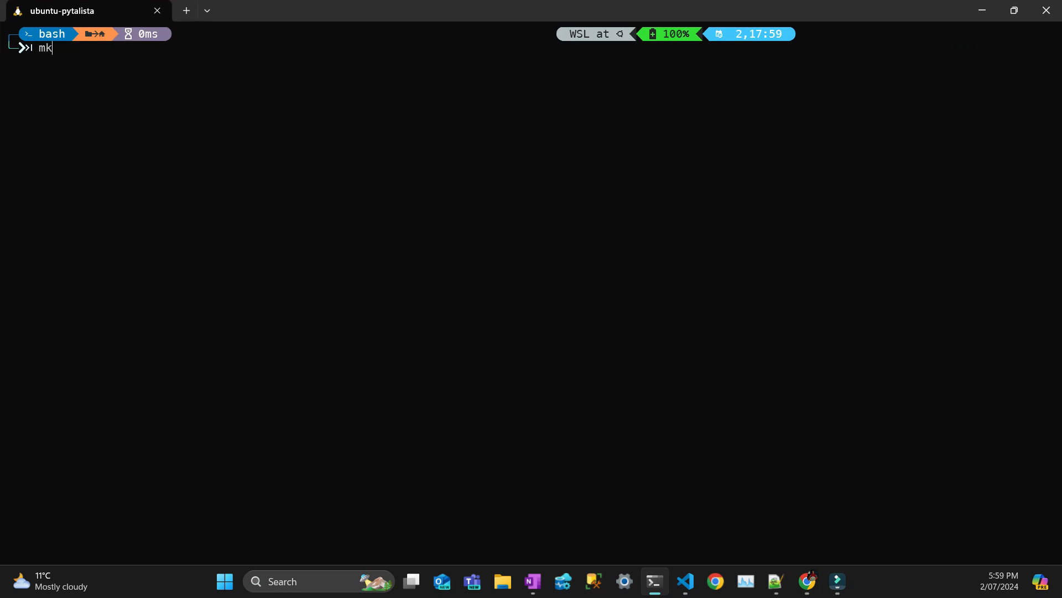
text(dir terraf)
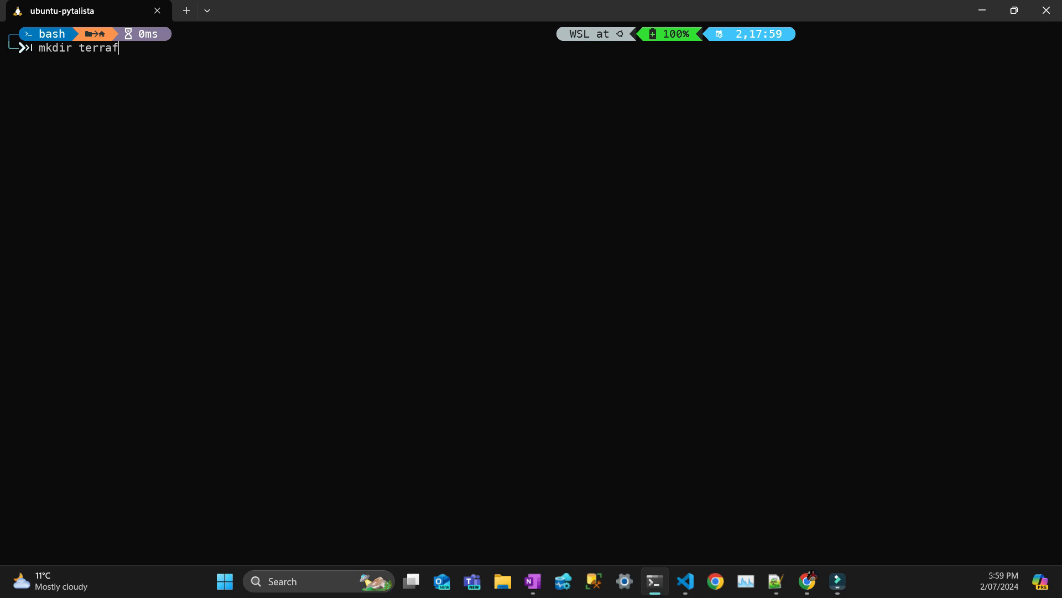
text(orm)
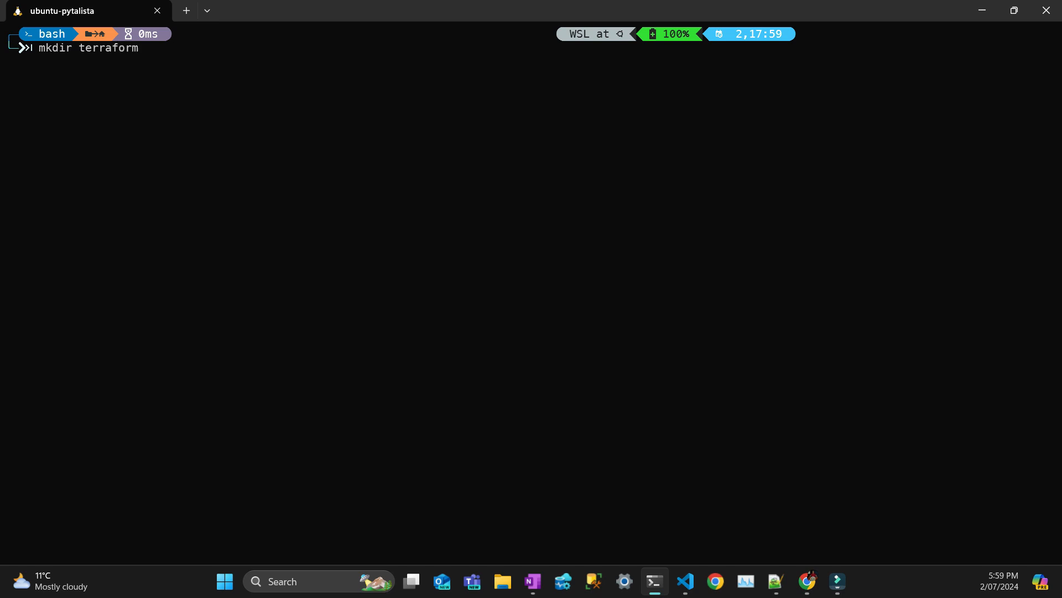
text(-azure0)
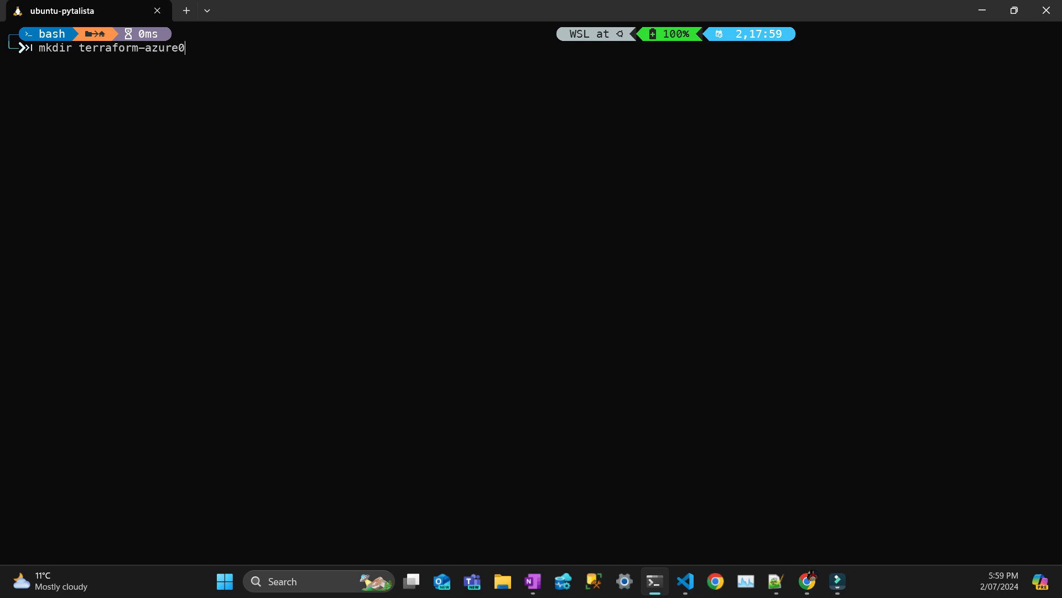
text(-demo)
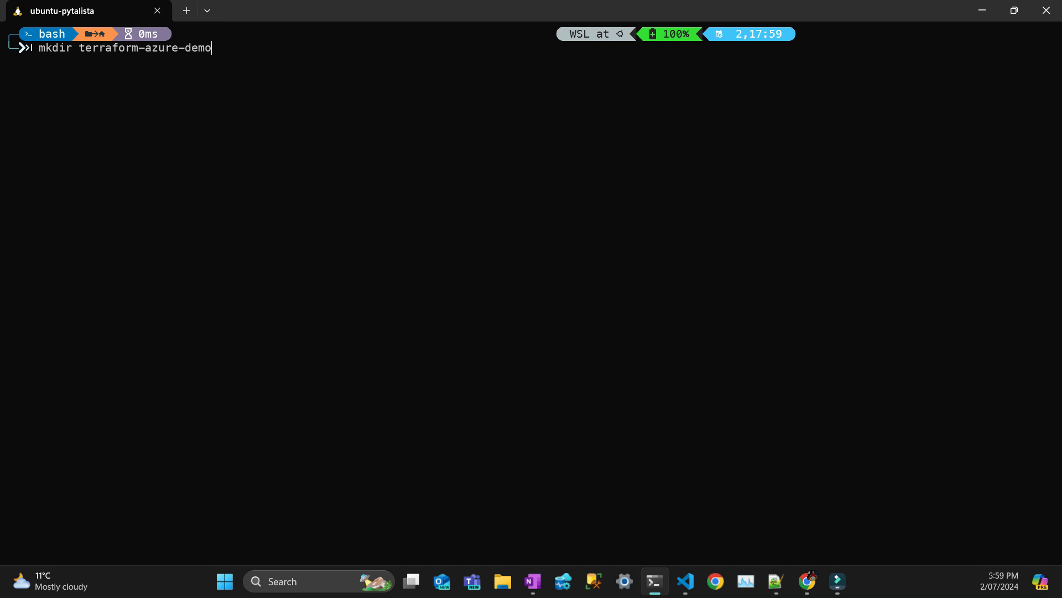
key(Return)
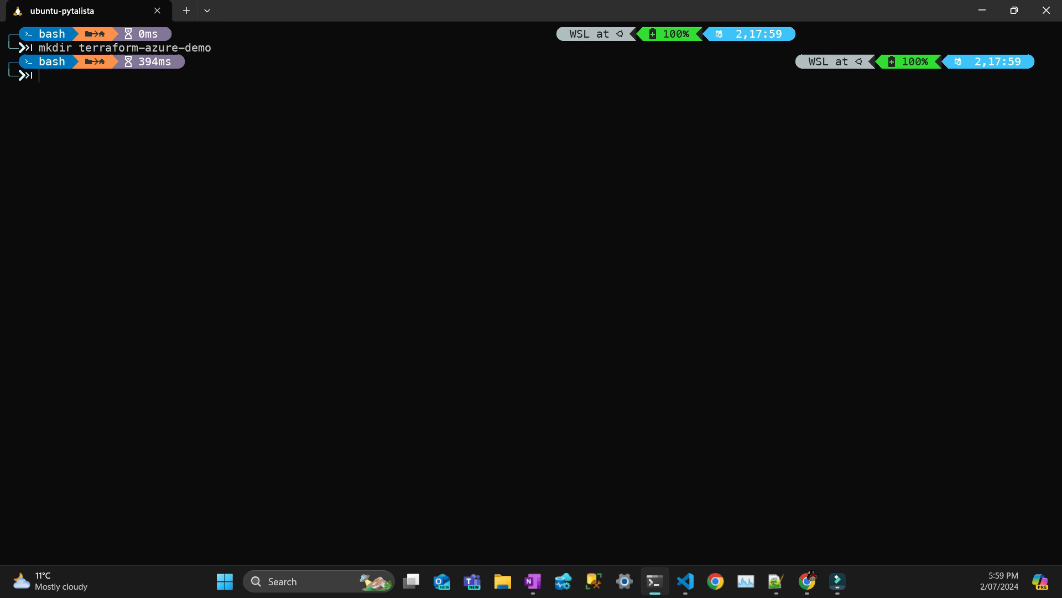
Step: Move into terraform-azure-demo and launch Visual Studio Code on it with 'code .'
text(cd)
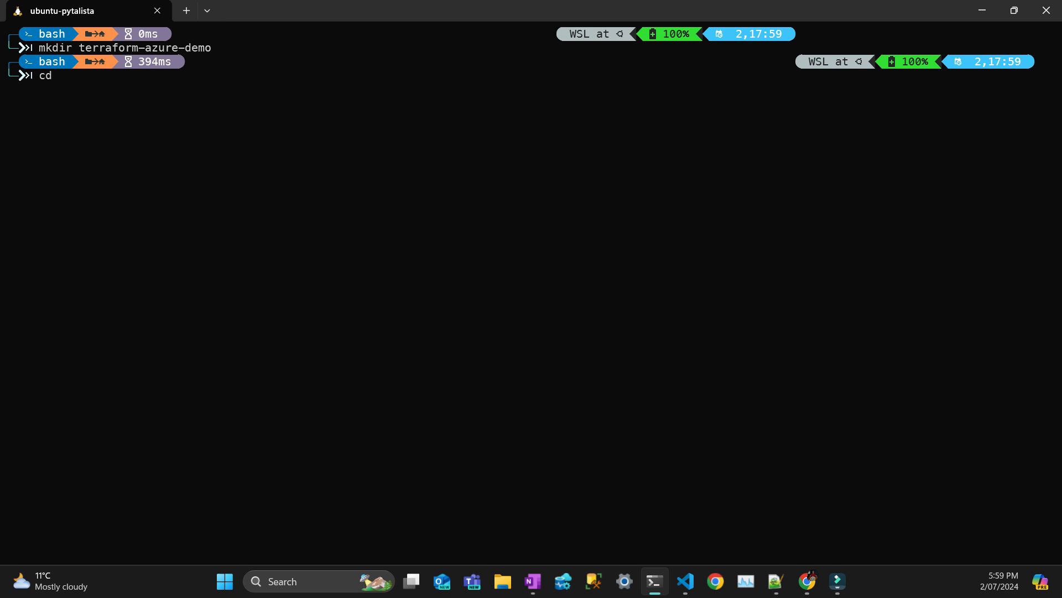
text(terraform-azure-demo/)
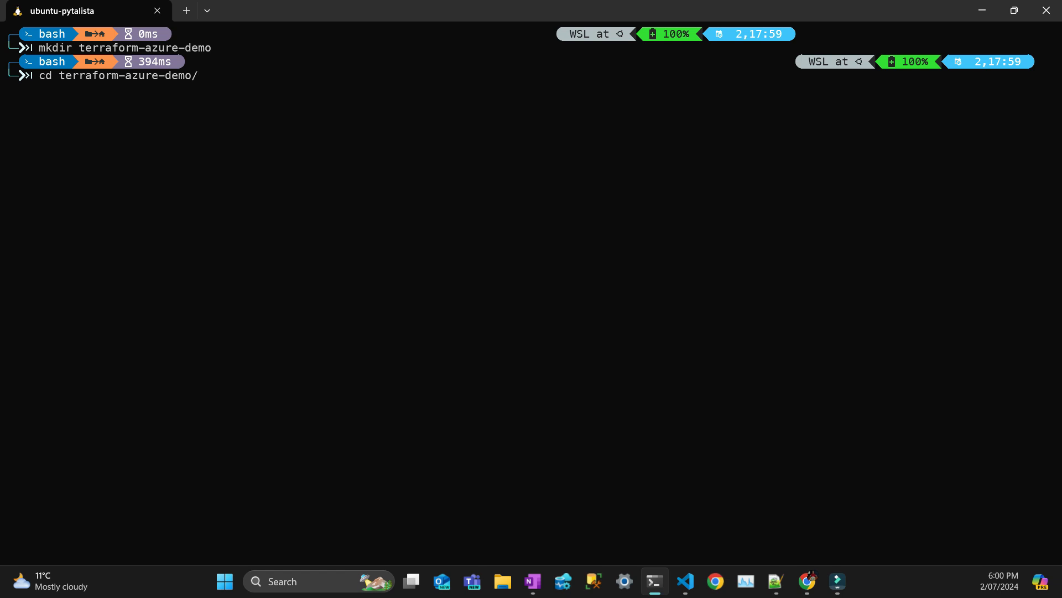
key(Return)
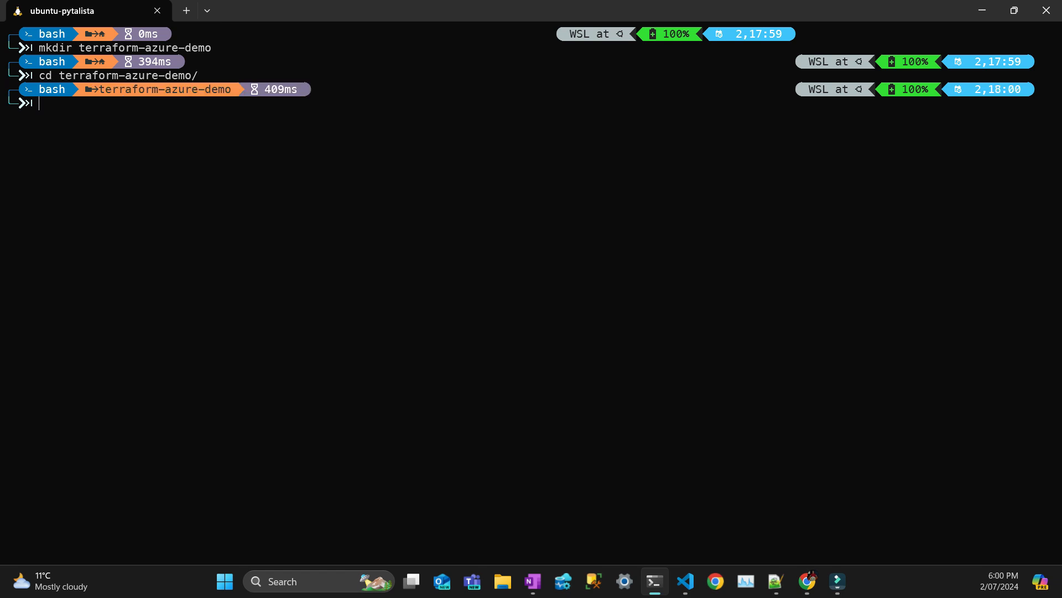
text(code .)
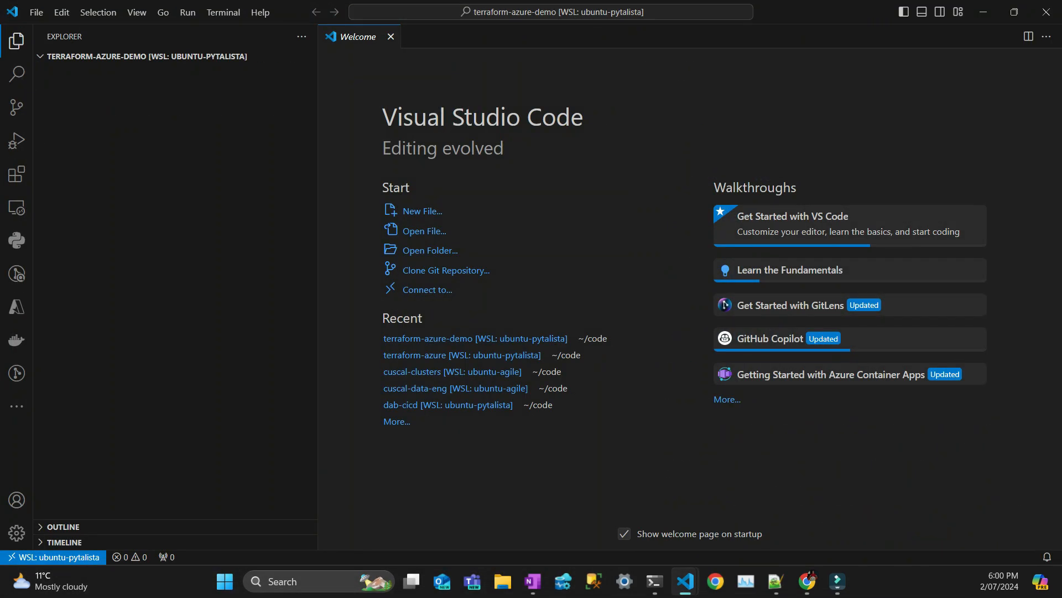
Step: Run 'az account show' in the integrated terminal to check the signed-in Azure account
click(389, 37)
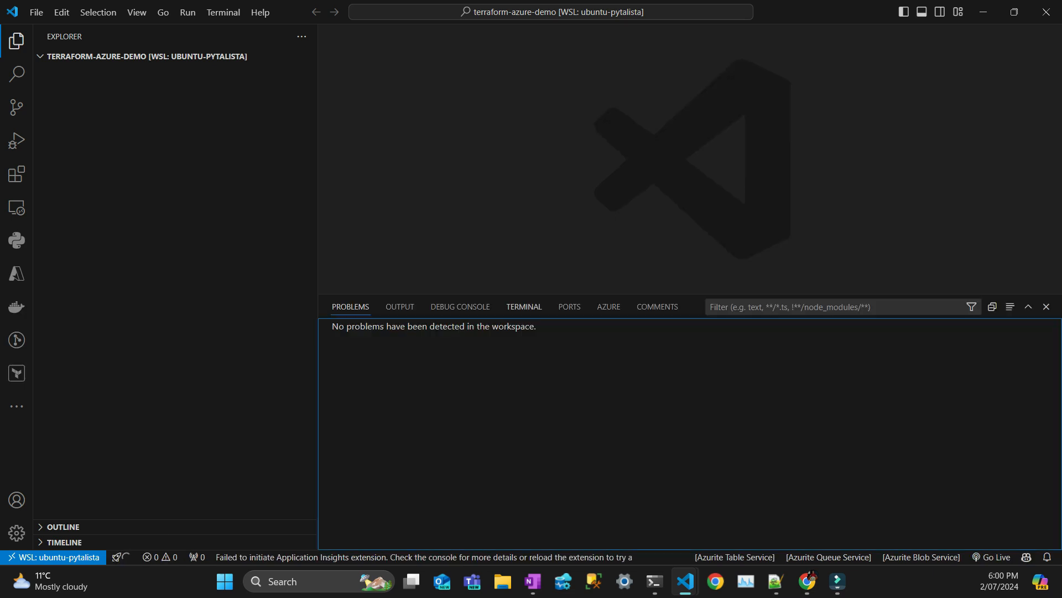
click(524, 307)
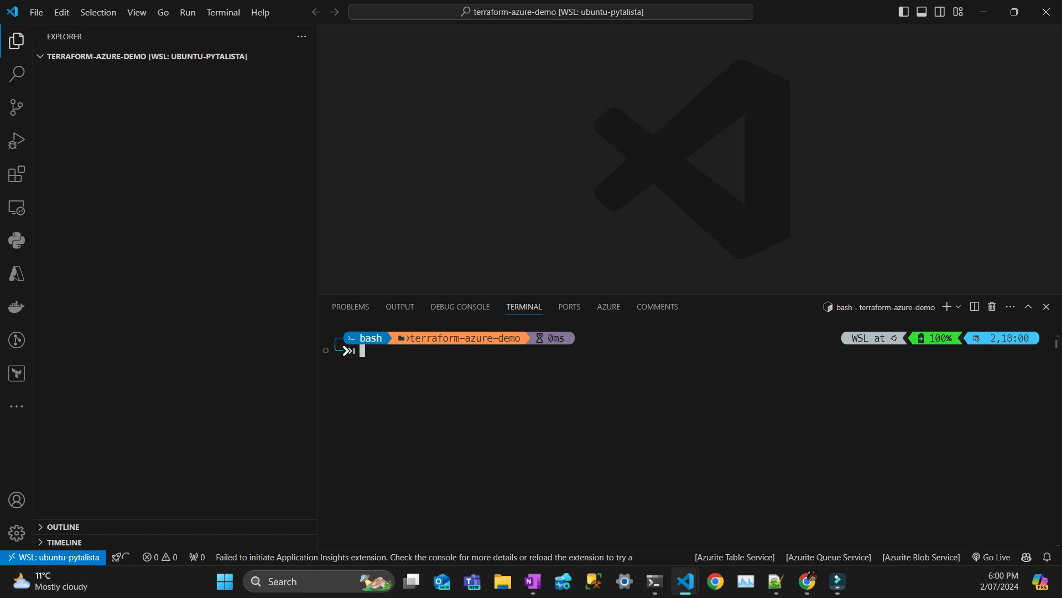
text(az)
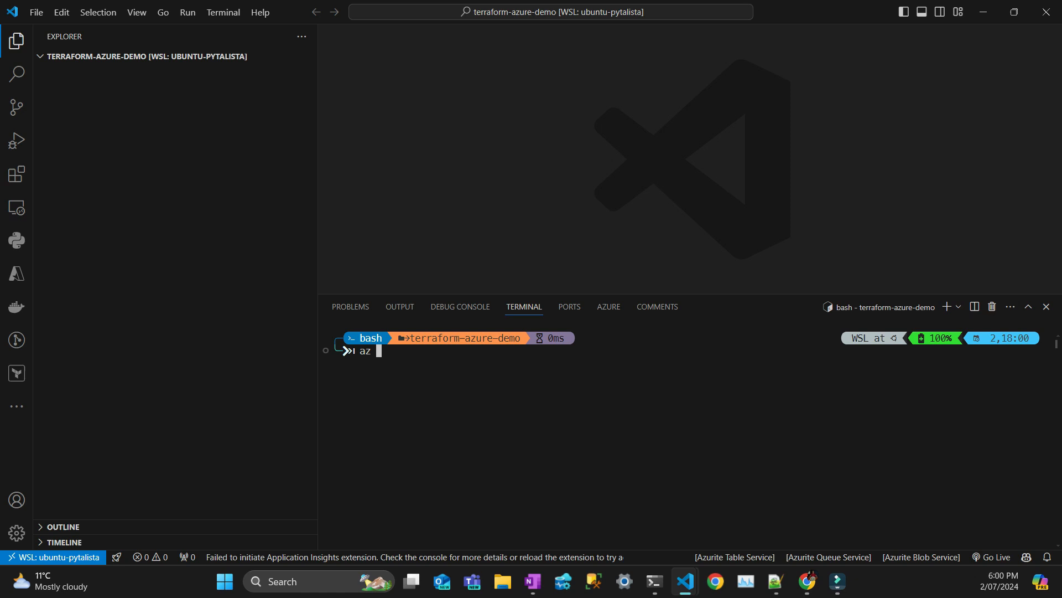
text(login)
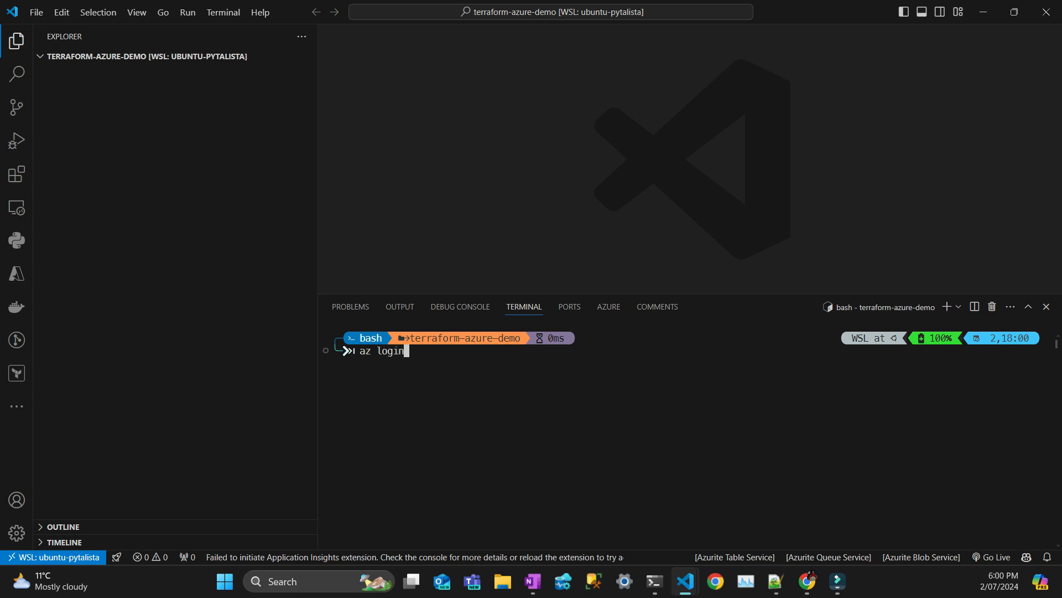
key(Backspace)
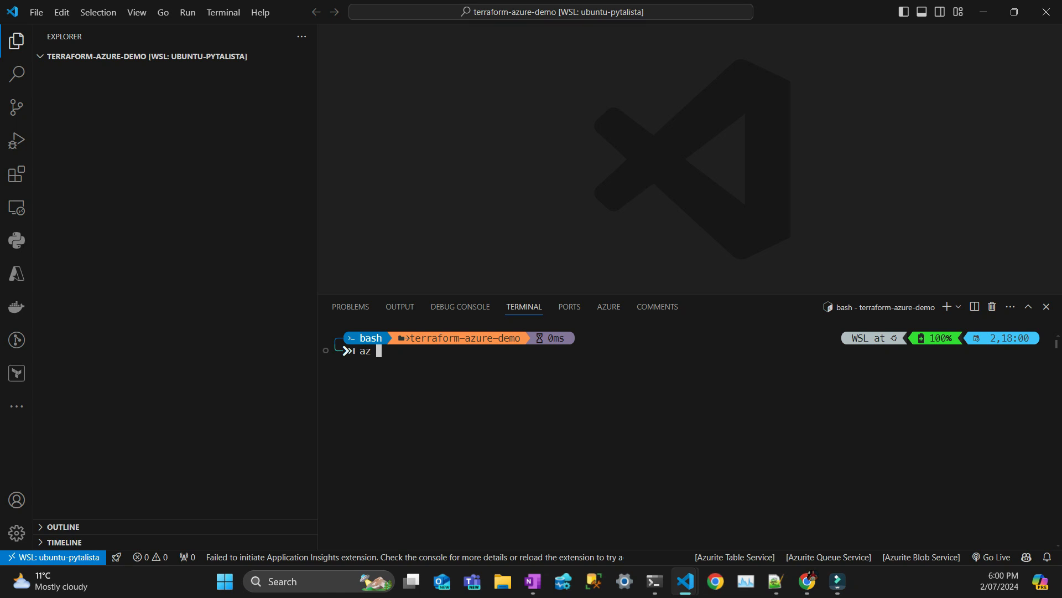
text(acc)
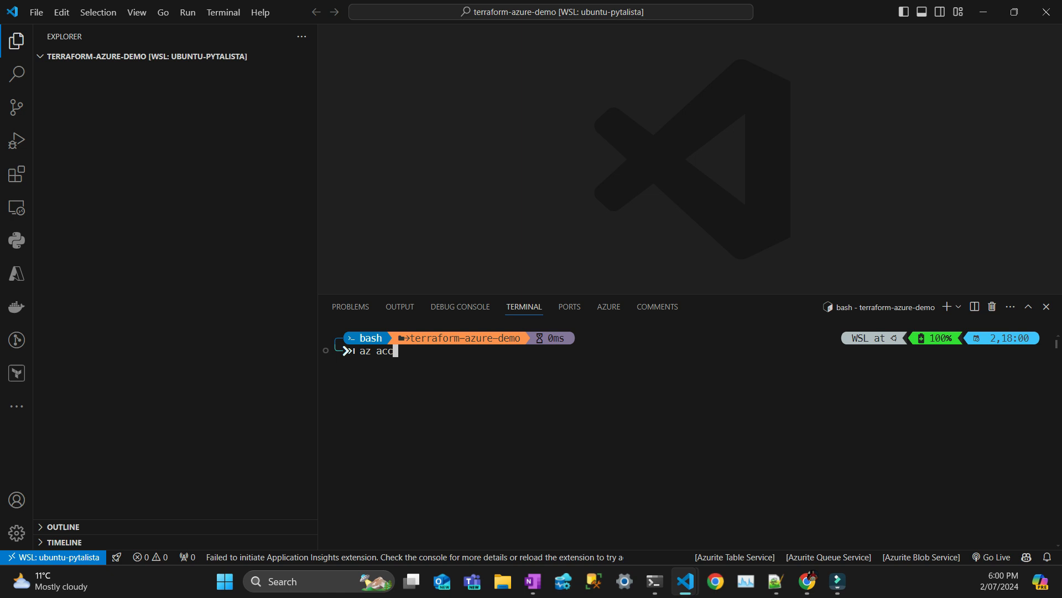
text(ount)
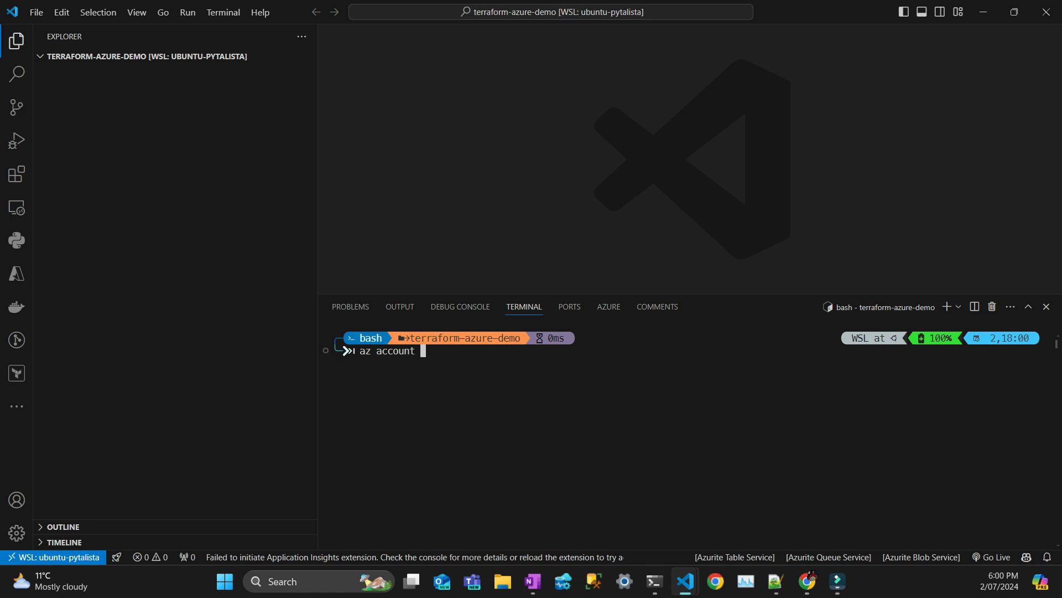
text(show)
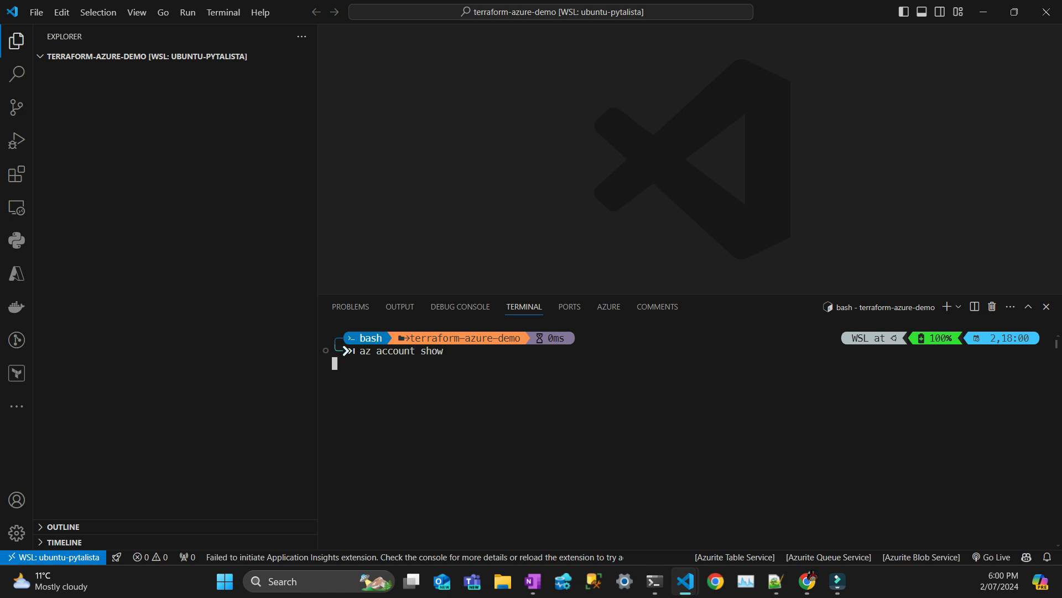
key(Return)
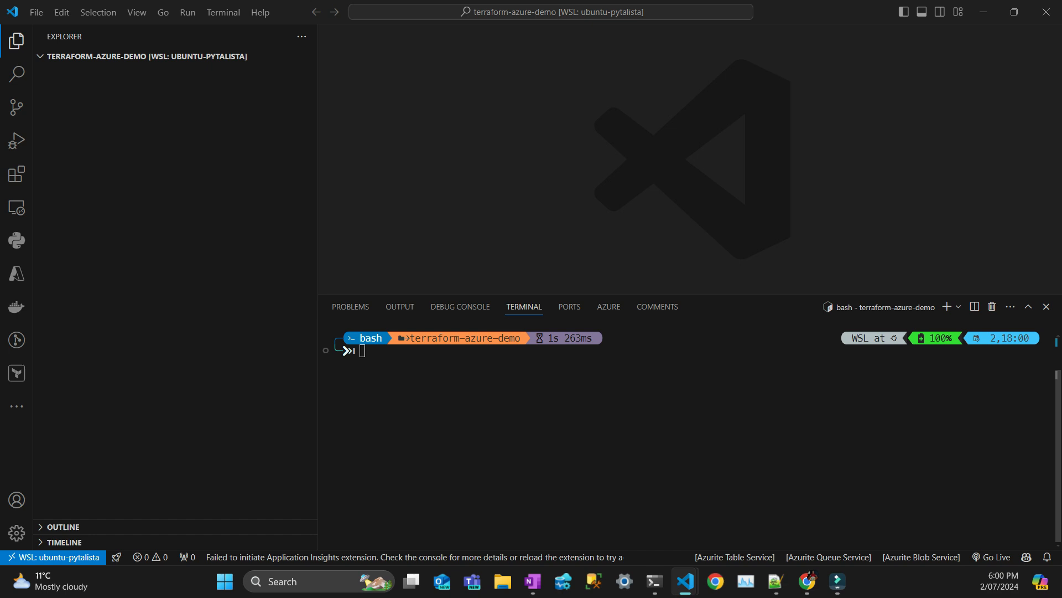
mouse_move(524, 306)
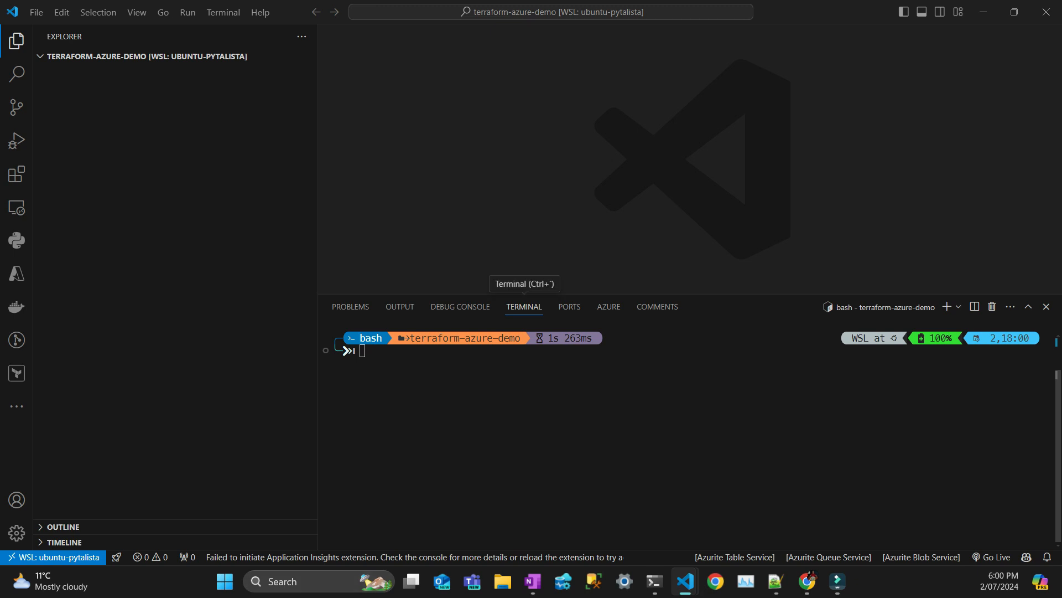
Step: Store the default subscription ID in a DEFAULT_SUBSCRIPTION_ID shell variable
text(DEFAULT_SUBSCRIPTION_ID=$(az account show --query id --output tsv))
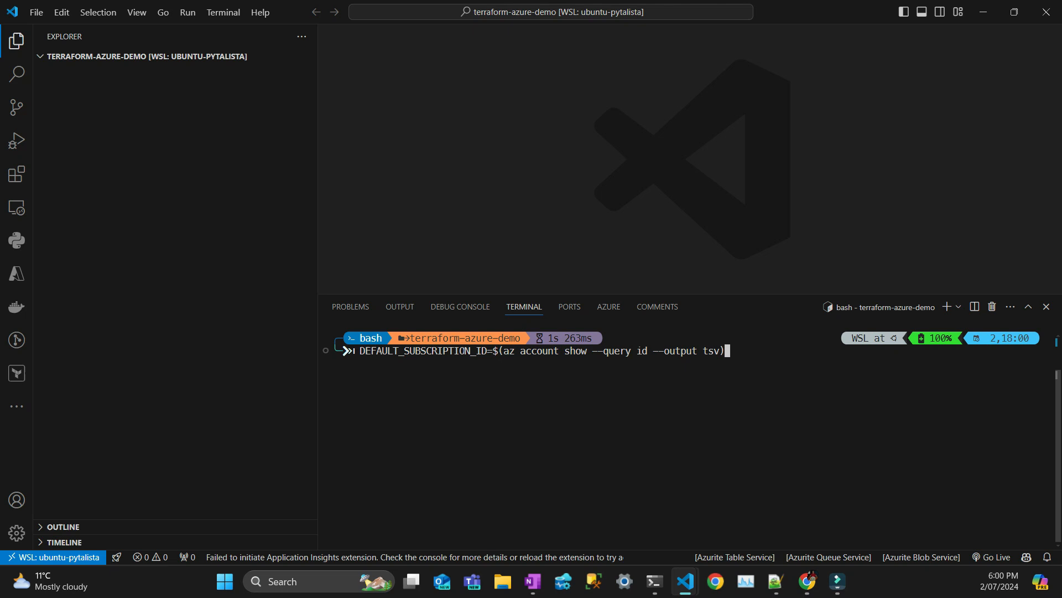
key(Return)
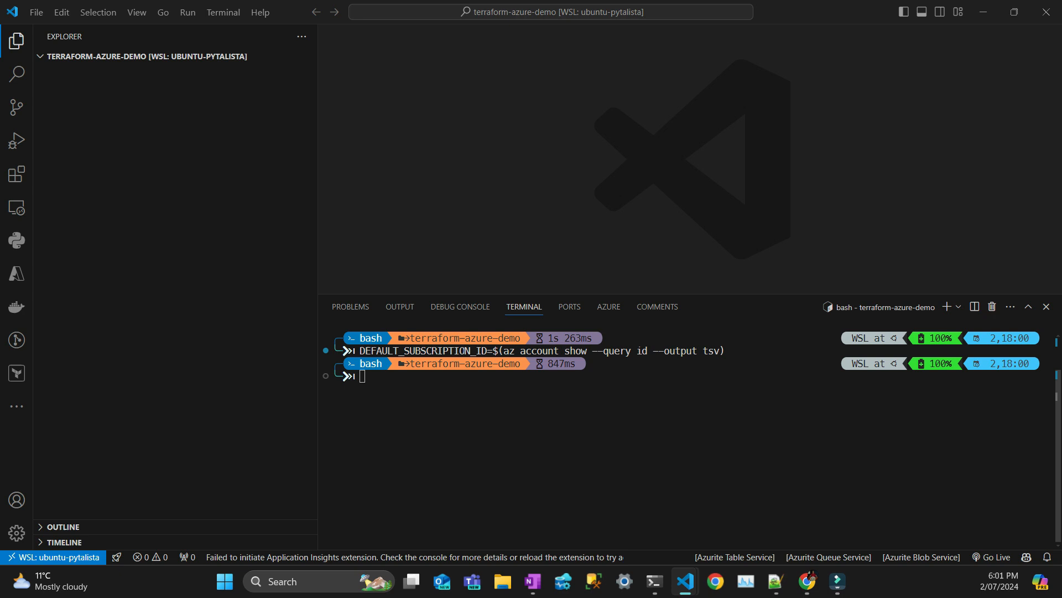
Step: Create a Contributor service principal named terraform-arm scoped to the subscription with az ad sp create-for-rbac
text(az ad sp create-for-rbac --name terraform-principal --role Contributor --scopes /subscriptions/$DEFAULT_SUBSCRIPTION_ID)
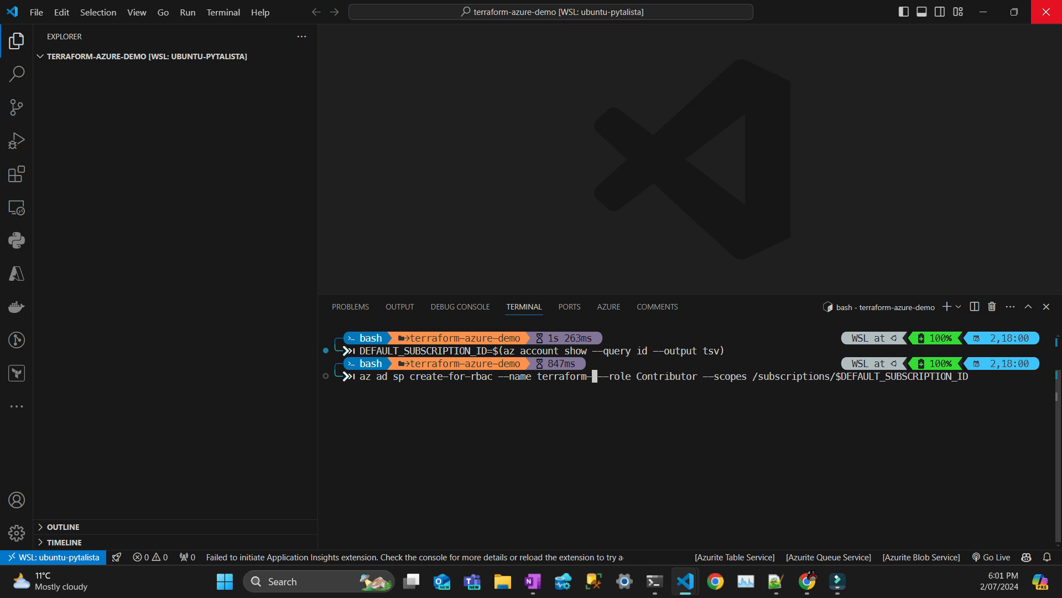
text(sp)
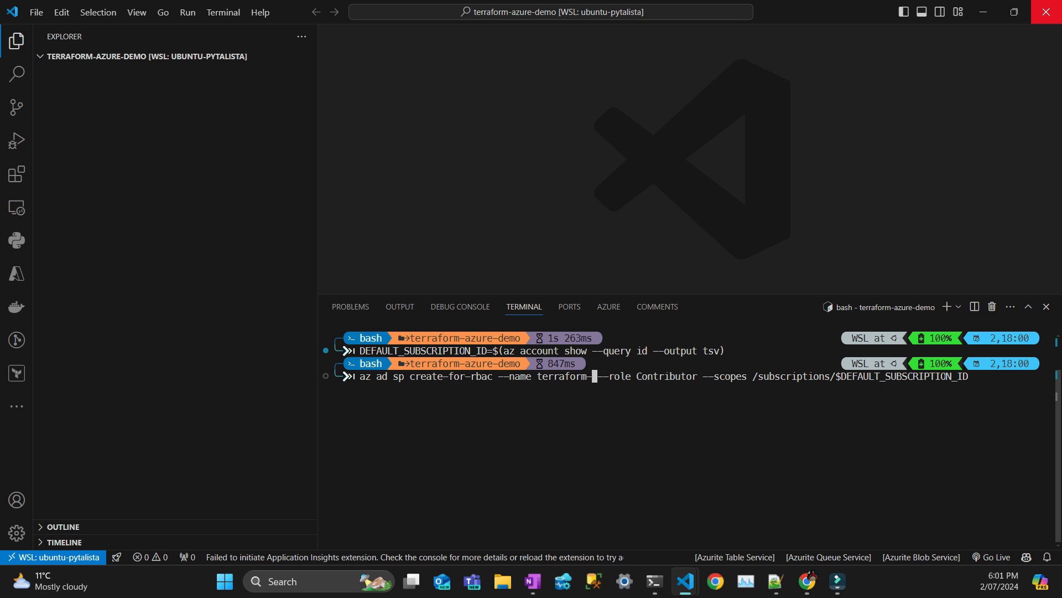
text(a)
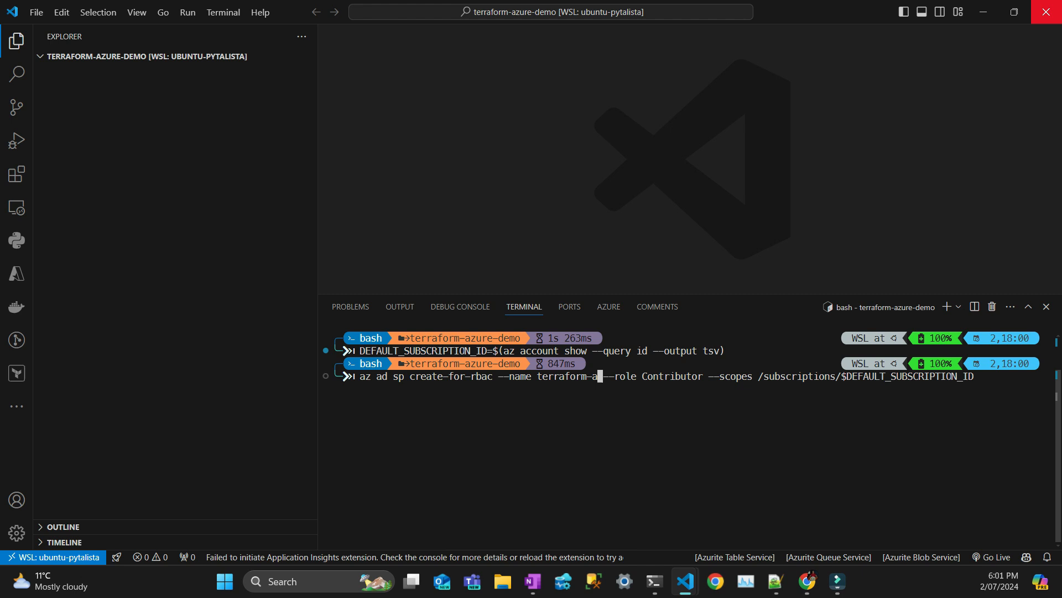
text(rm)
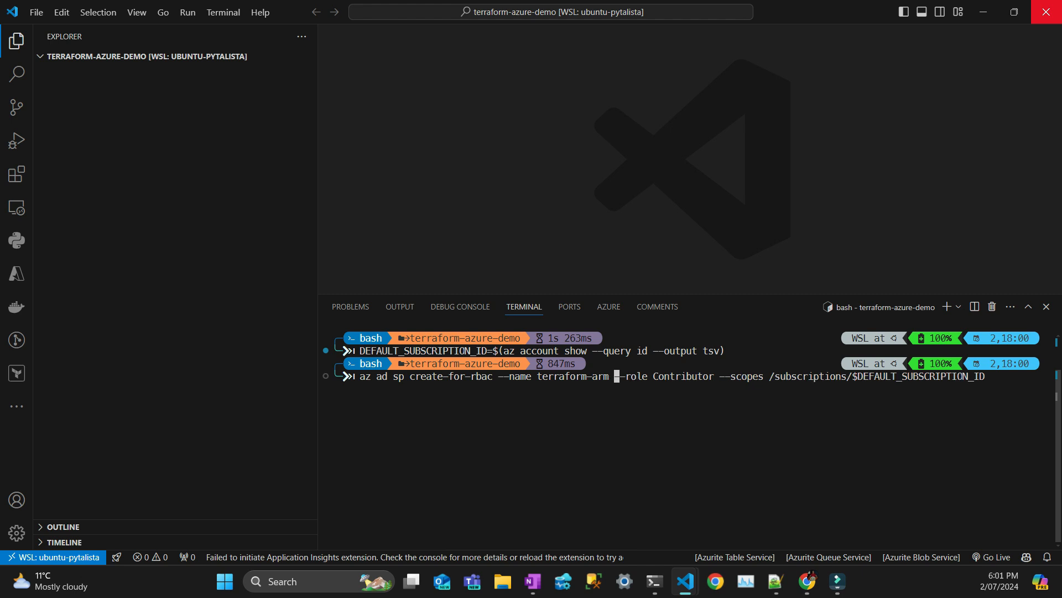
mouse_move(769, 376)
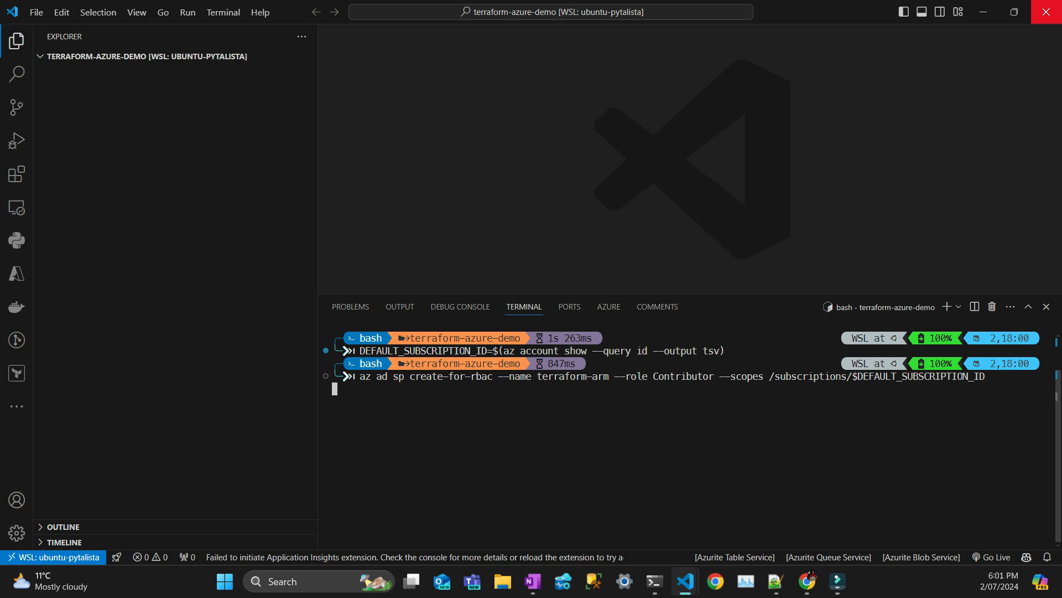
key(Return)
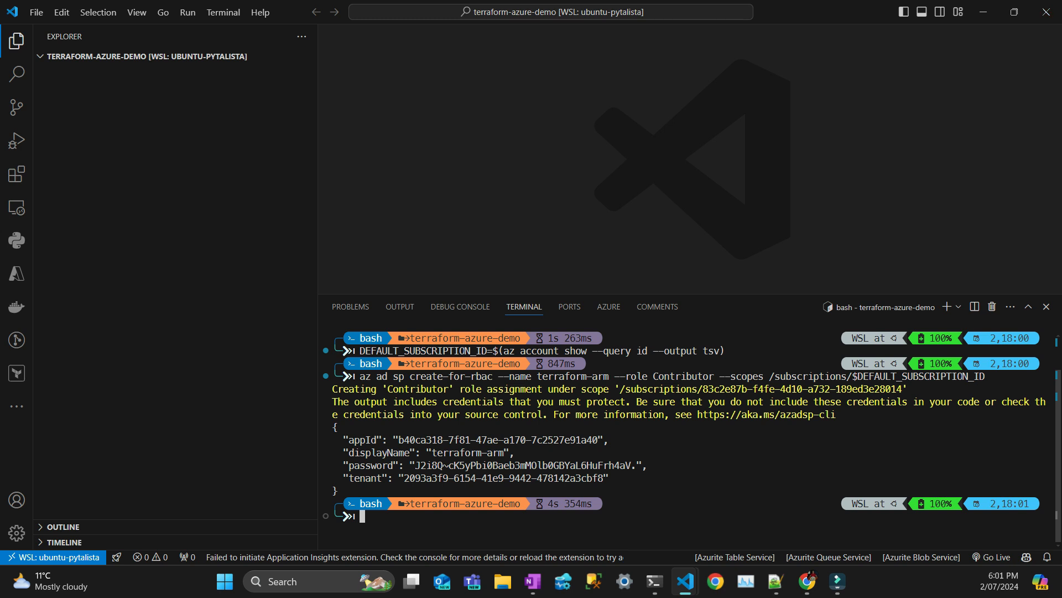
Step: Create a .env file and fill in the ARM subscription ID and client ID values
click(258, 55)
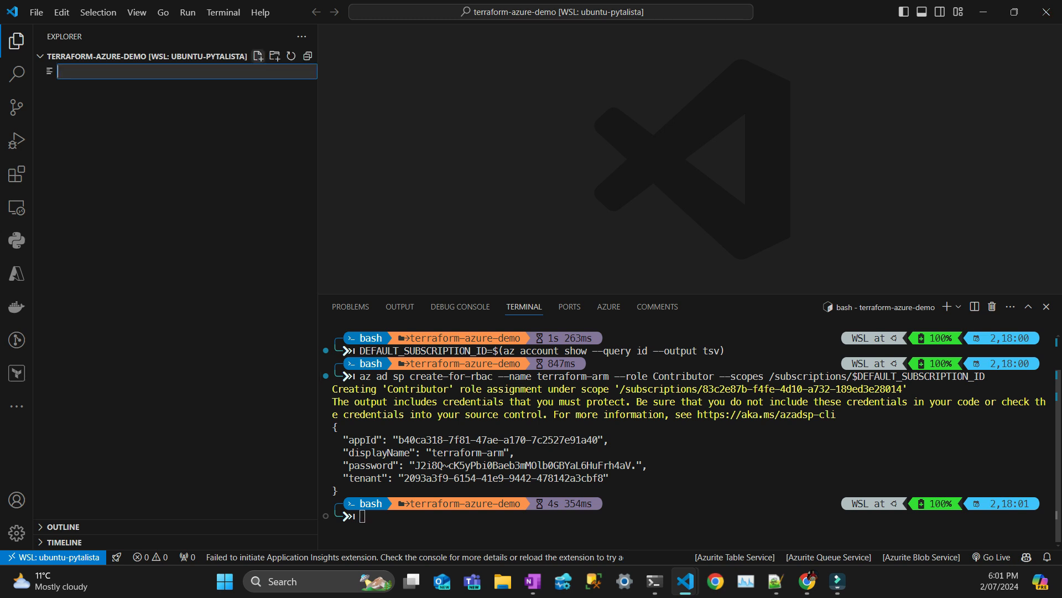
text(.env)
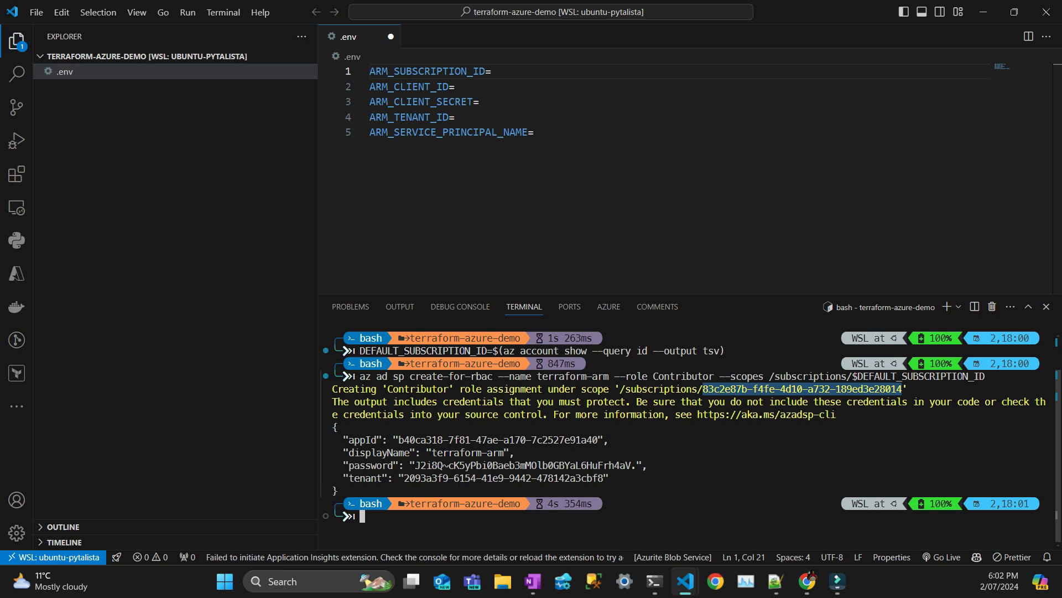
click(490, 71)
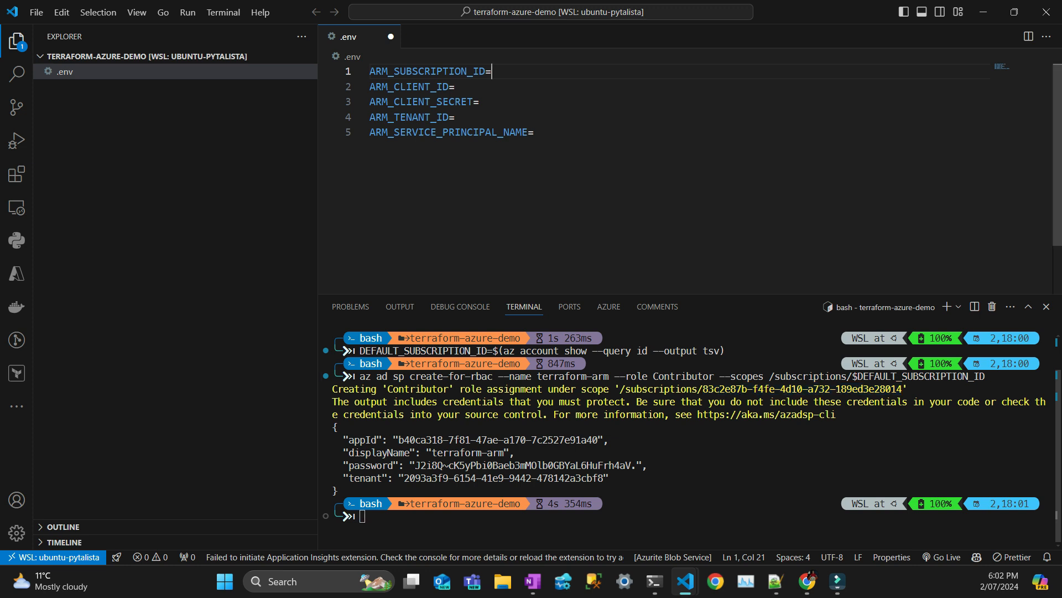
text(83c2e87b-f4fe-4d10-a732-189ed3e28014)
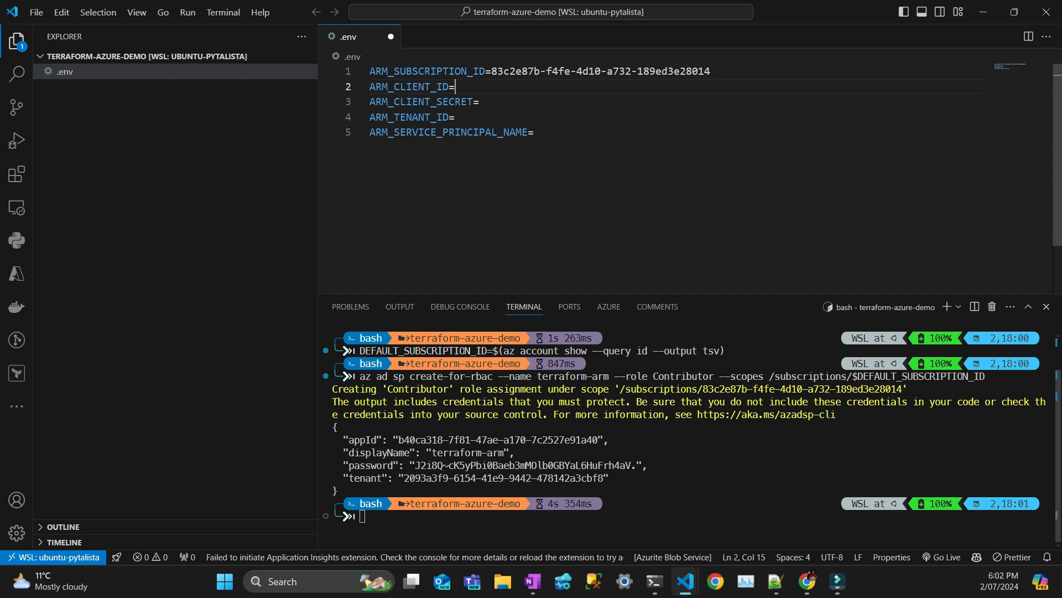
text(b40ca318-7f81-47ae-a170-7c2527e91a4)
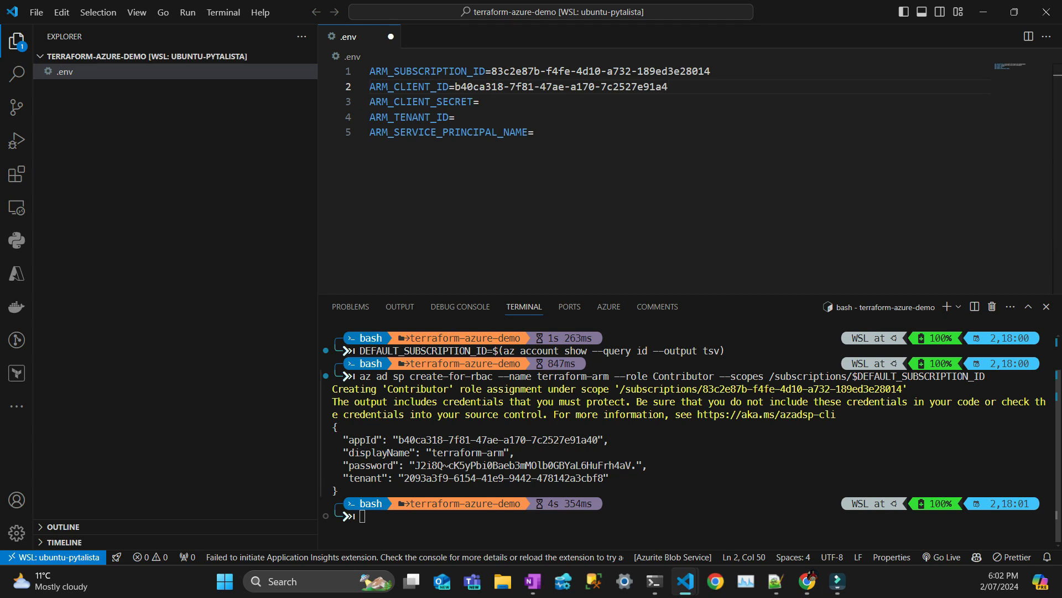
Step: Add the client secret, tenant and terraform-arm display name from the credentials output, then save .env
double_click(525, 465)
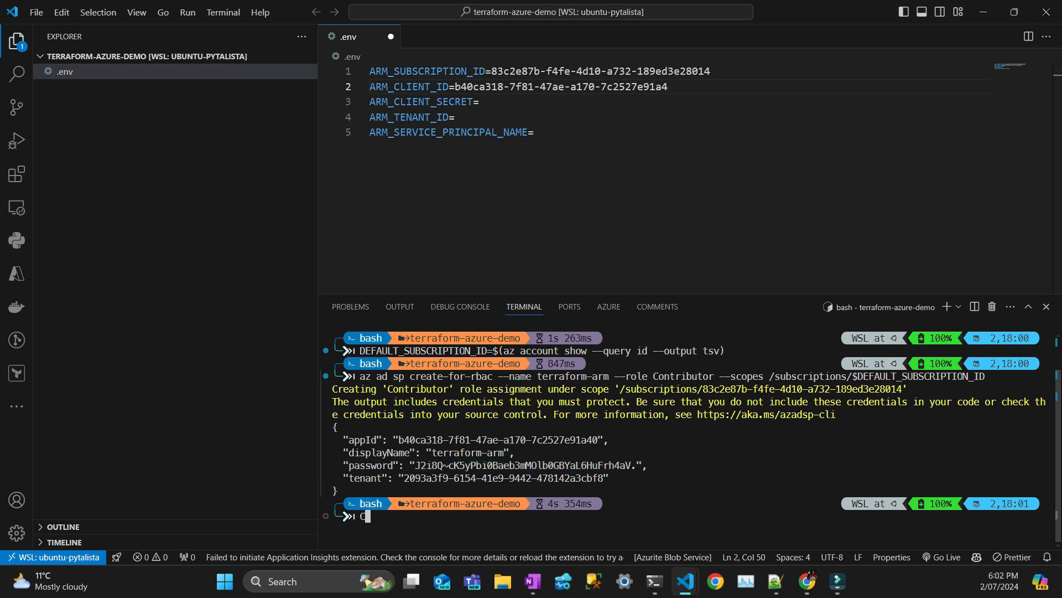
double_click(524, 466)
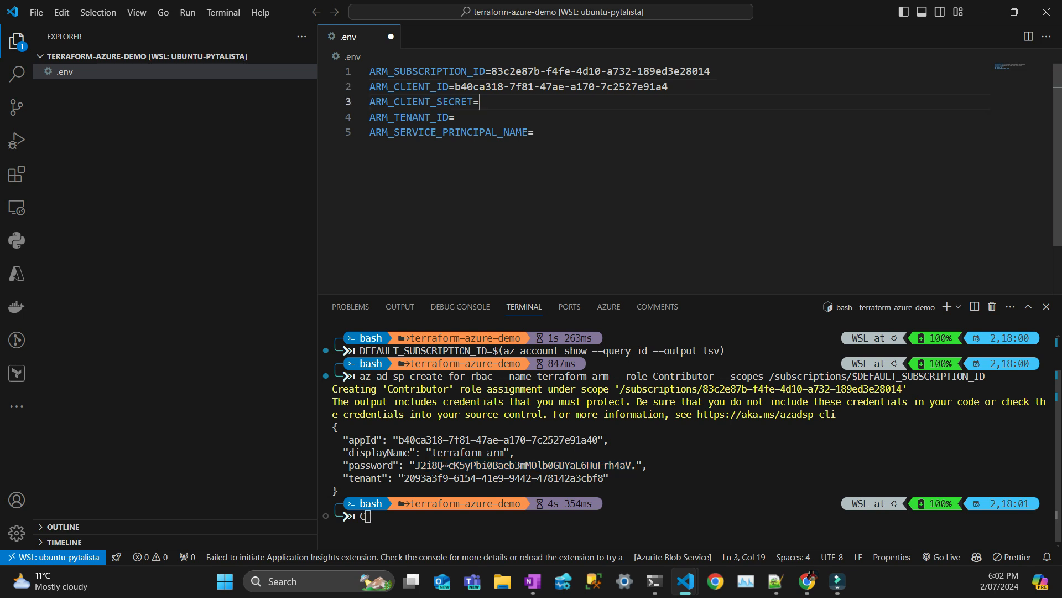
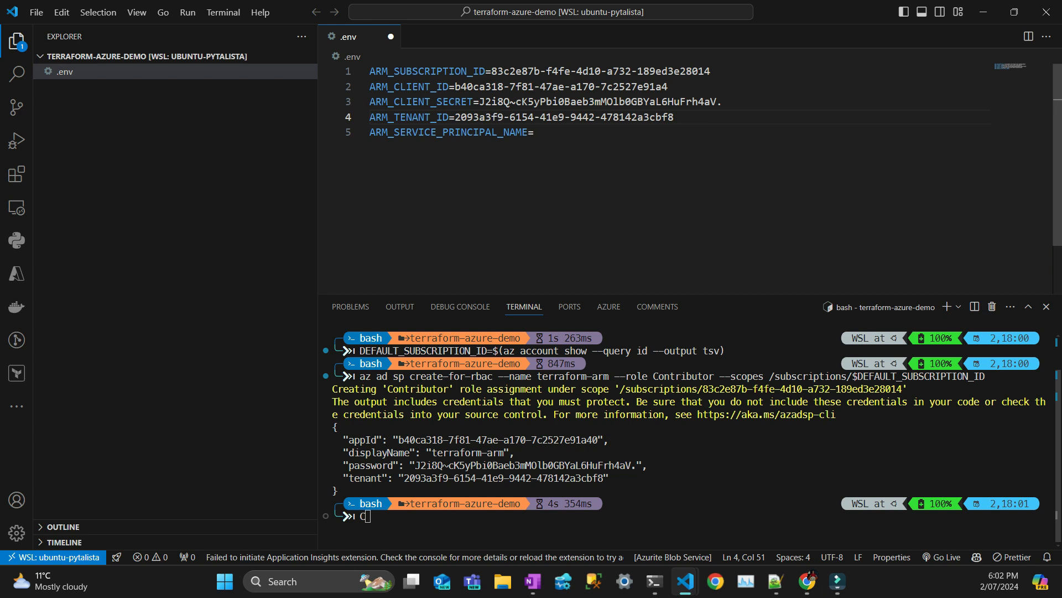
double_click(441, 452)
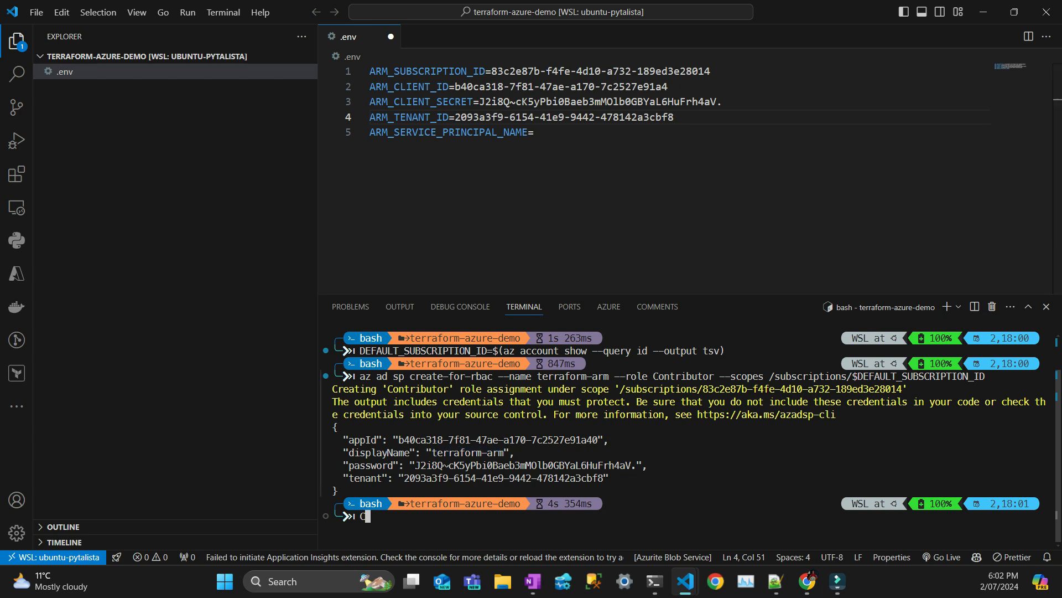
text(terraform-arm)
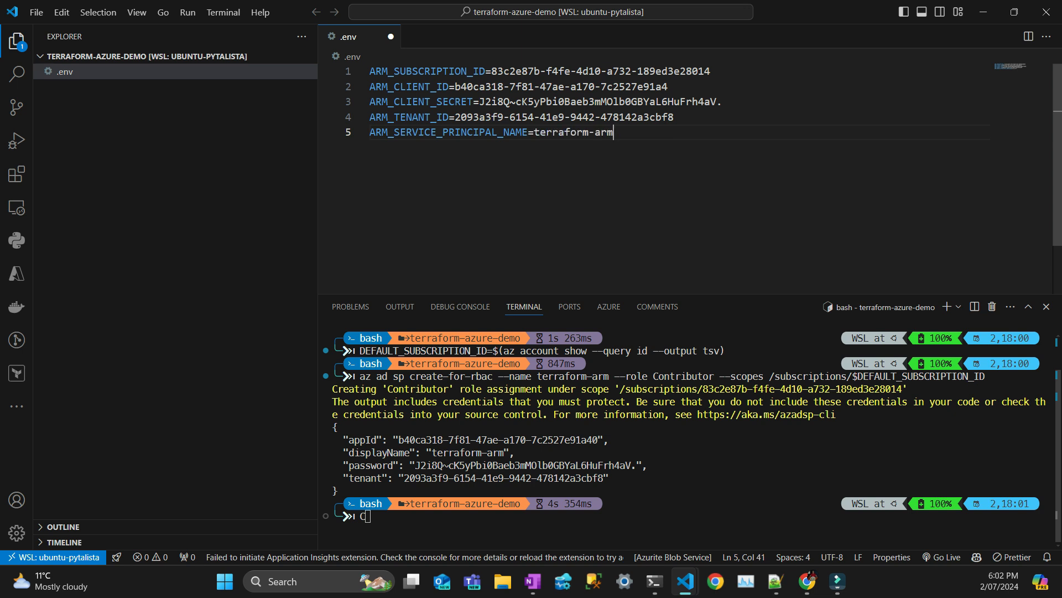
key(ctrl+s)
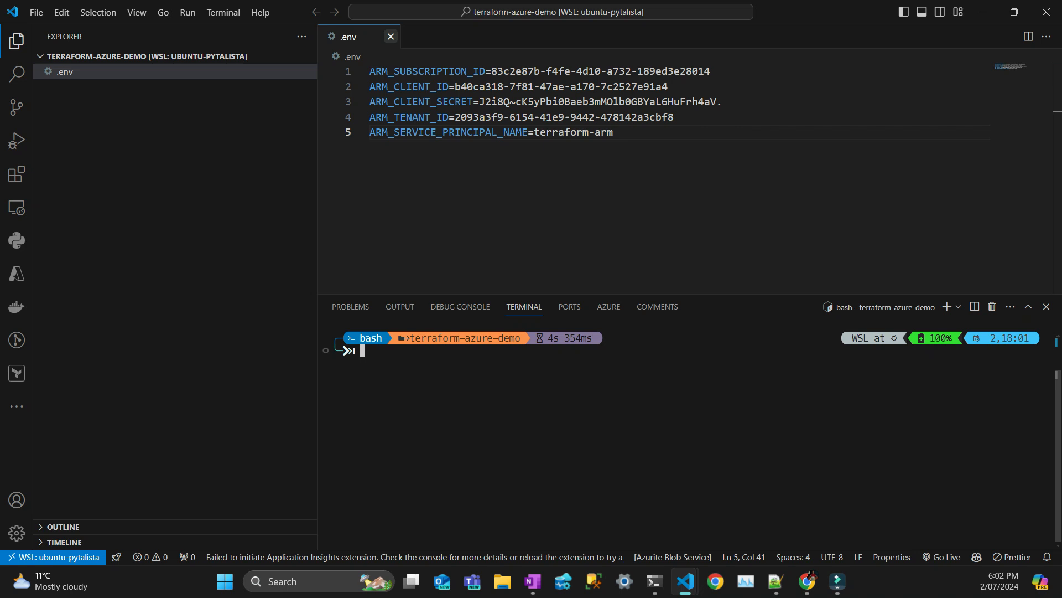
Step: Load the .env credentials into the terminal shell with 'source .env'
click(391, 36)
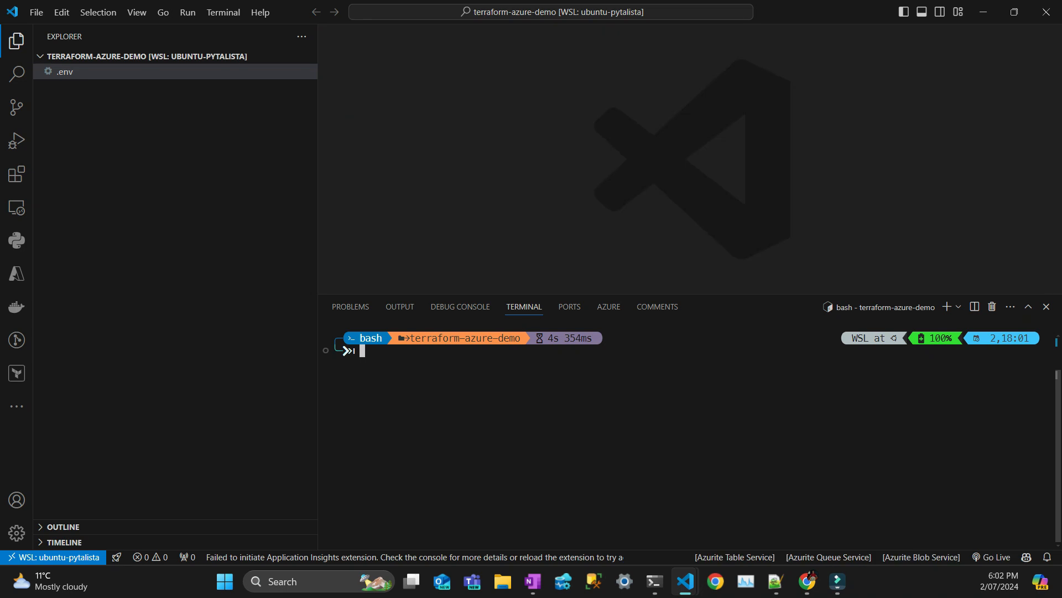
text(sour)
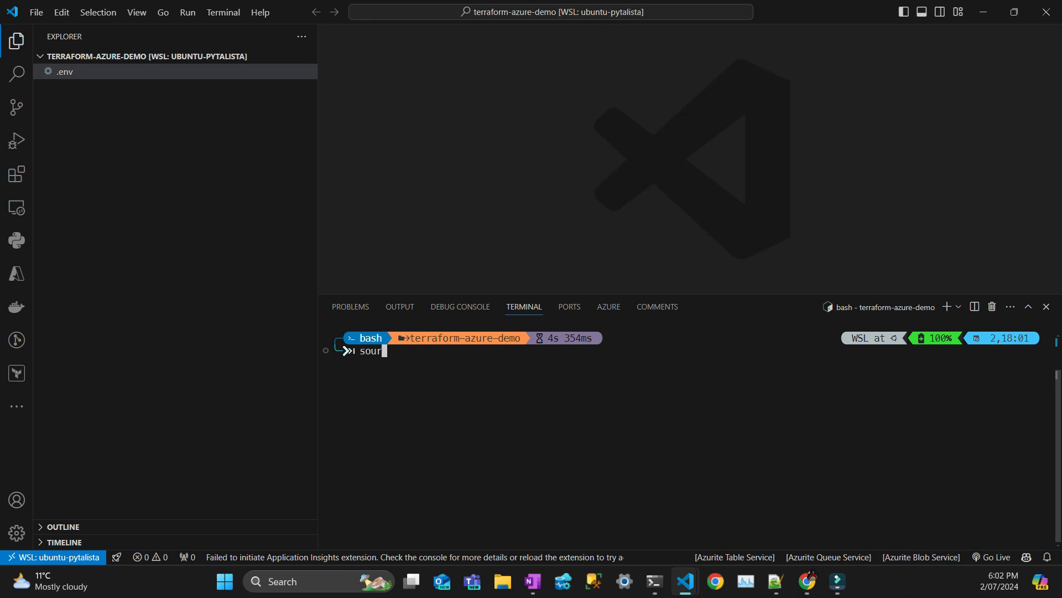
text(ce .e)
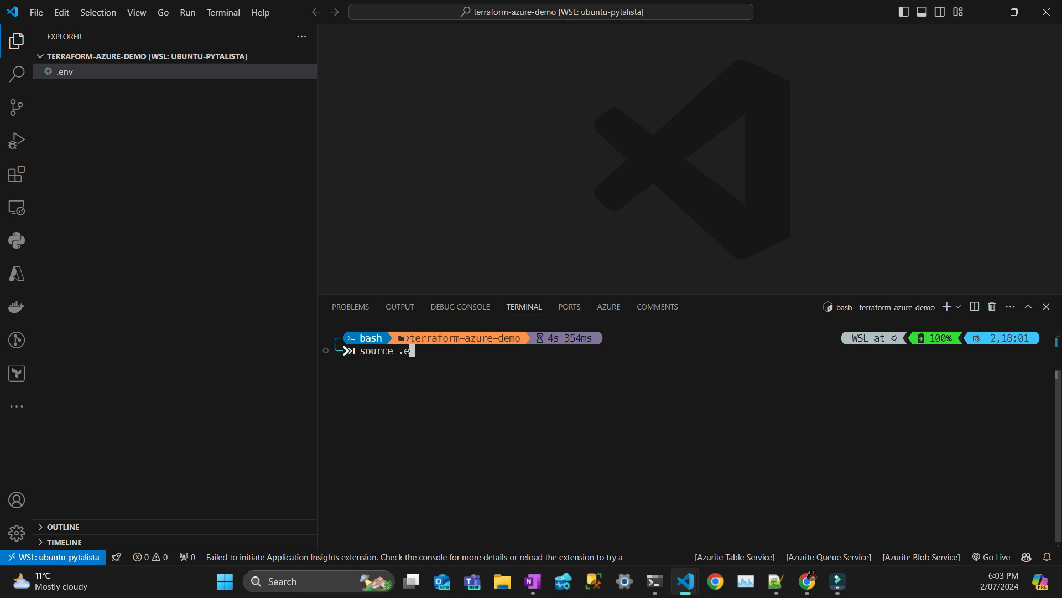
text(nv)
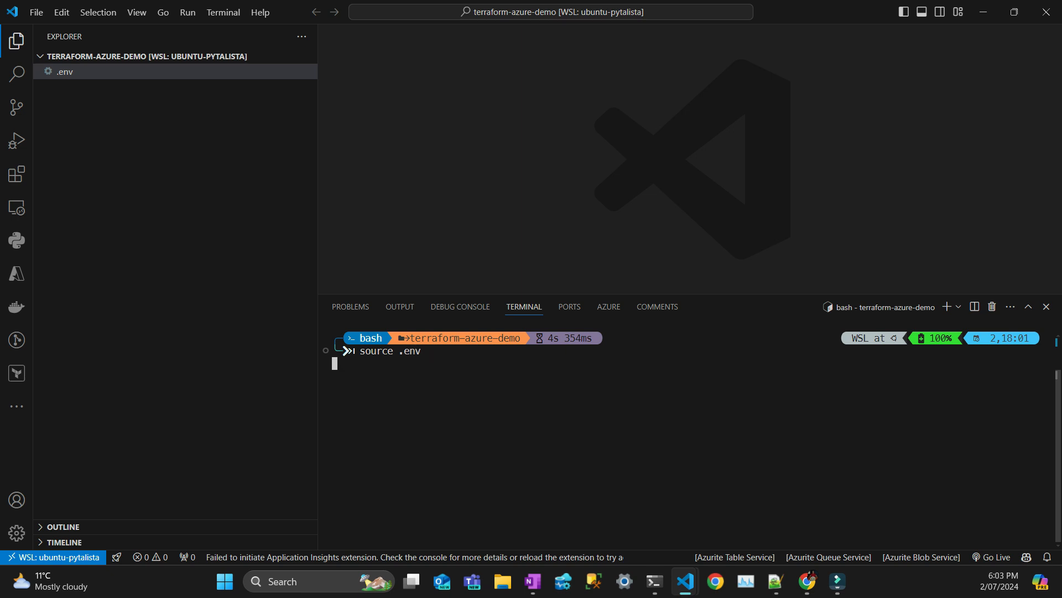
Step: Echo $ARM_SERVICE_PRINCIPAL_NAME to confirm the variable is set
text(echo)
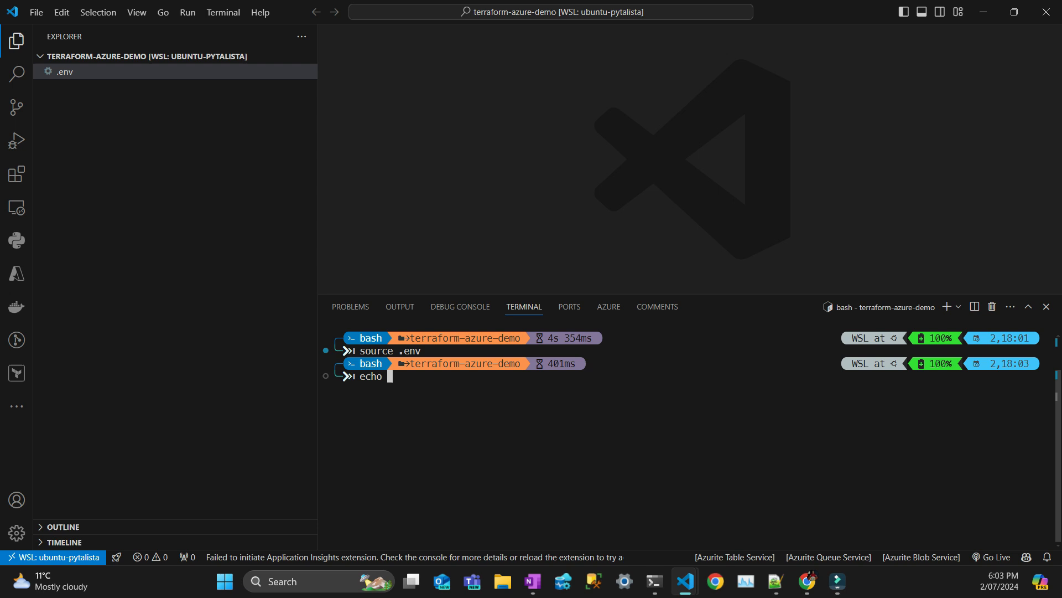
click(64, 71)
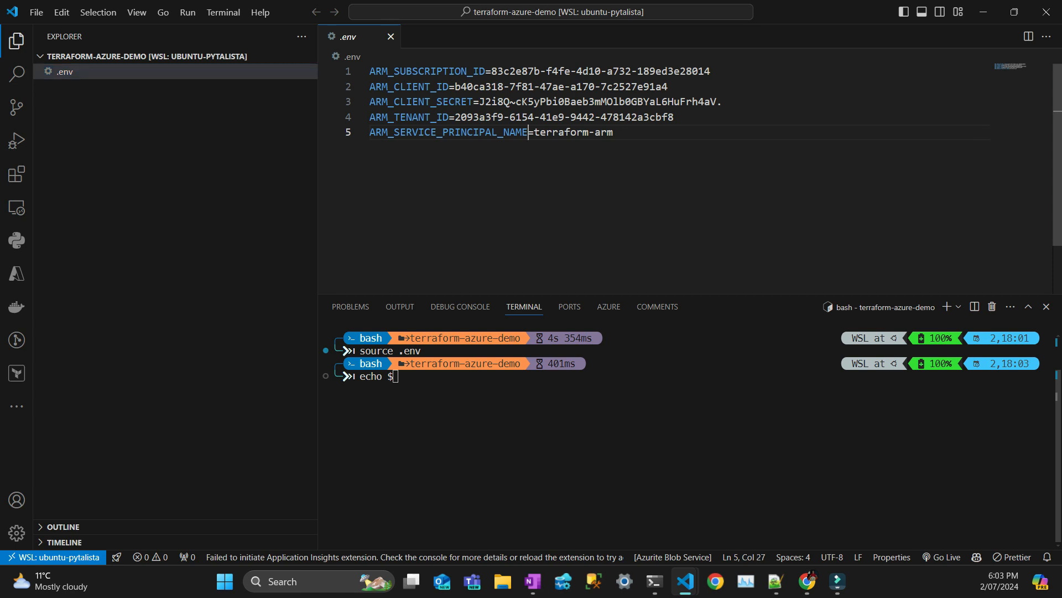
double_click(449, 132)
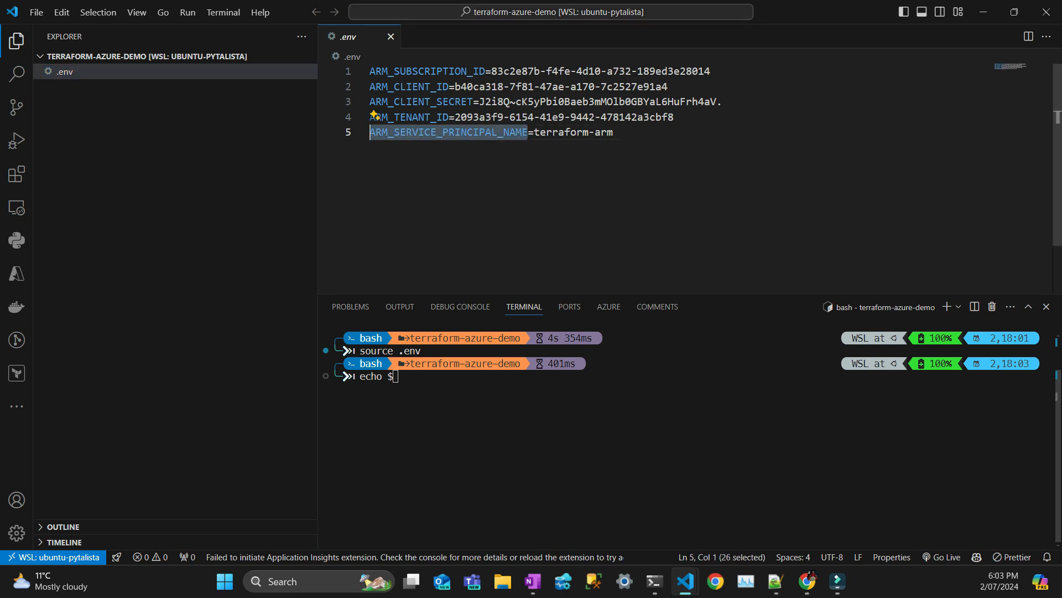
click(389, 36)
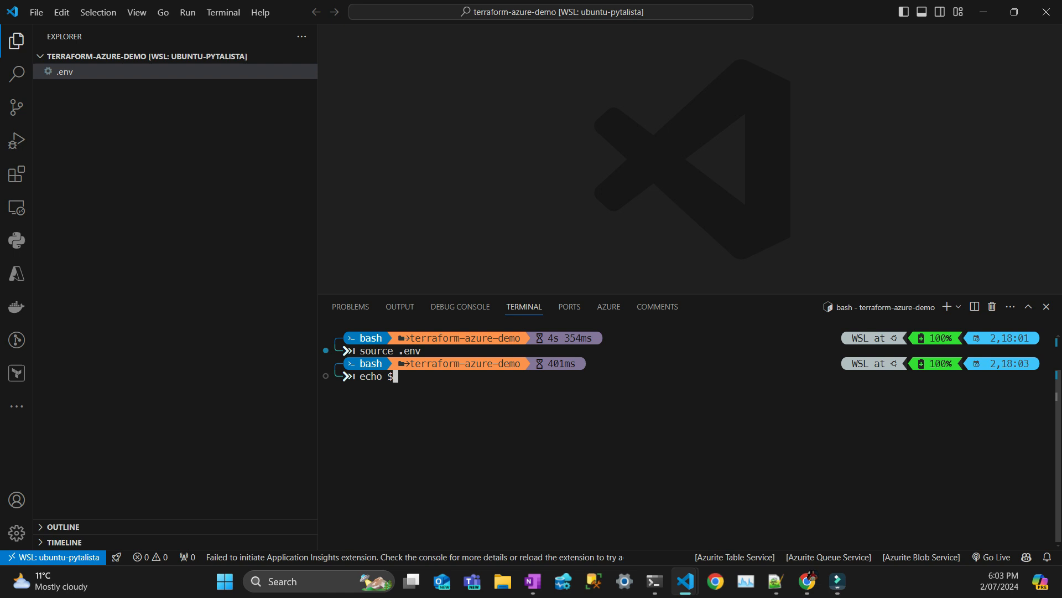
key(Return)
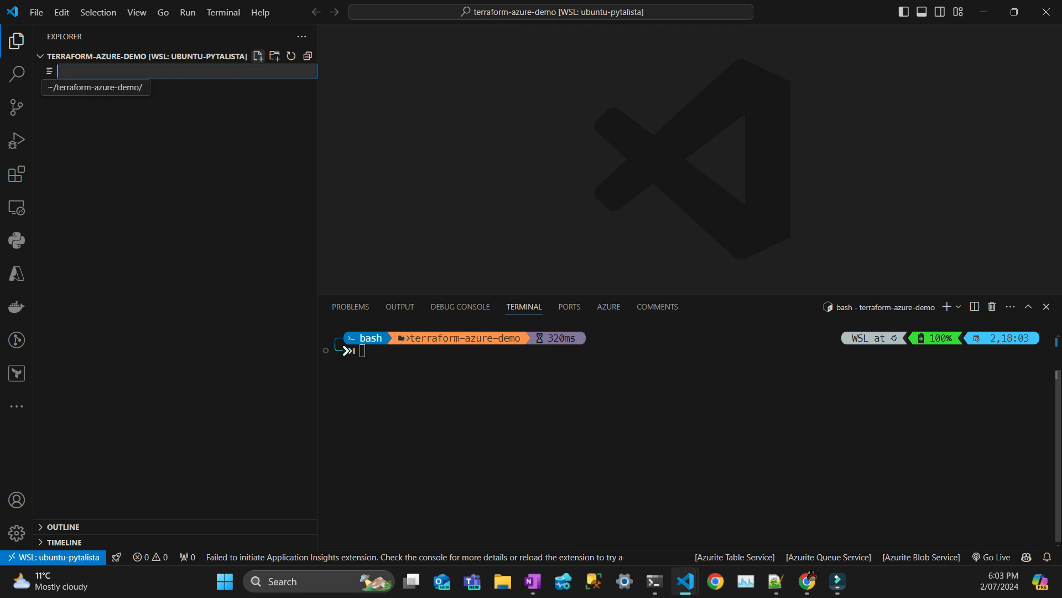
Step: Name a new 'main.' file in the Explorer new-file box
text(main.)
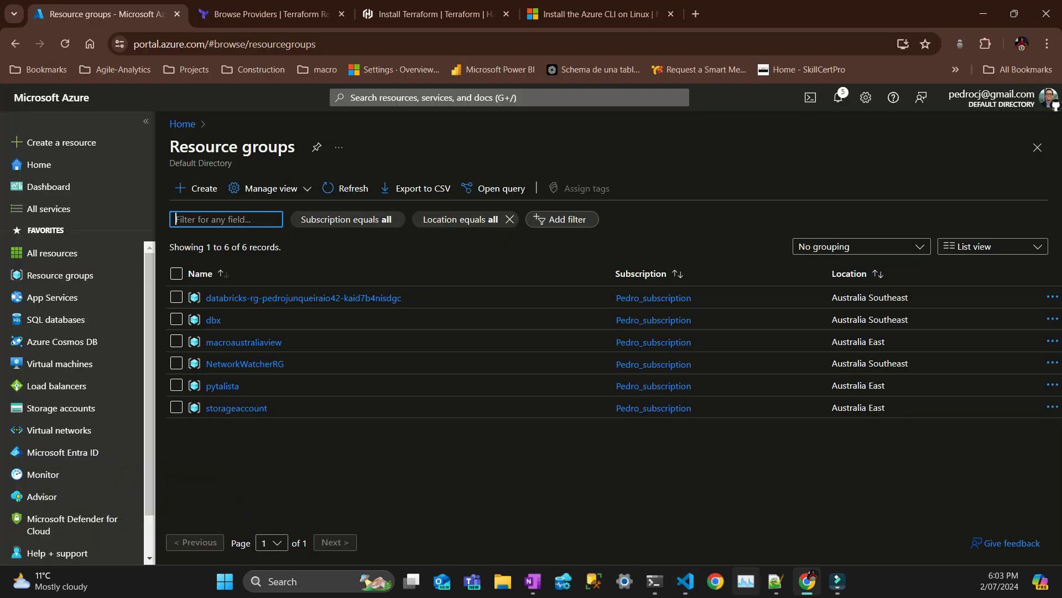
Step: Find the azurerm_storage_account resource in the Terraform Registry azurerm docs by searching 'storage account'
click(270, 13)
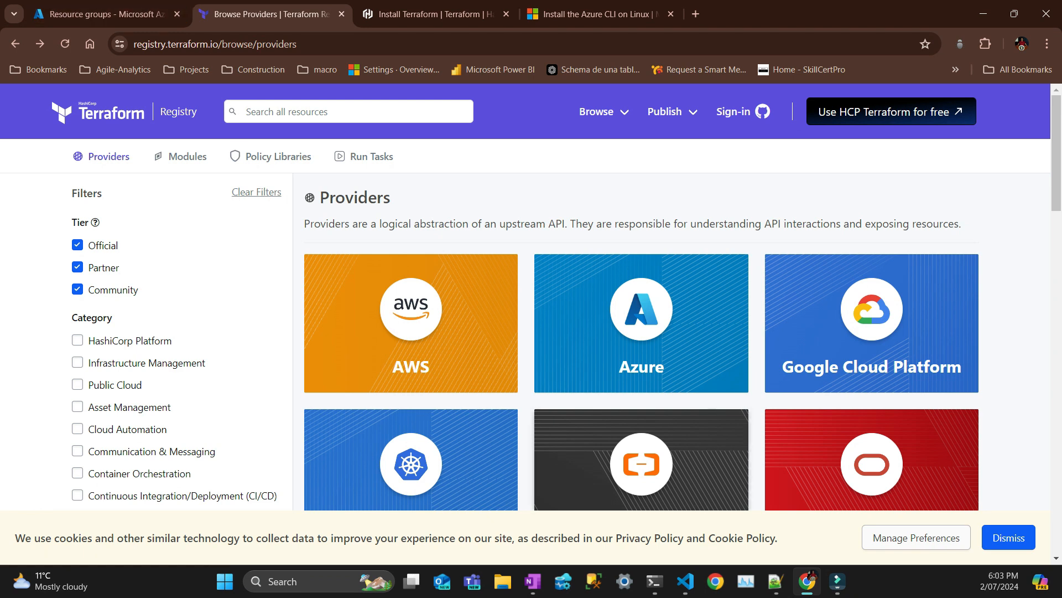
click(640, 322)
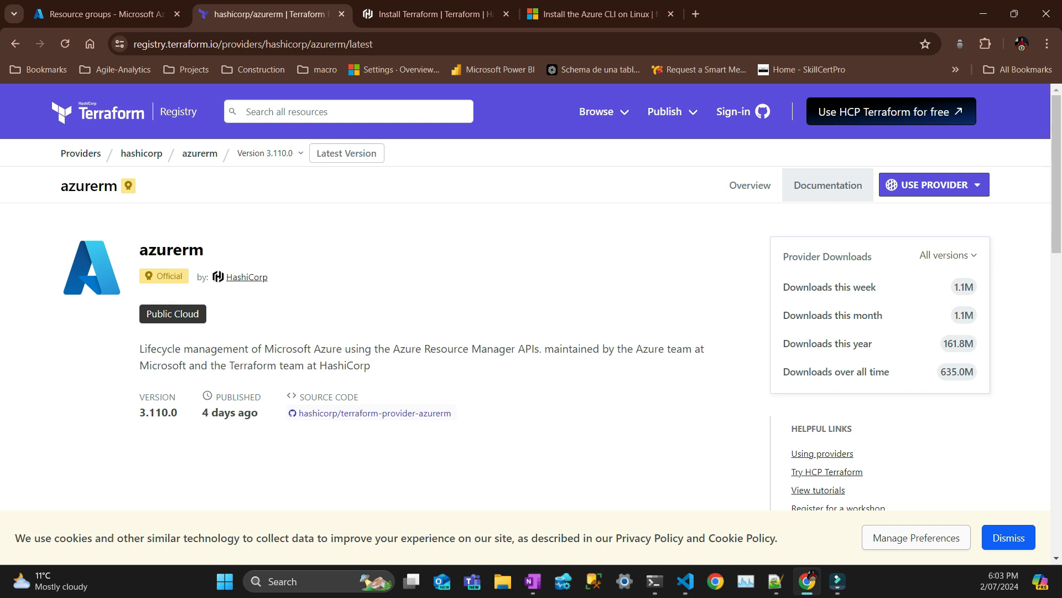
click(828, 184)
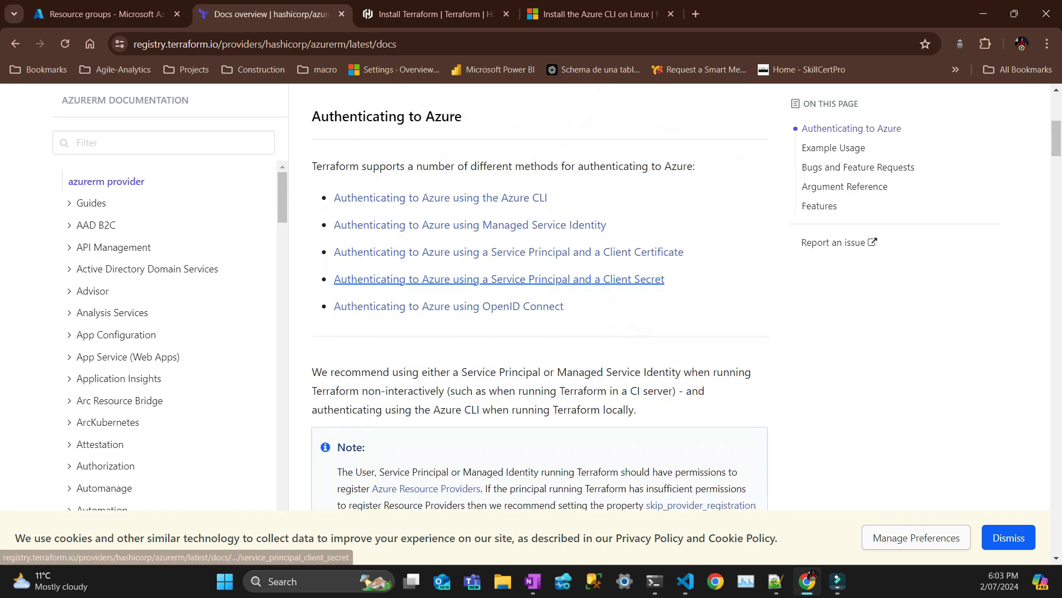
scroll(up, 3)
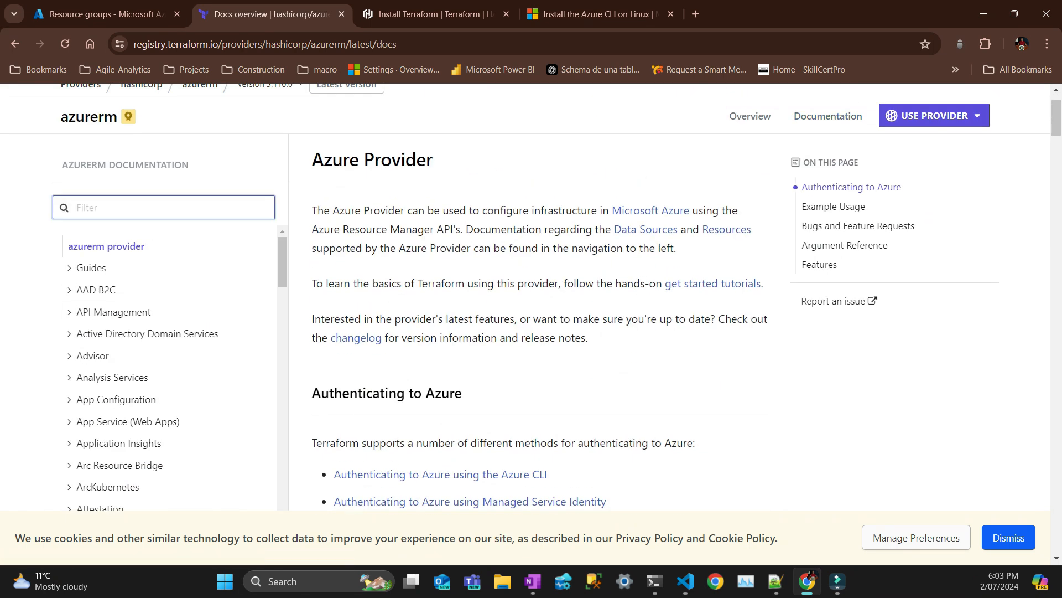
text(storage)
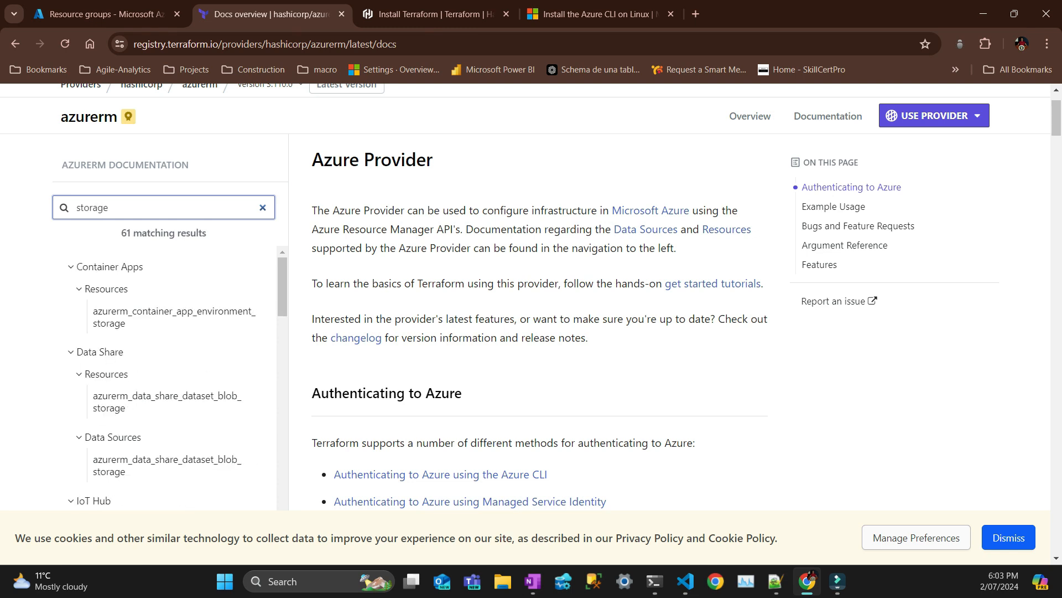
text(acc)
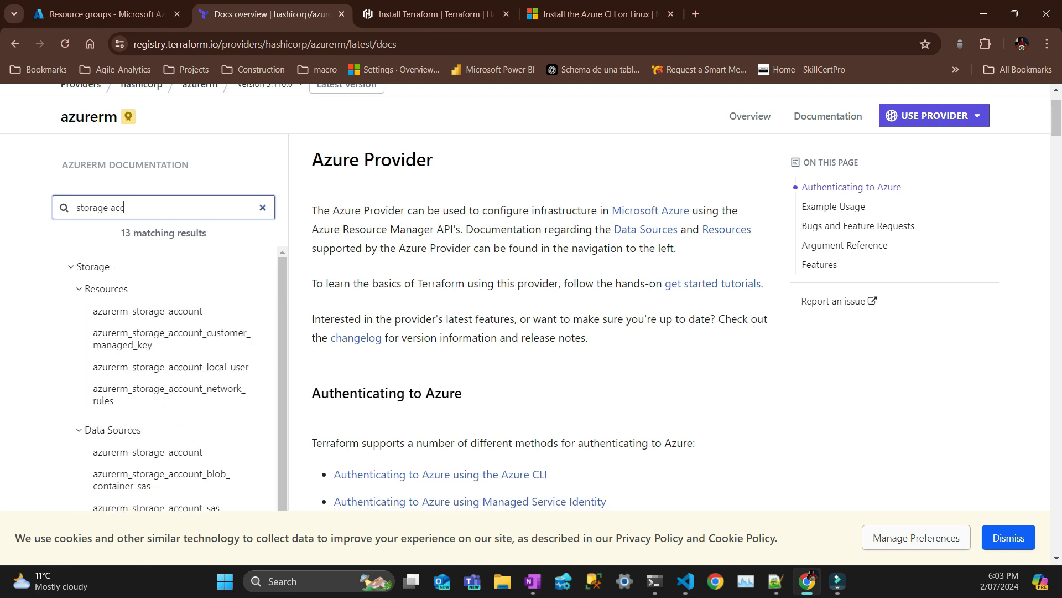
text(ount)
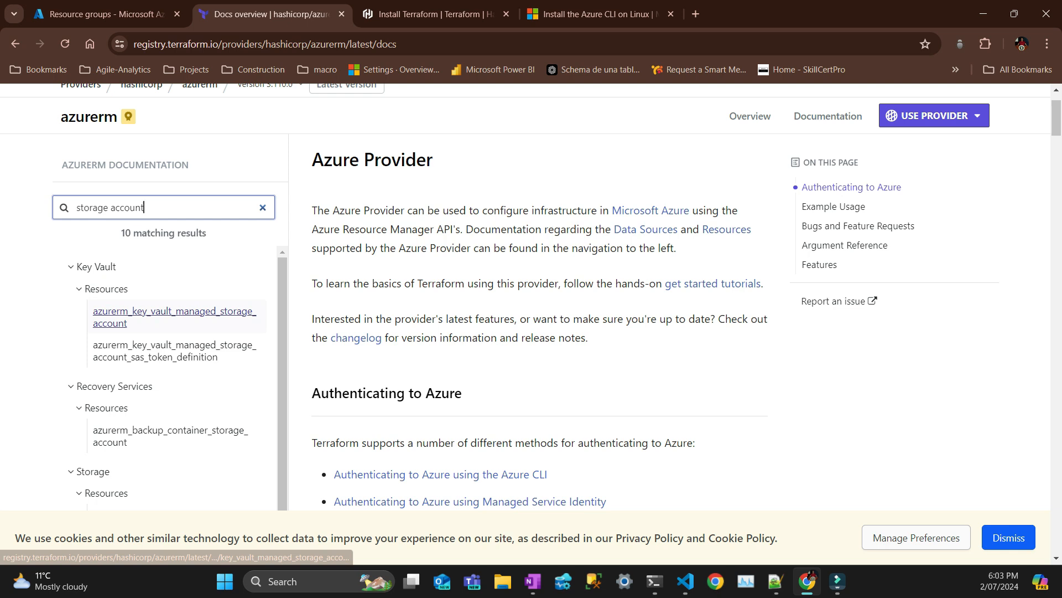
scroll(down, 3)
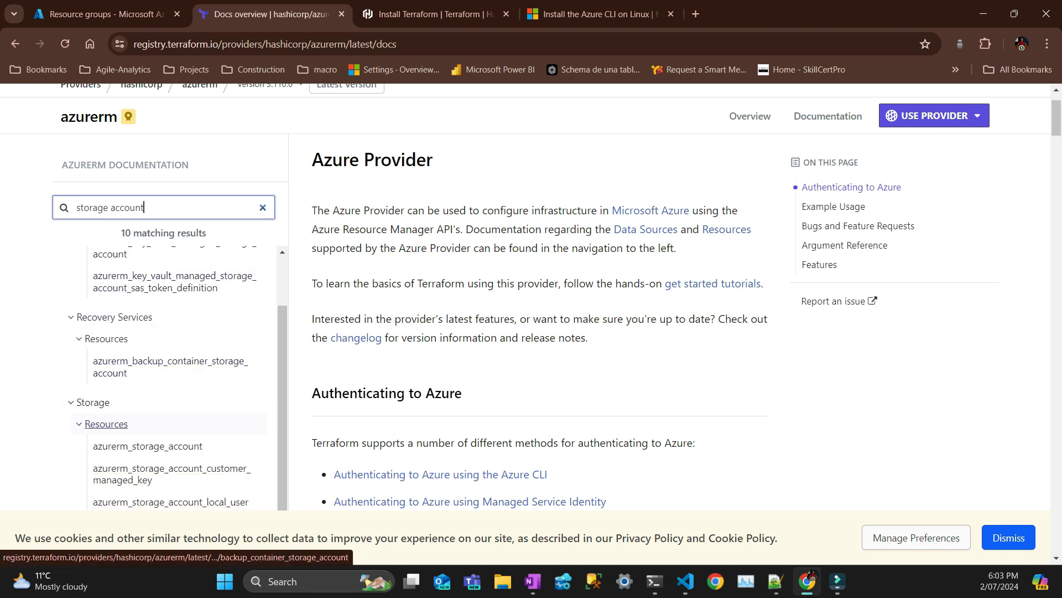
scroll(down, 3)
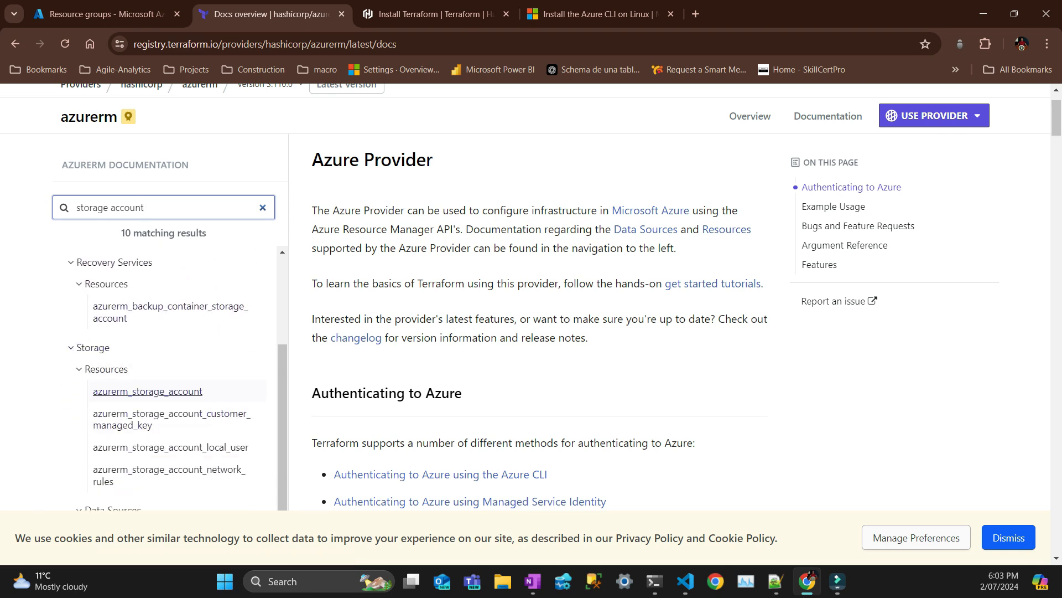
click(147, 390)
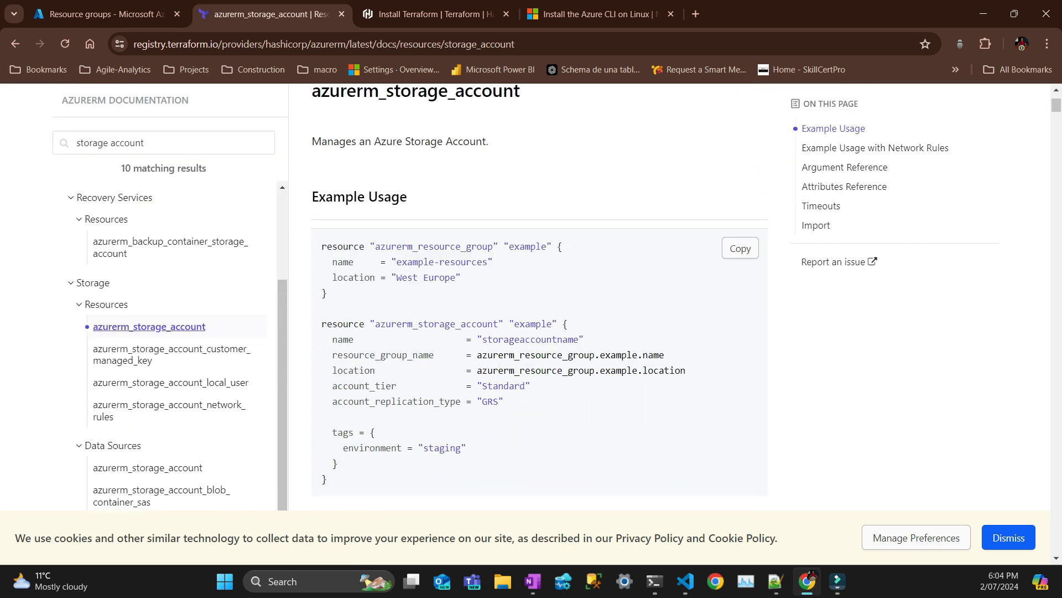
Step: Copy the azurerm_storage_account Example Usage code and return to main.tf to paste it
click(739, 246)
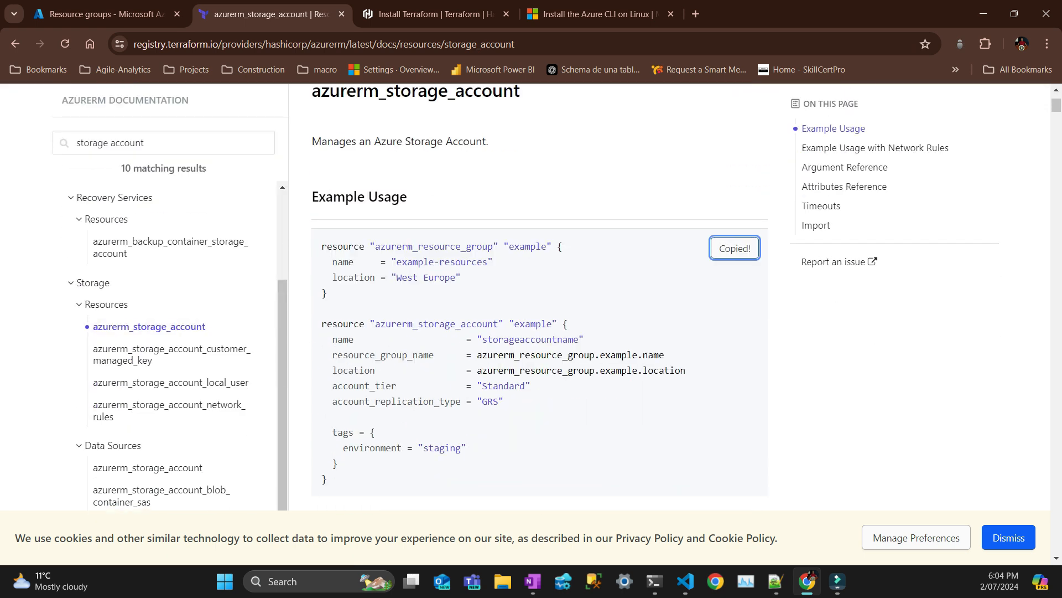
click(684, 586)
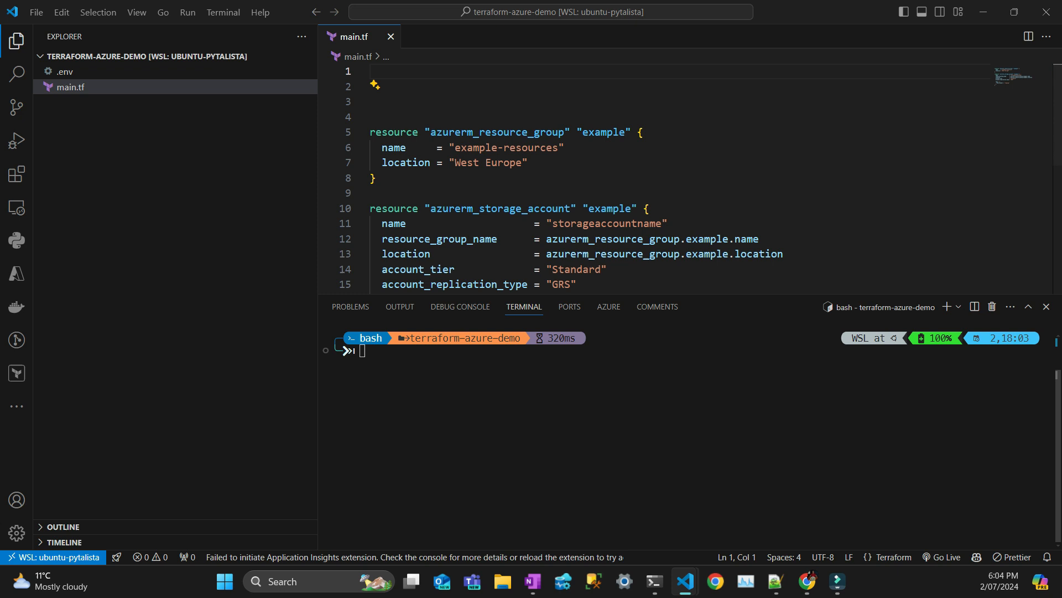
Step: Add a terraform required_providers block for hashicorp/azurerm version 3.1.0 at the top of main.tf
text(terraform {)
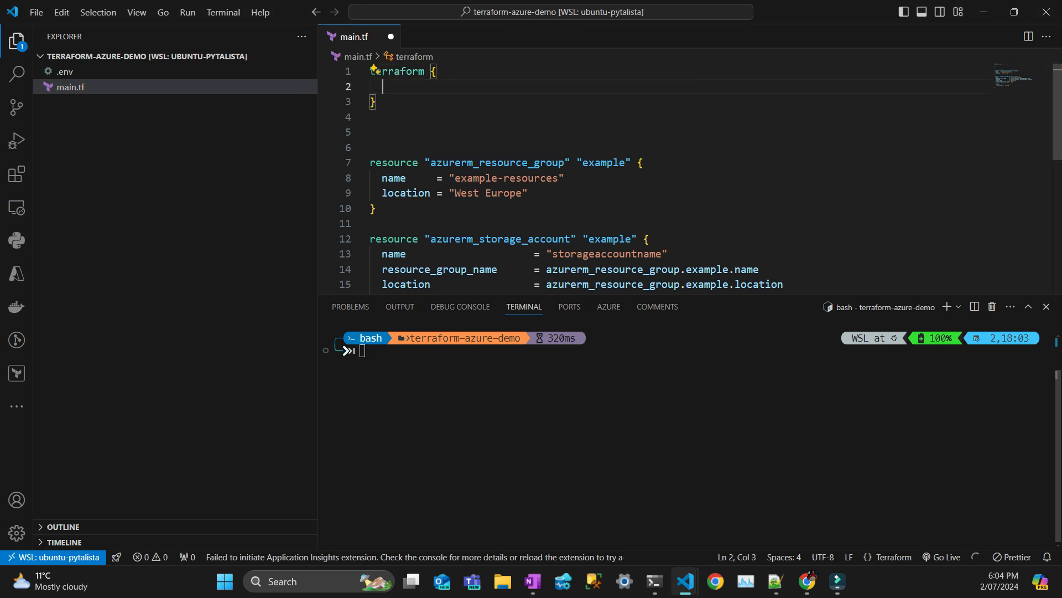
text(required_providers {)
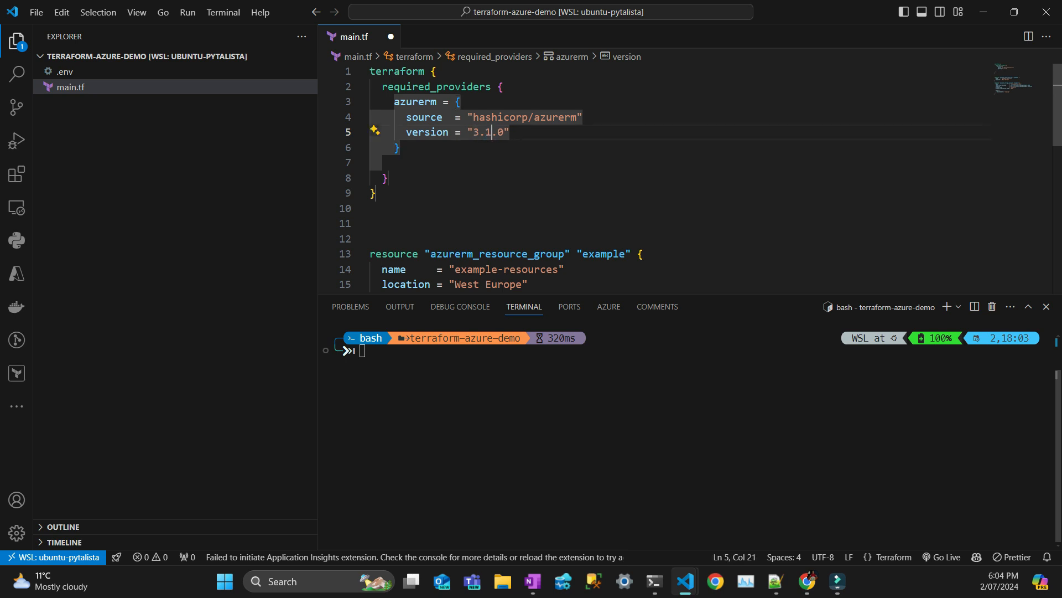
text(10)
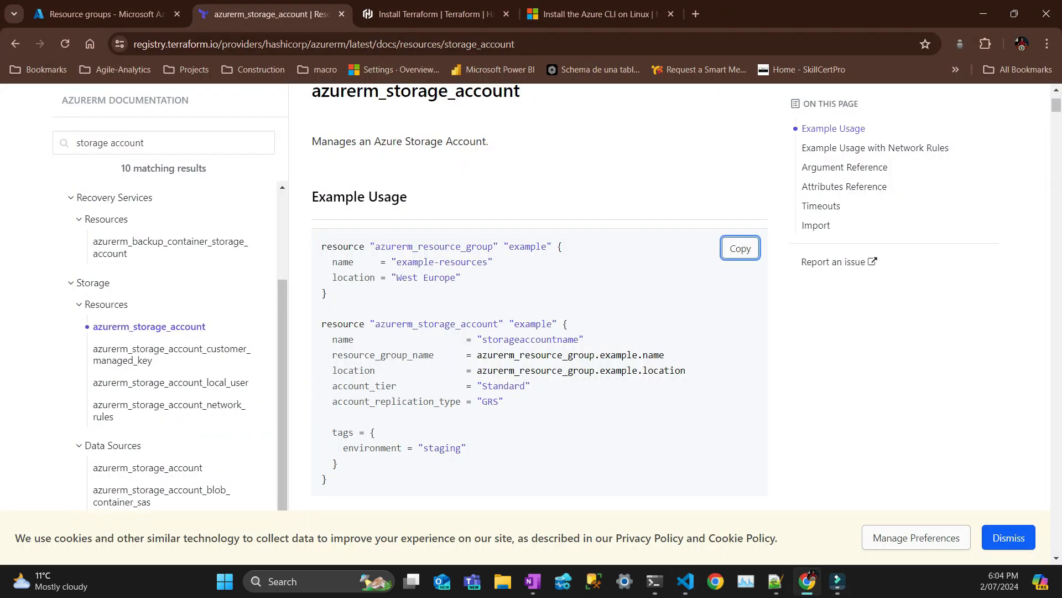
scroll(down, 3)
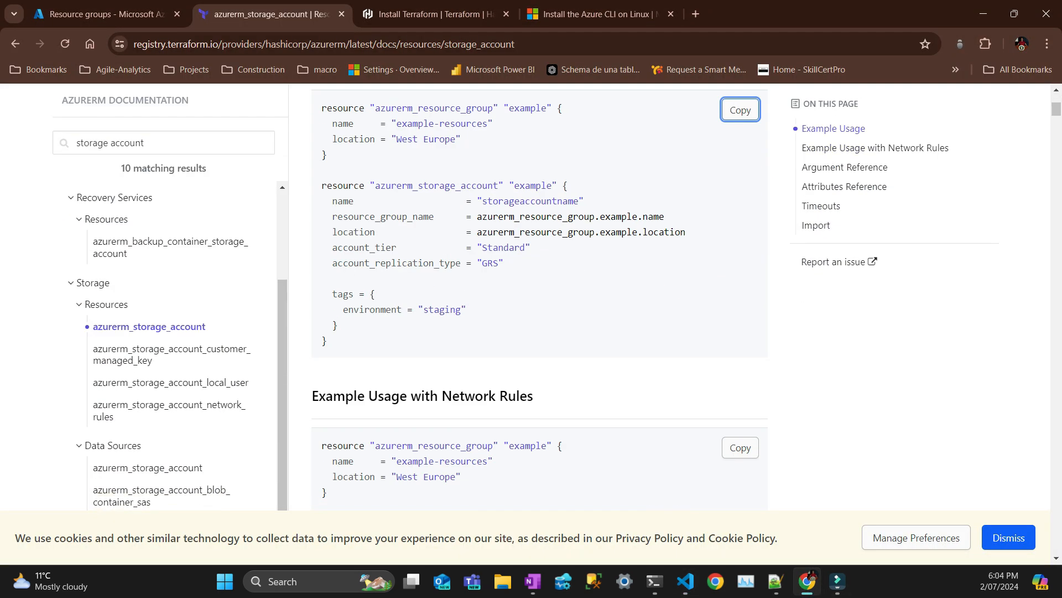
mouse_move(685, 581)
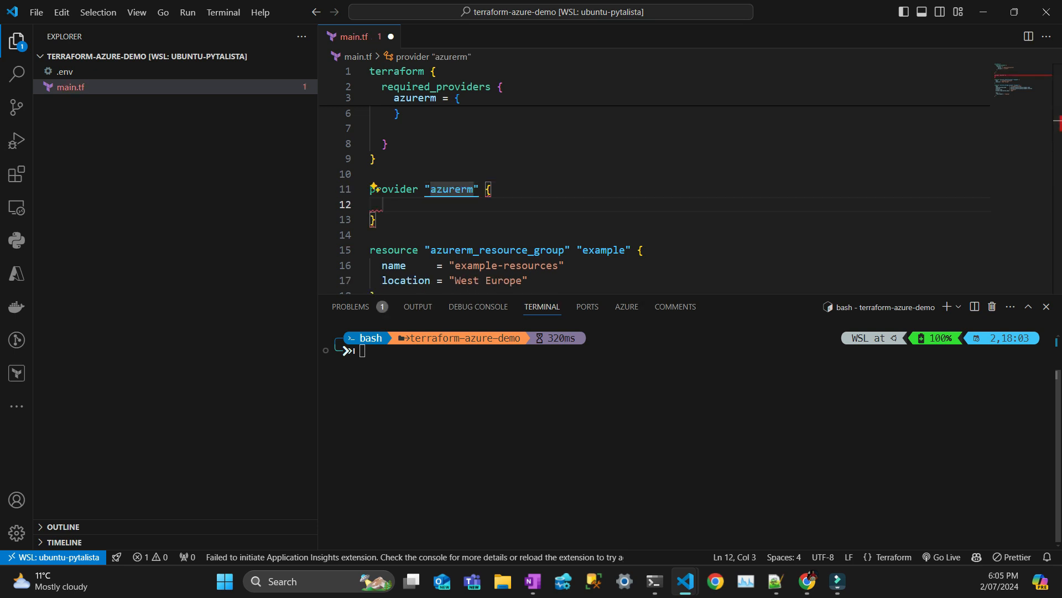
Step: Add an empty features { } block inside the azurerm provider block via autocomplete
text(features {)
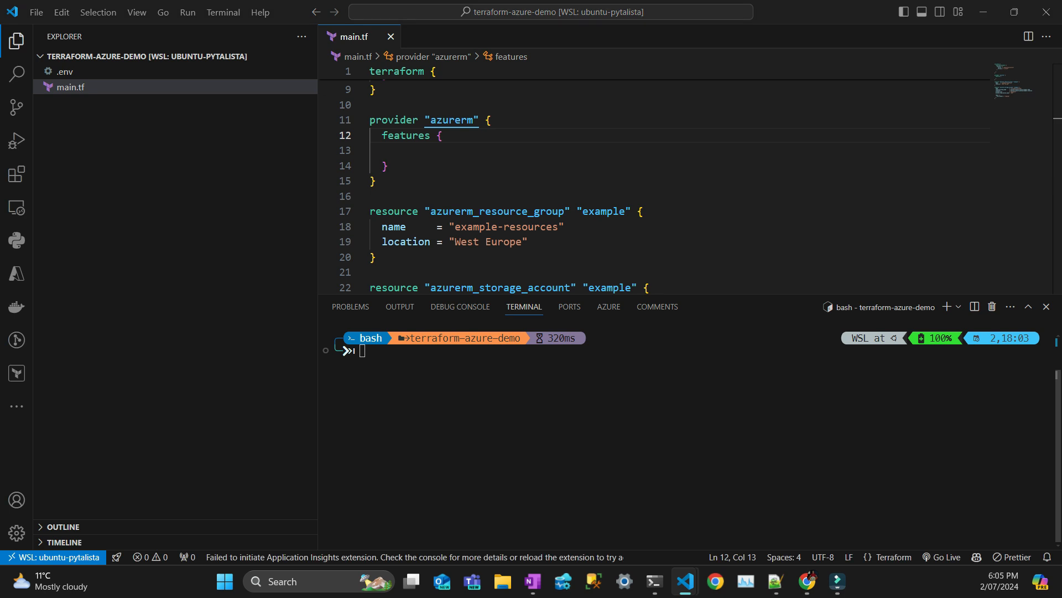
Step: Rename the azurerm_resource_group resource label from example to terraform-rg
double_click(394, 211)
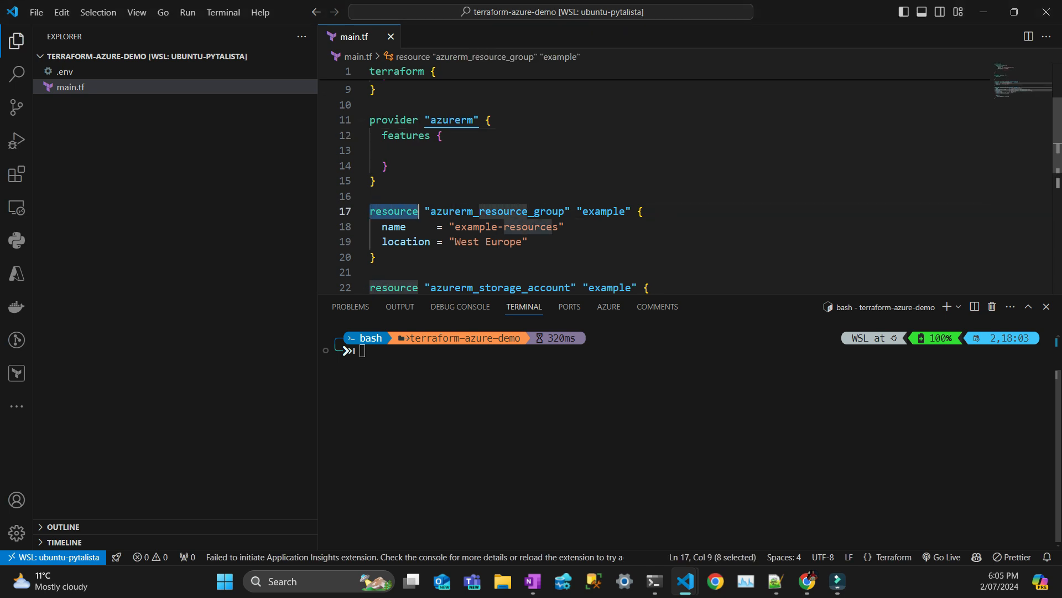
scroll(down, 3)
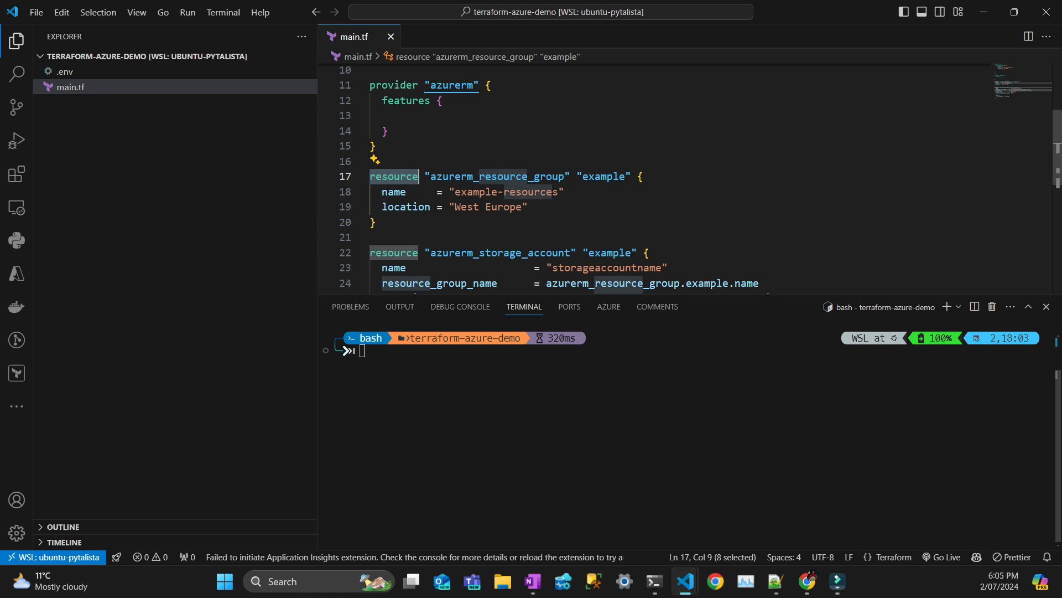
click(430, 176)
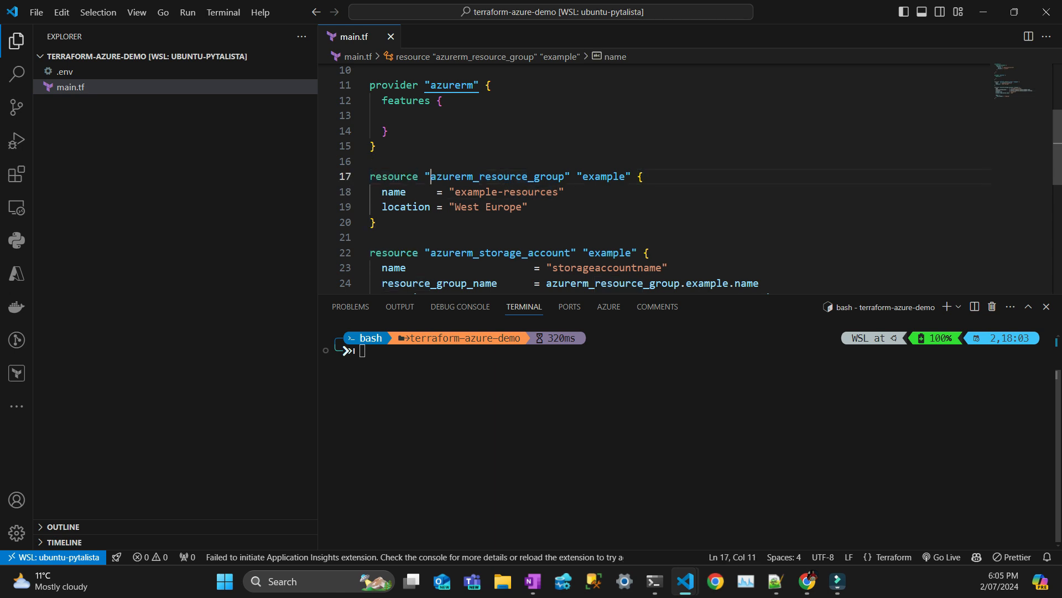
click(579, 176)
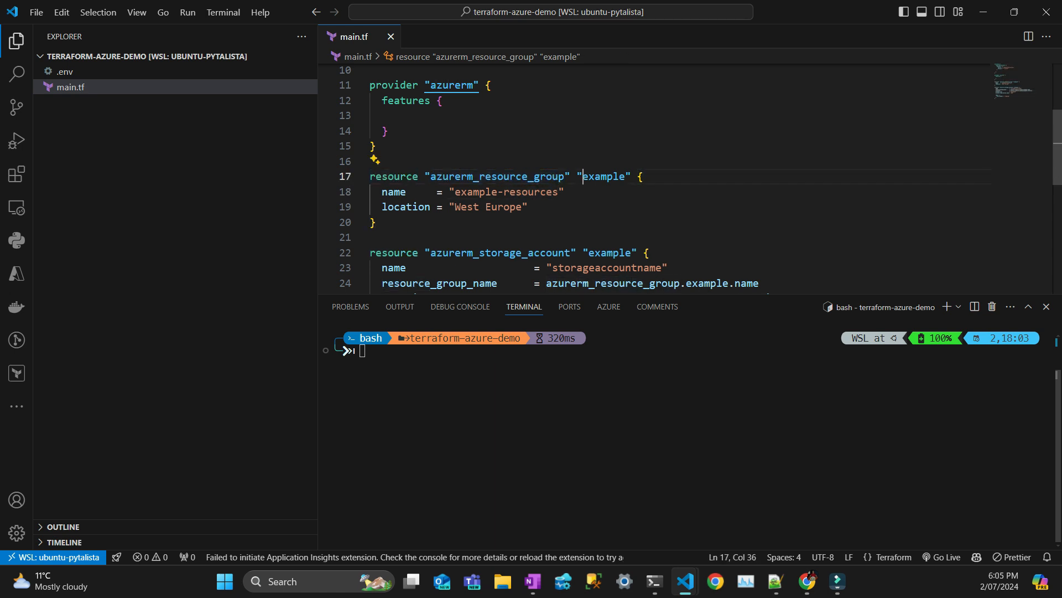
double_click(603, 176)
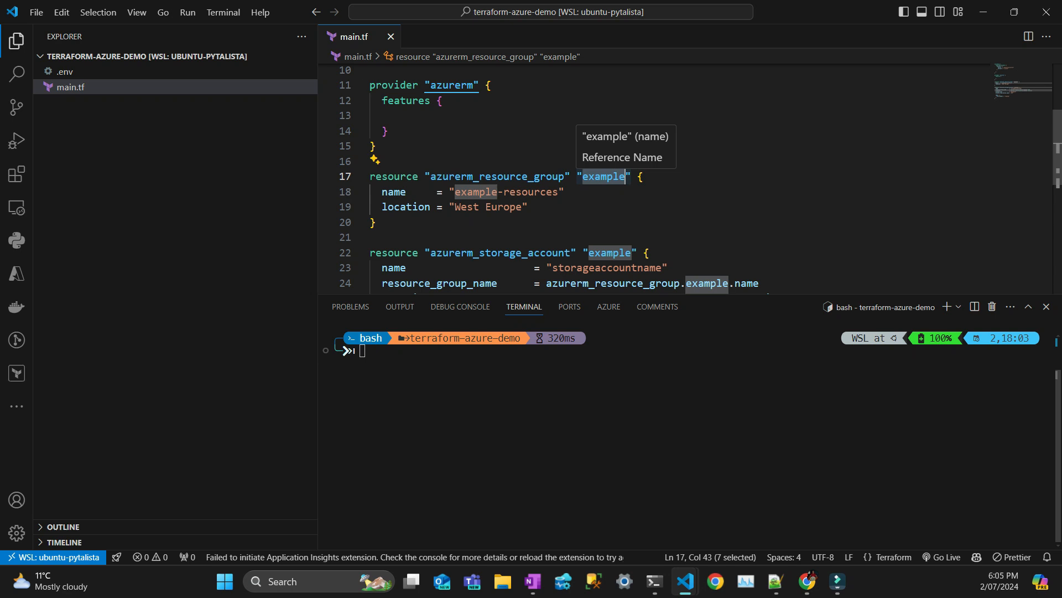
text(terraform)
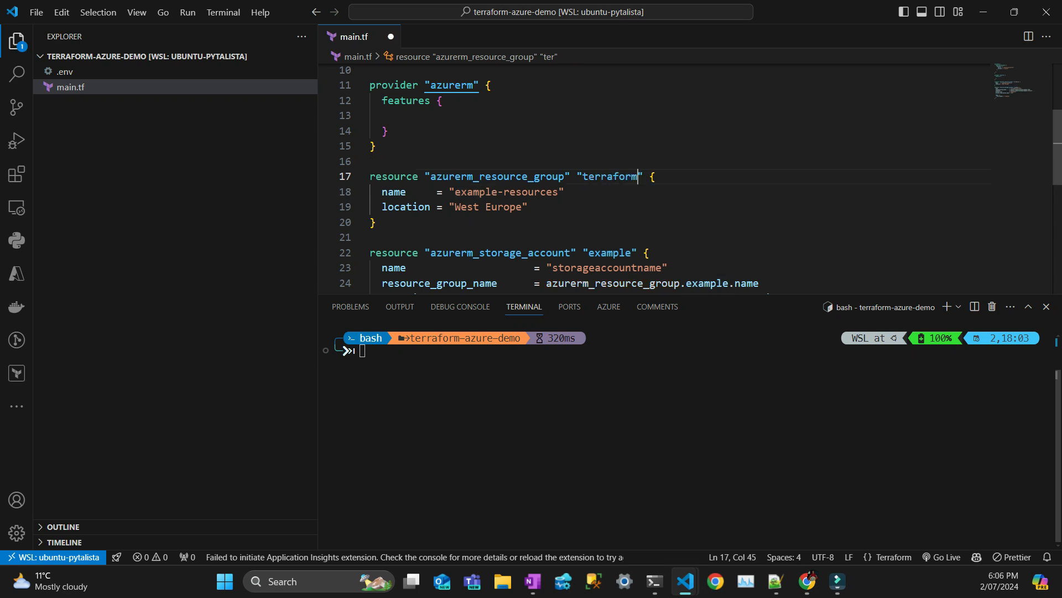
text(-rg)
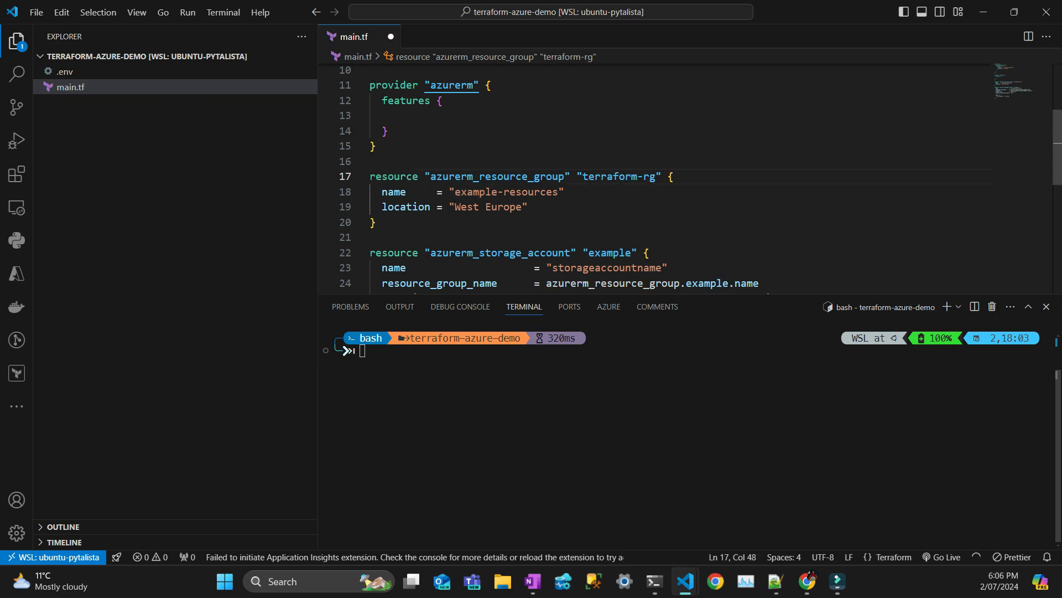
double_click(649, 176)
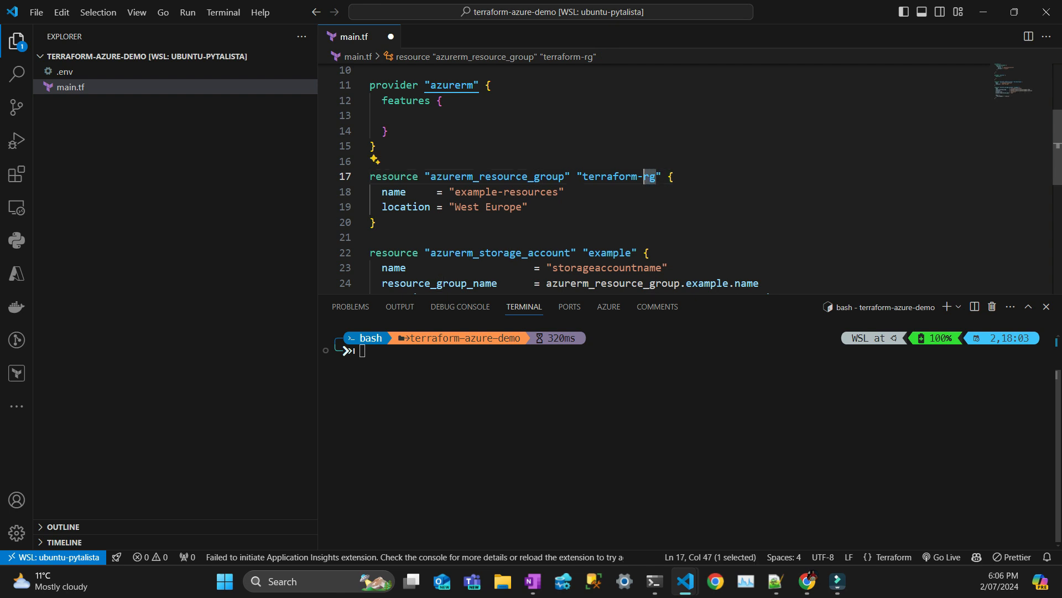
Step: Name the resource group terraform-rg and set its location to australiasoutheast
click(562, 191)
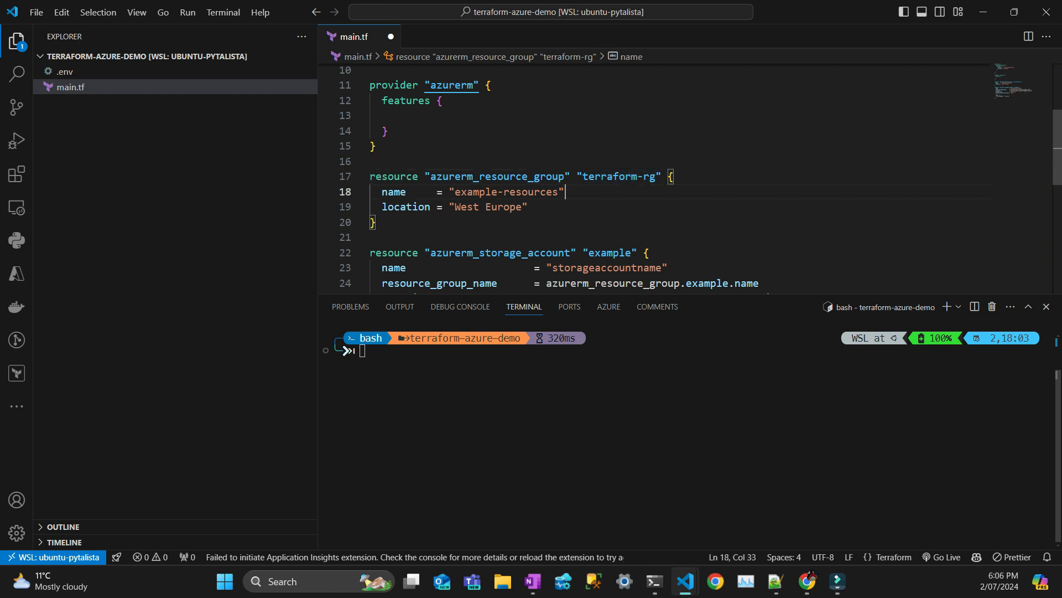
double_click(505, 192)
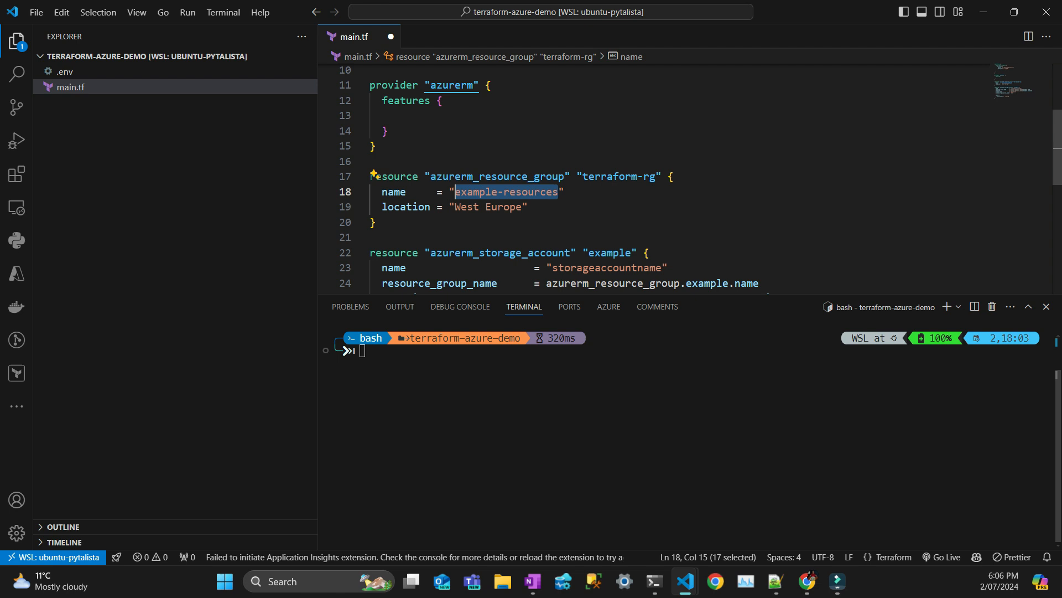
text(terraform-rg)
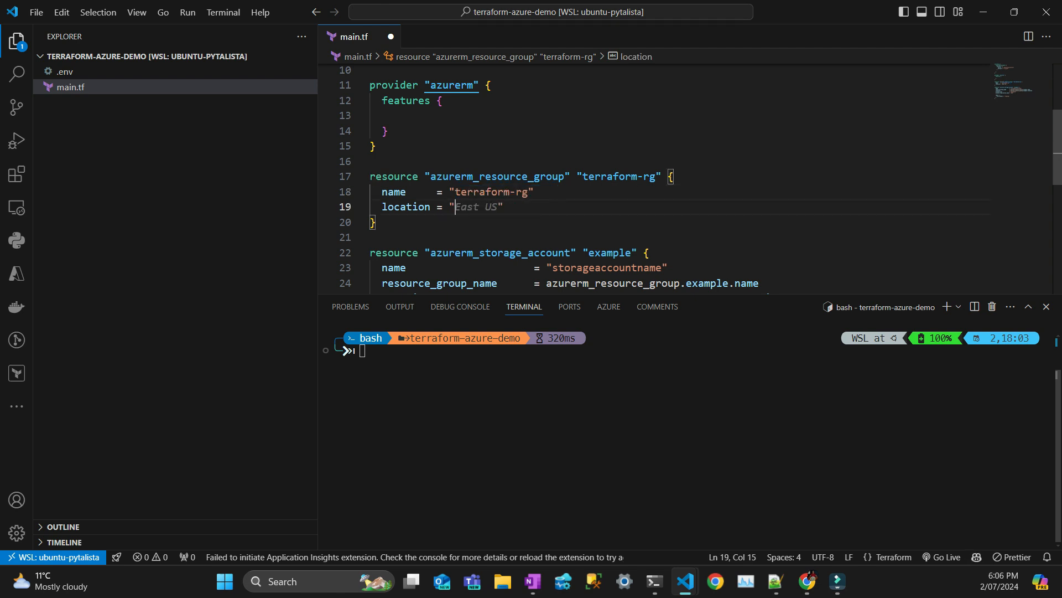
text(australia)
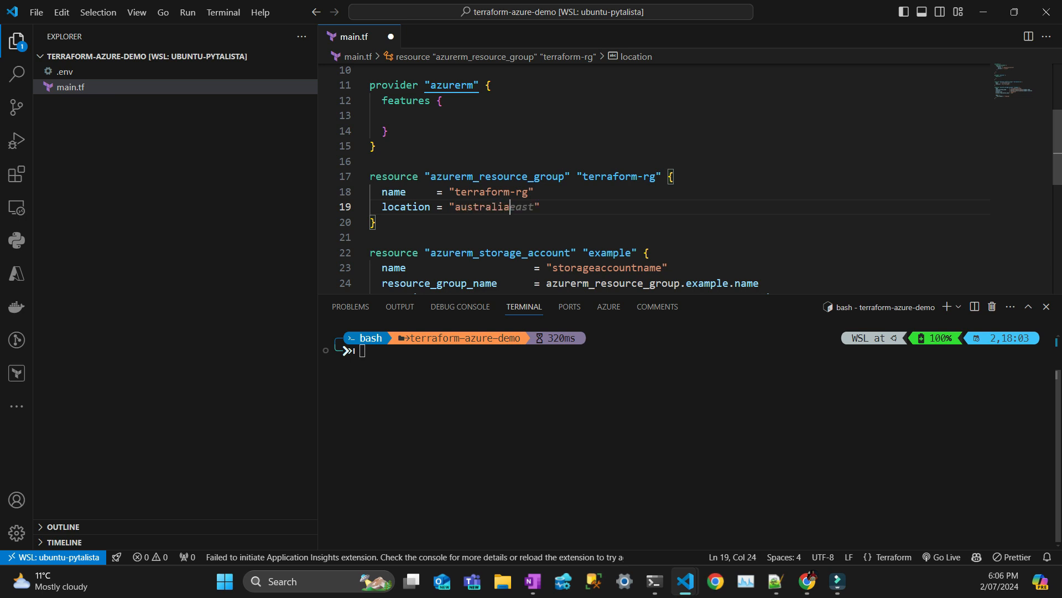
text(sour)
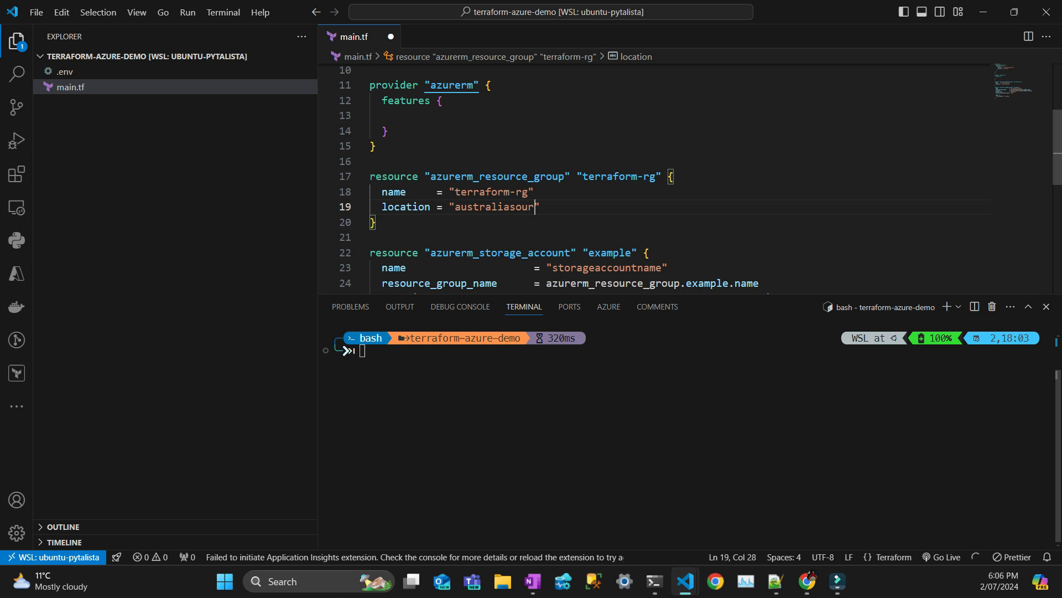
text(he)
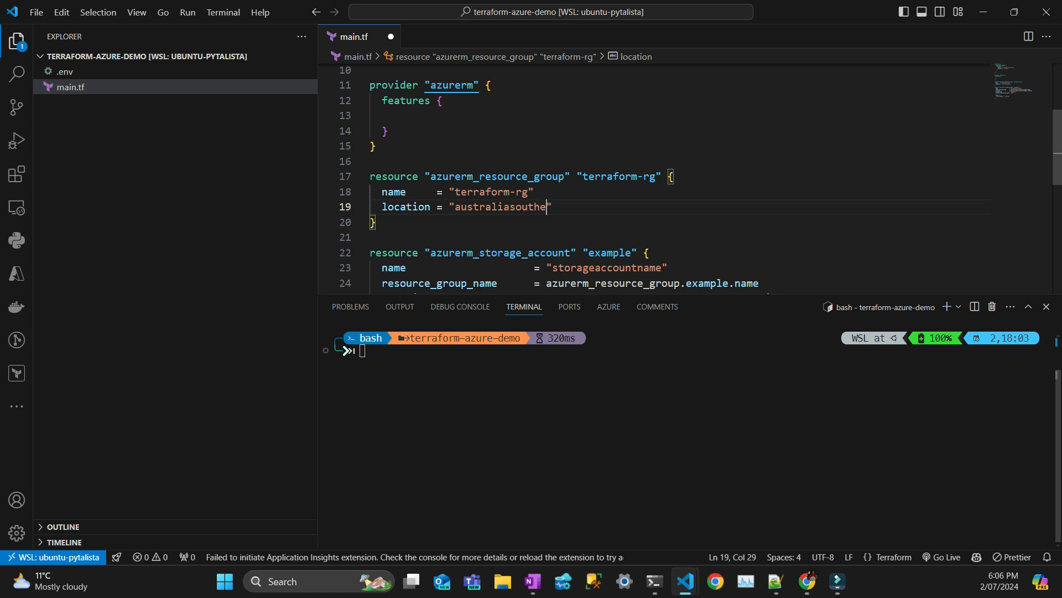
text(ast)
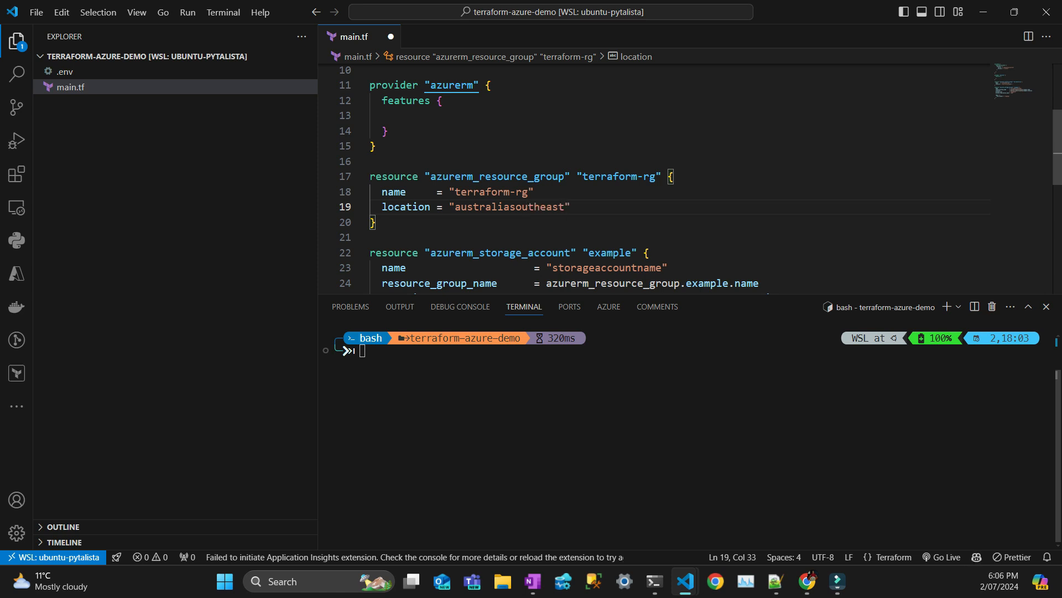
click(377, 222)
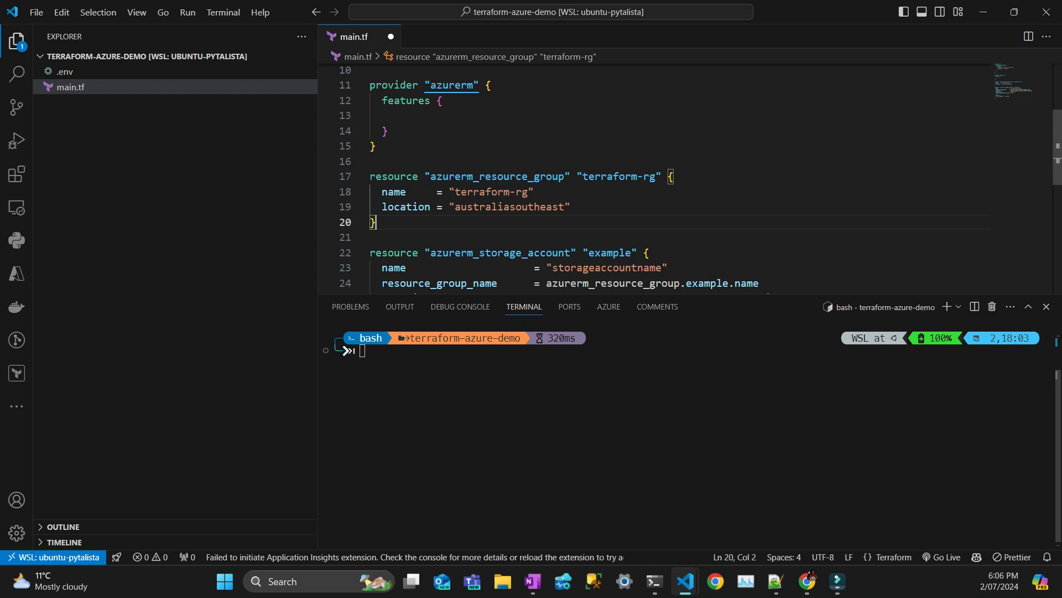
scroll(down, 3)
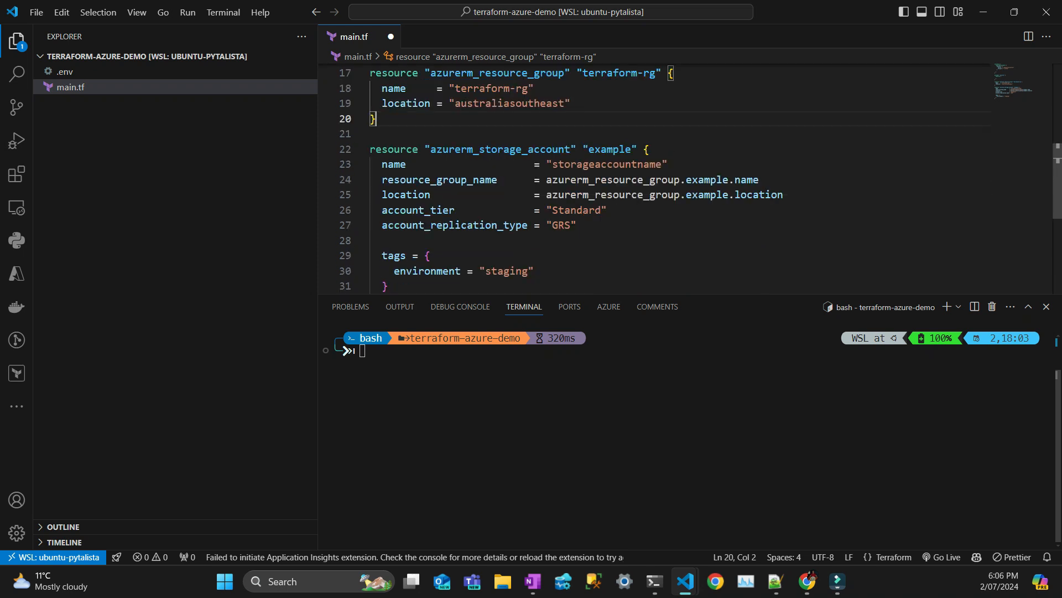
scroll(up, 3)
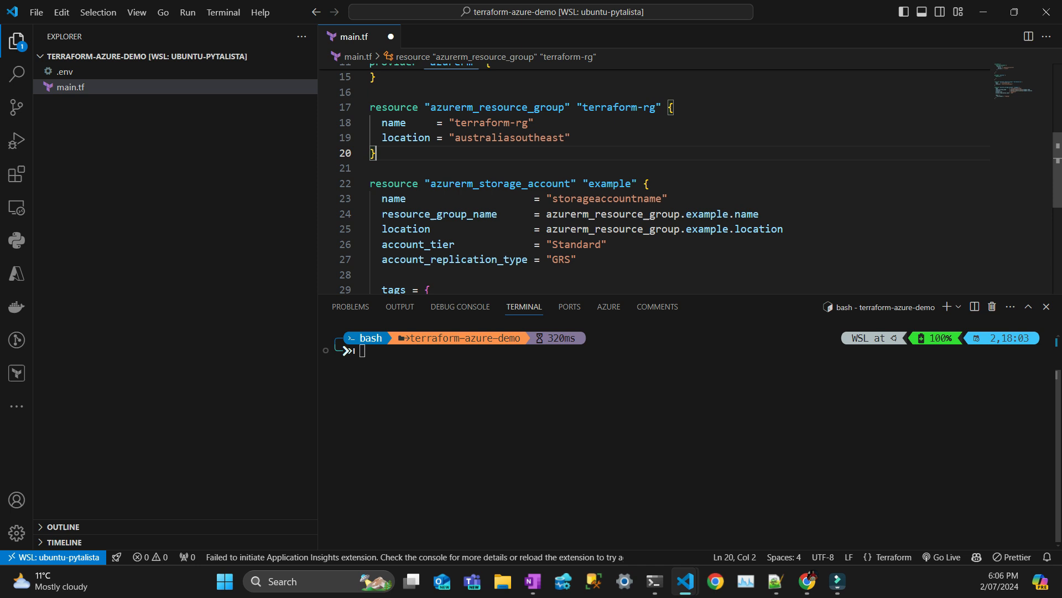
Step: Relabel the storage account resource and give it the unique name stgpedrojunqueiraio42
double_click(608, 184)
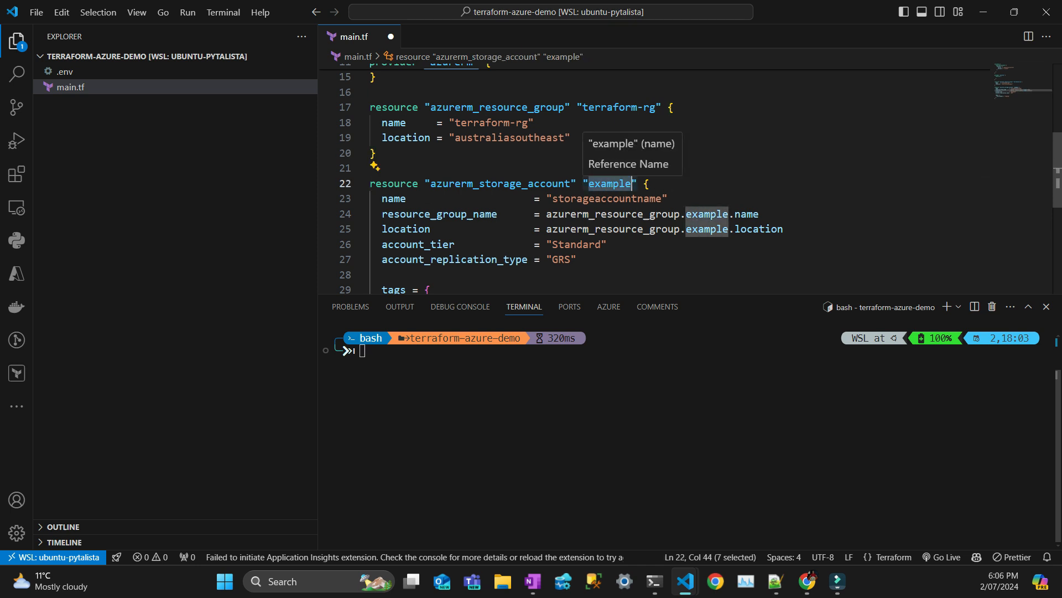
text(storage)
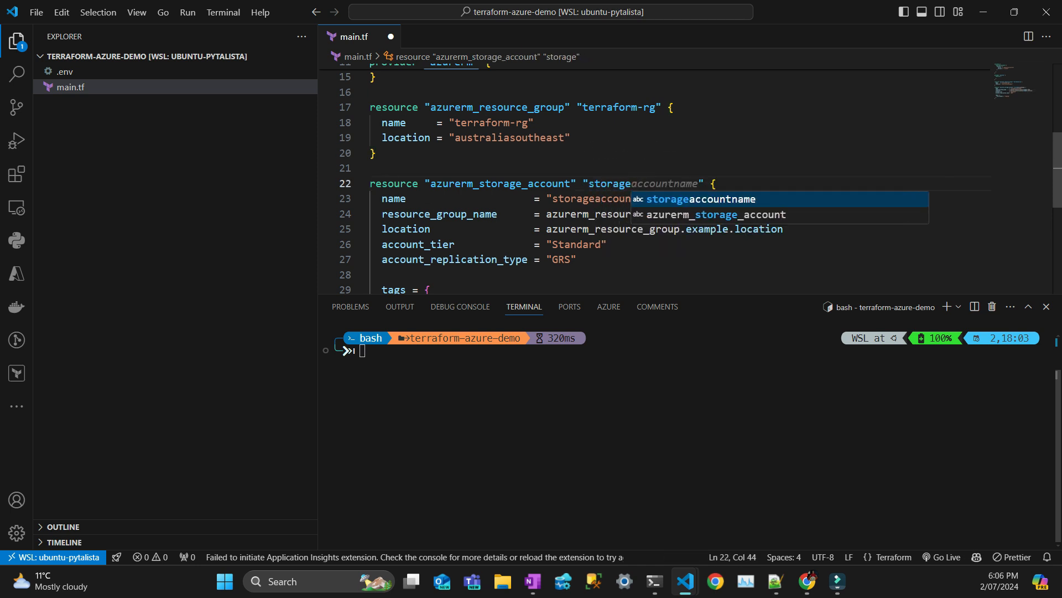
text(account)
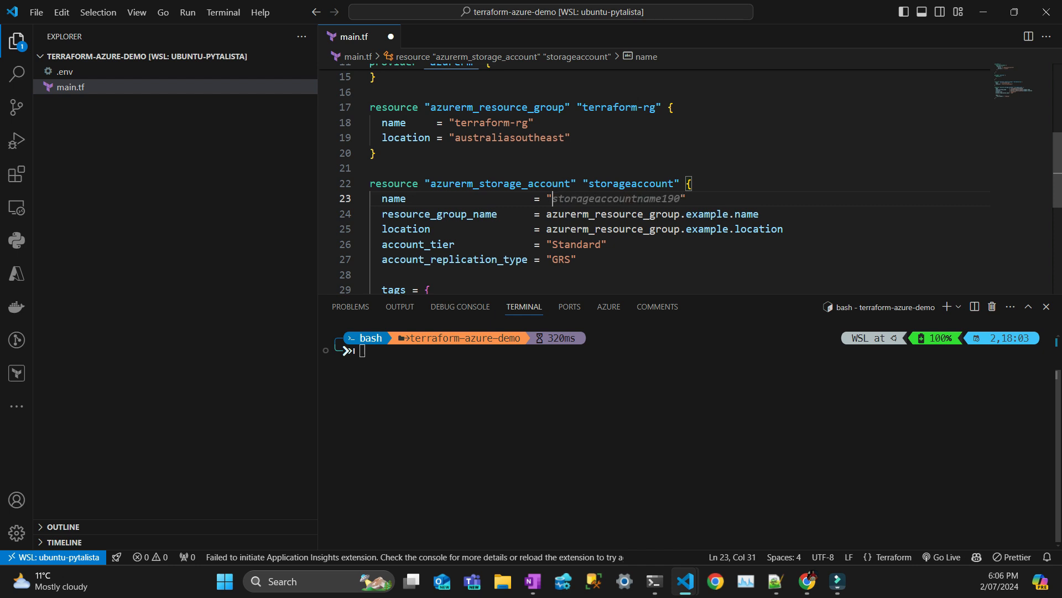
text(stg)
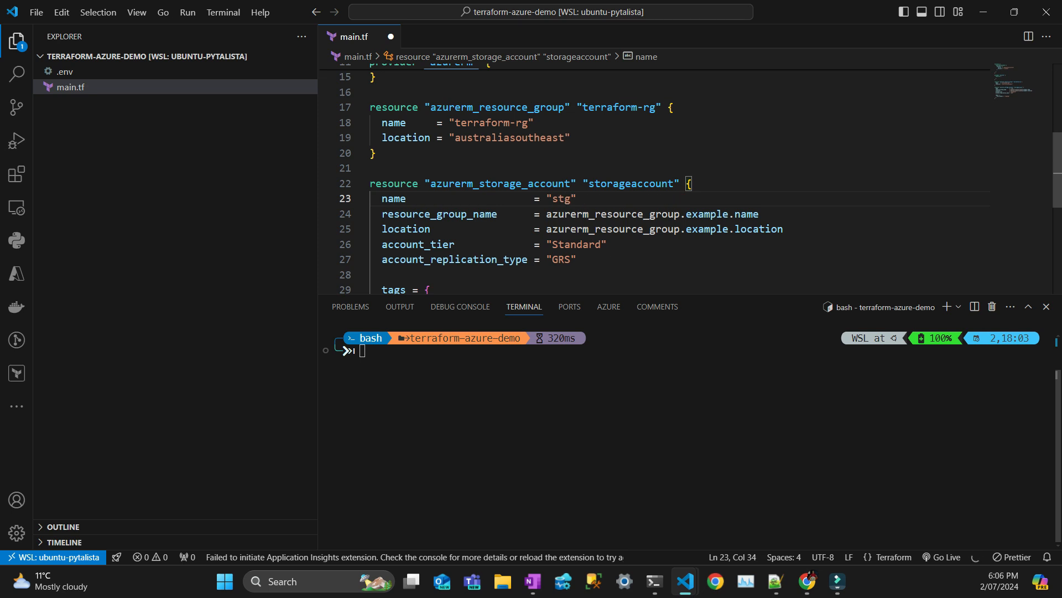
text(pedrojunque)
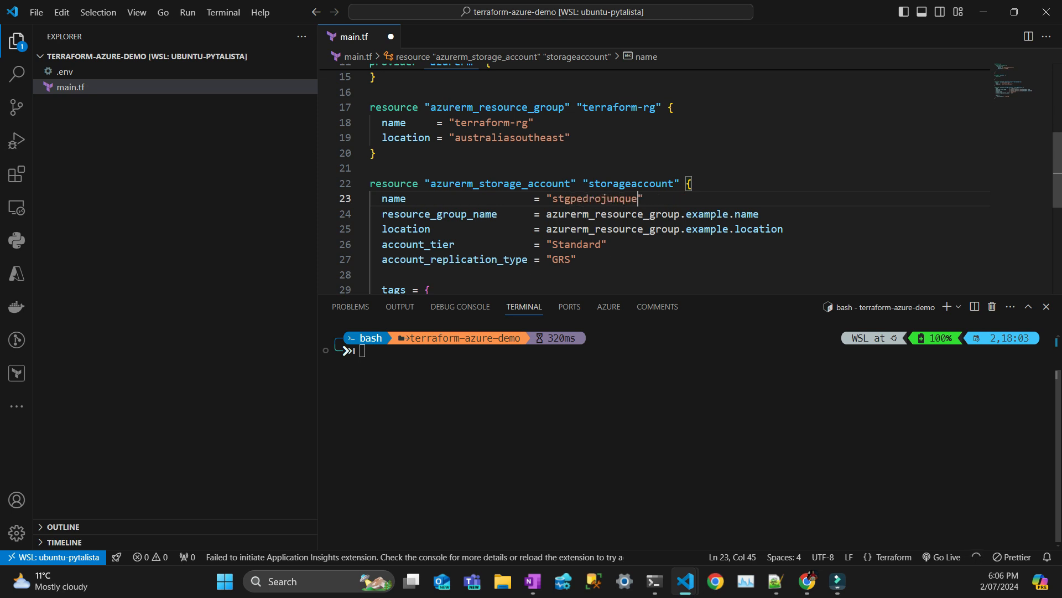
text(iraio)
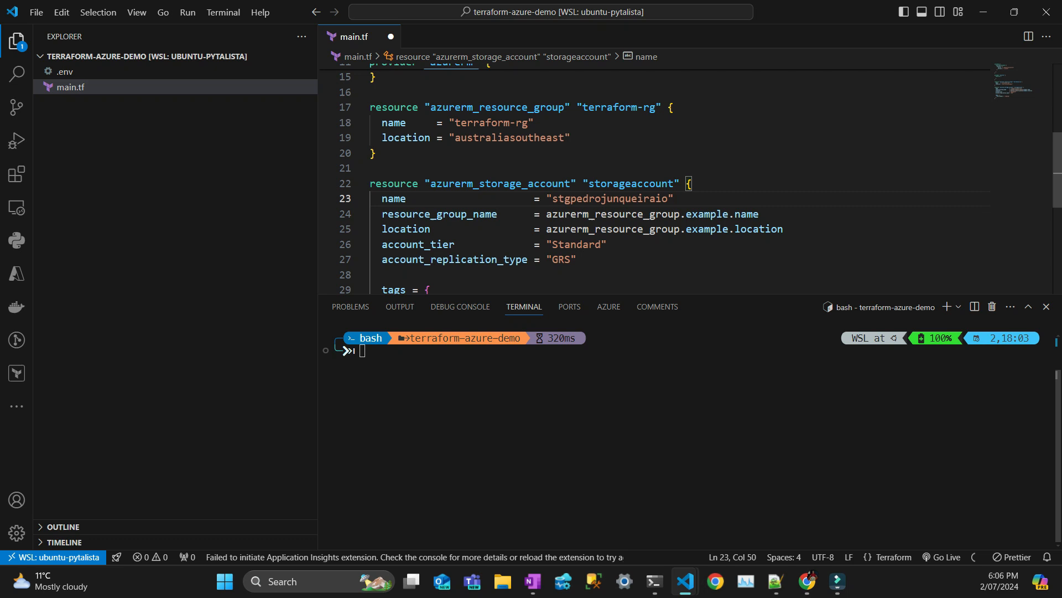
text(42)
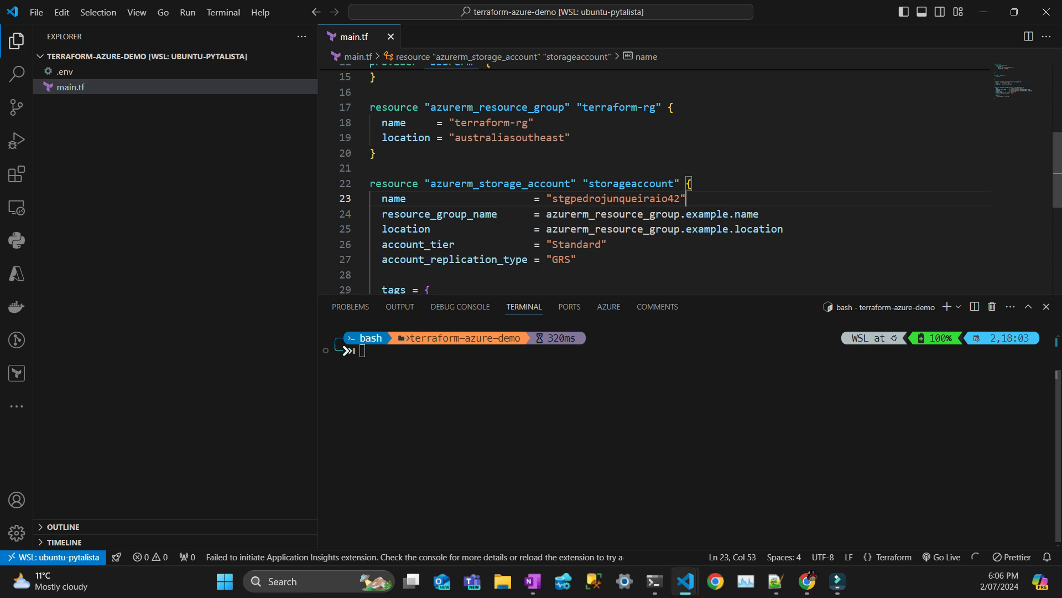
Step: Point the storage account at the terraform-rg resource group and change replication from GRS to LRS
click(541, 214)
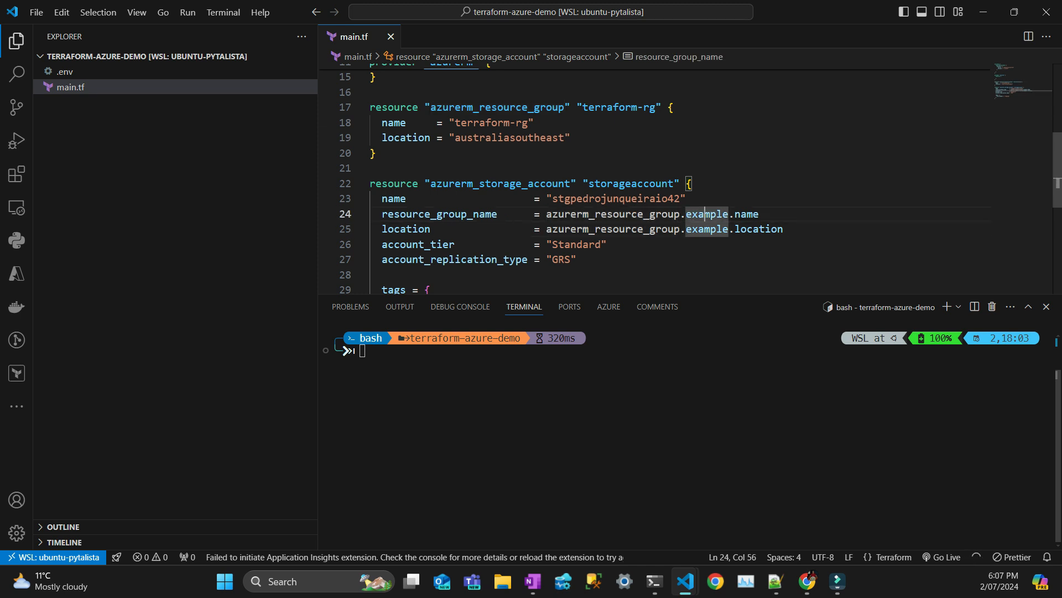
double_click(618, 107)
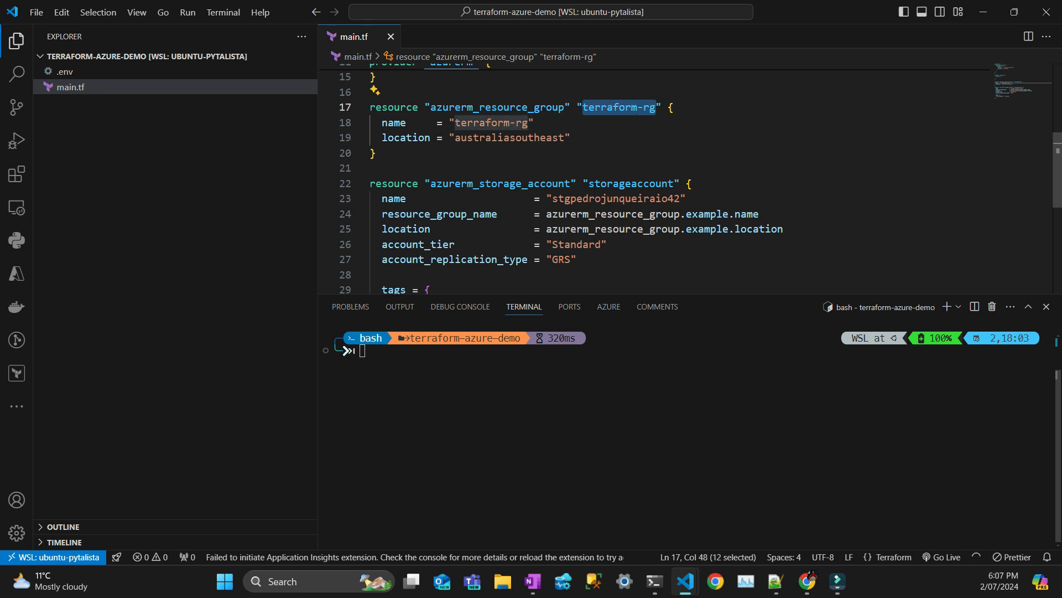
double_click(707, 214)
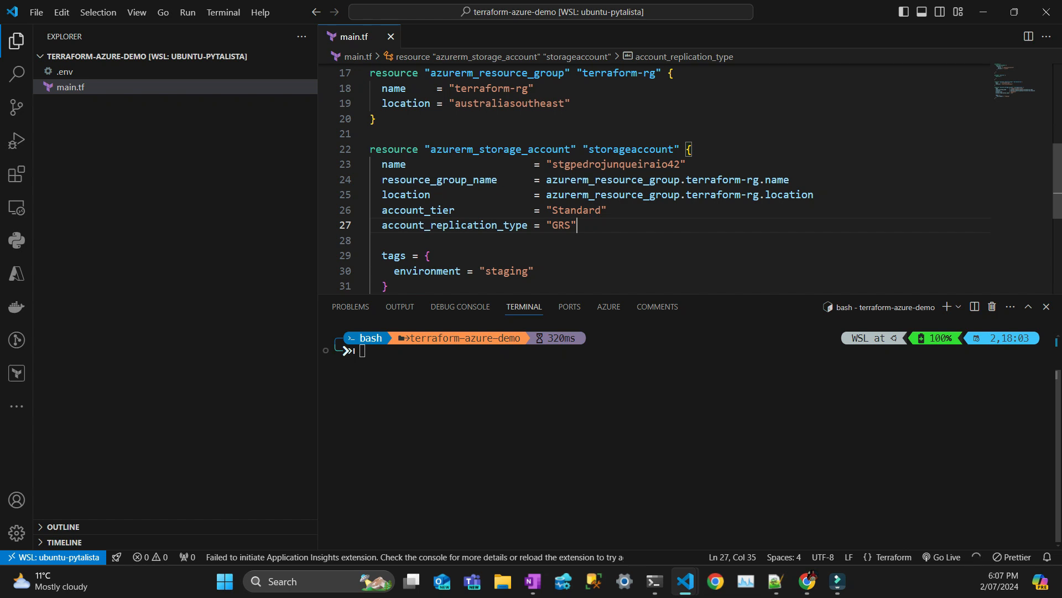
key(Backspace)
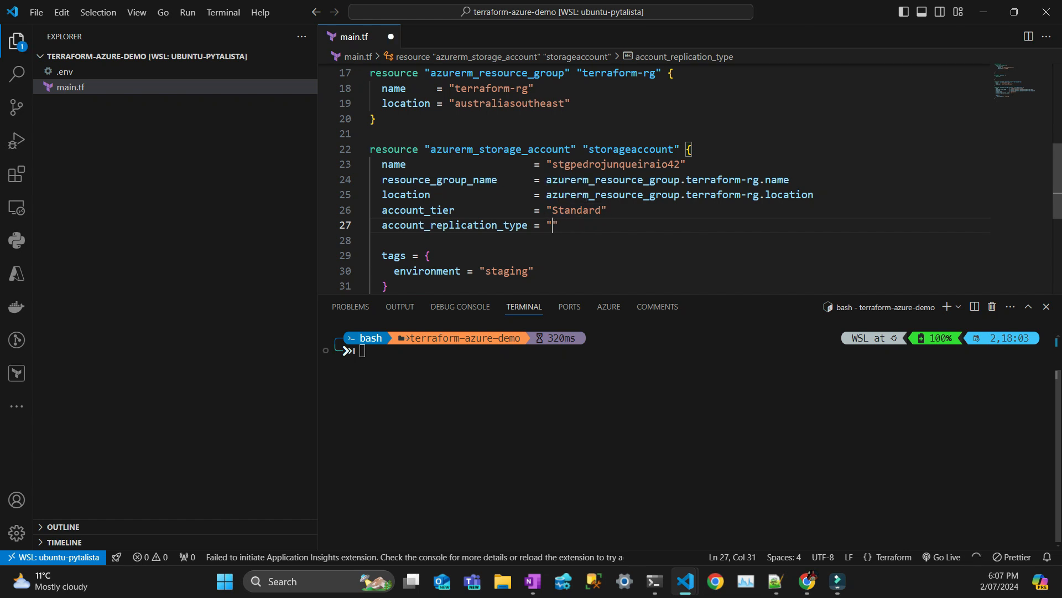
text(LRS)
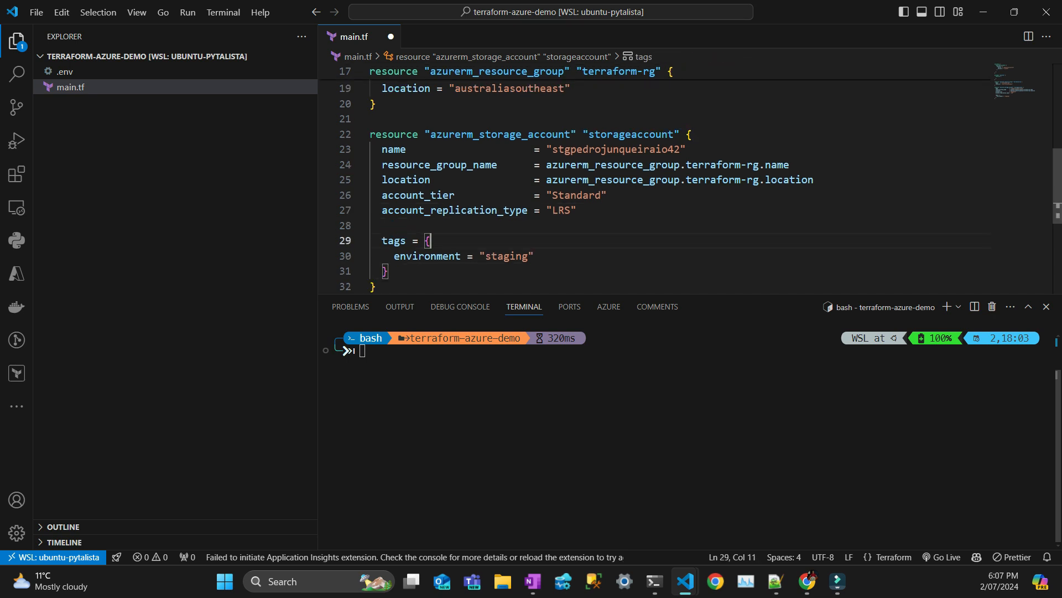
click(382, 240)
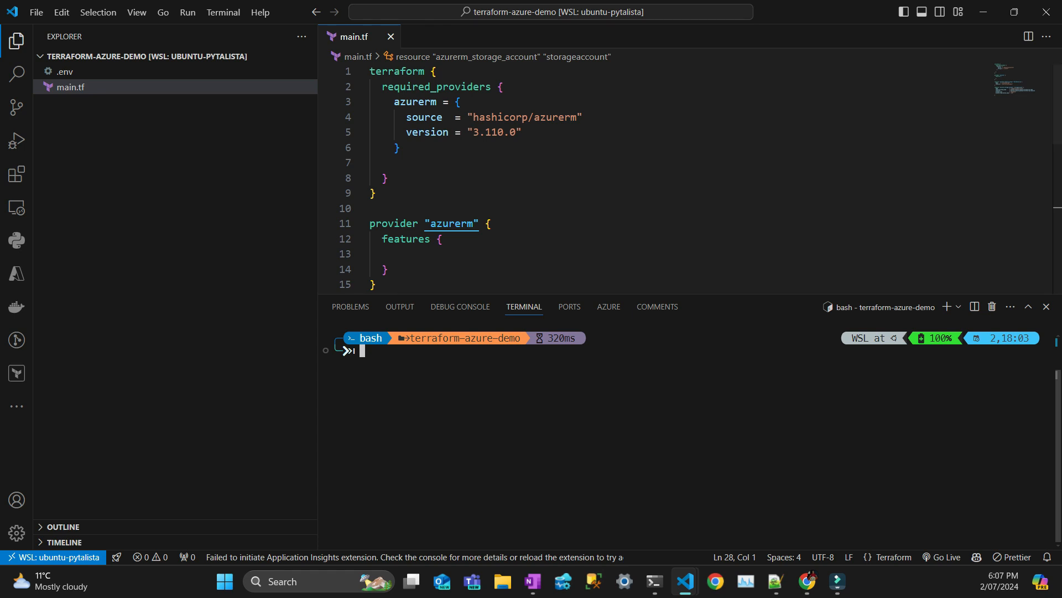
Step: Check the installed Terraform version with terraform --version
text(t)
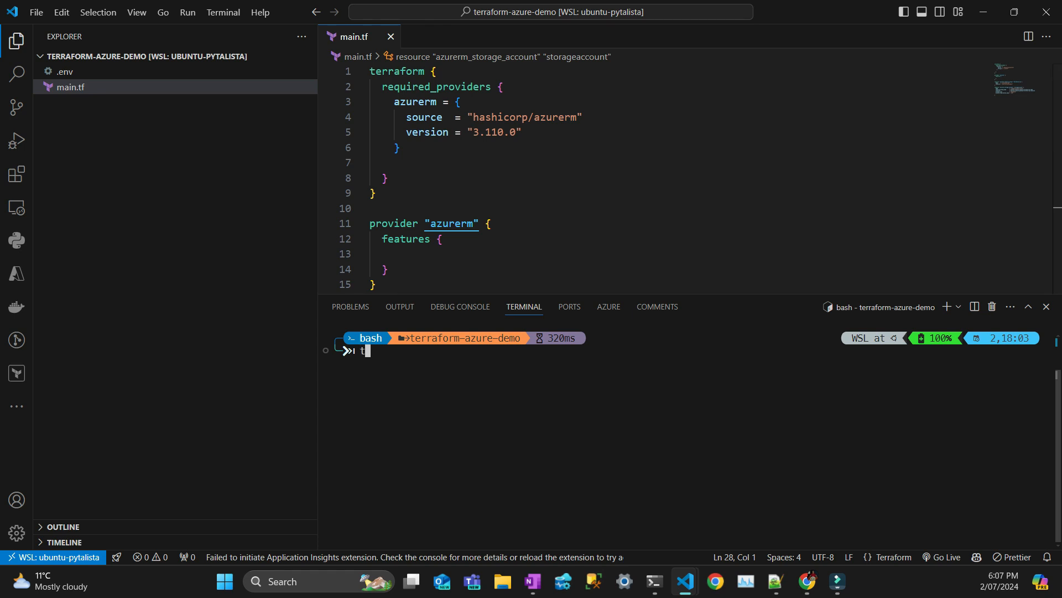
text(erraform -)
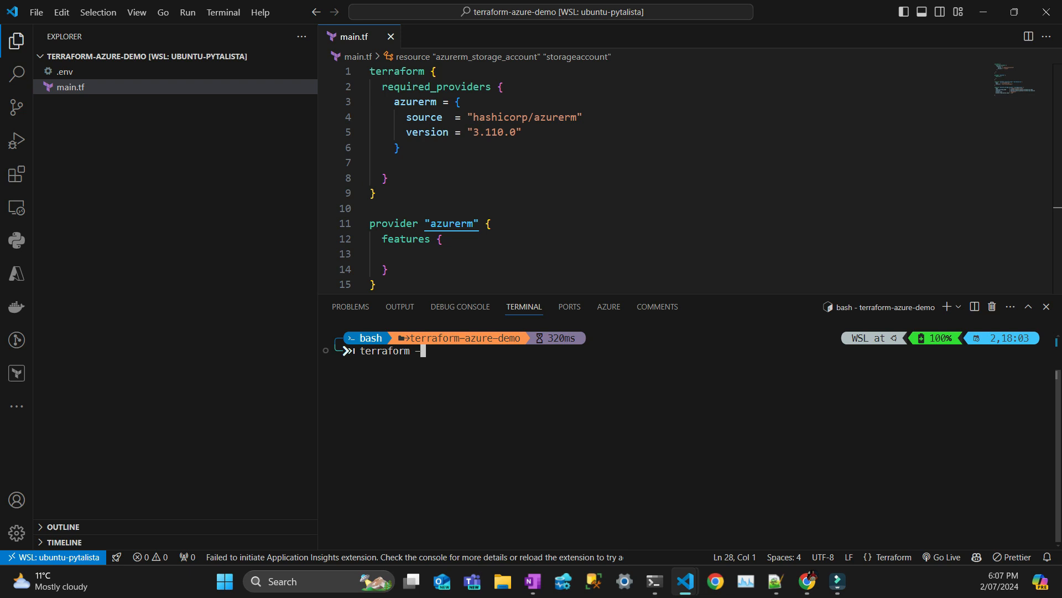
text(-version)
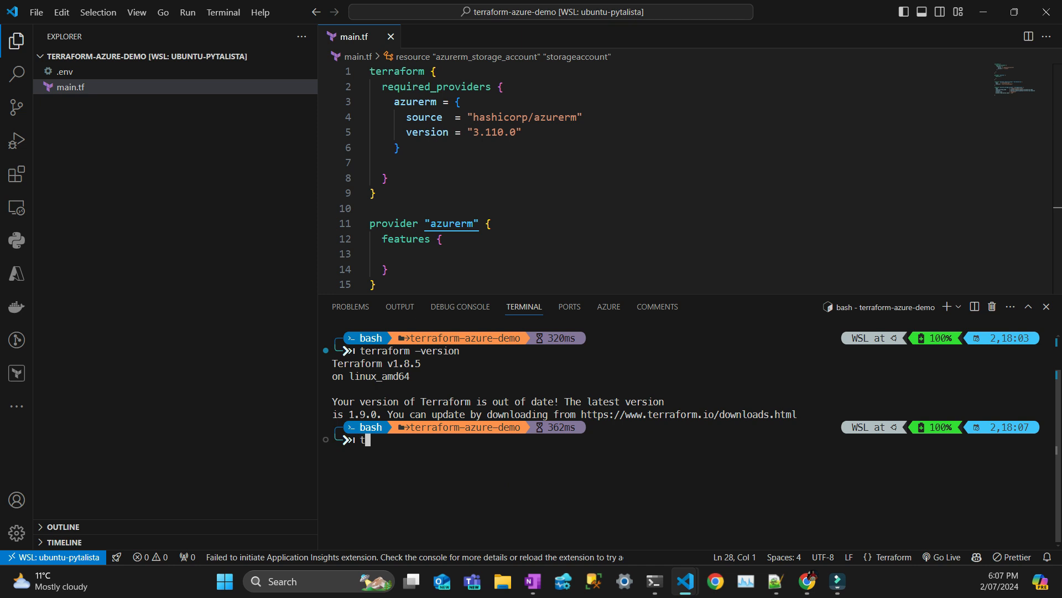
Step: Initialise the Terraform project with terraform init, creating the lock file
text(a)
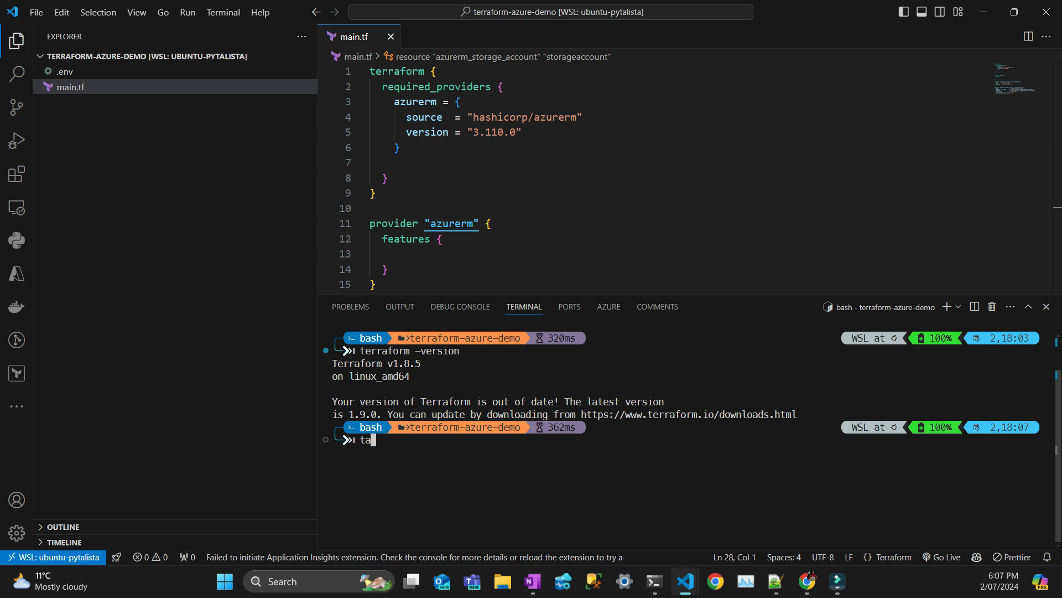
text(erraform i)
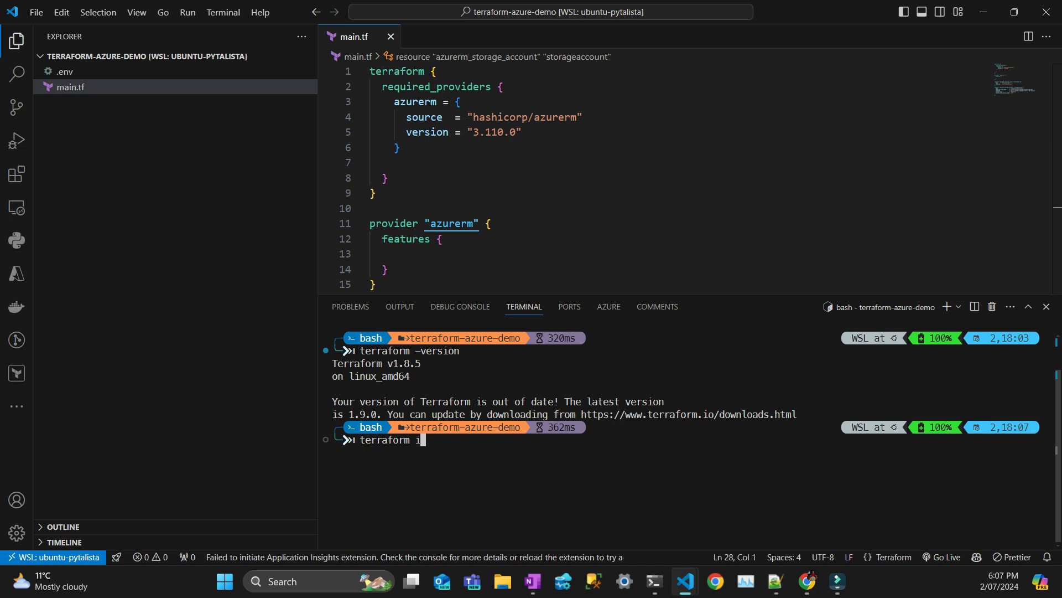
key(Return)
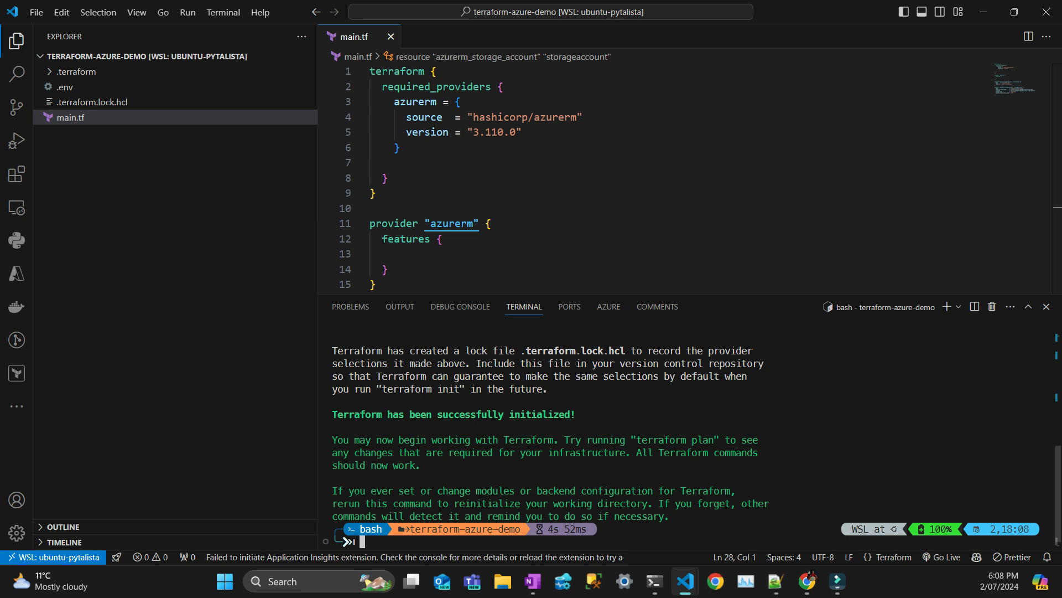
Step: Run terraform plan to preview the resource group and storage account deployment
text(terraform pal)
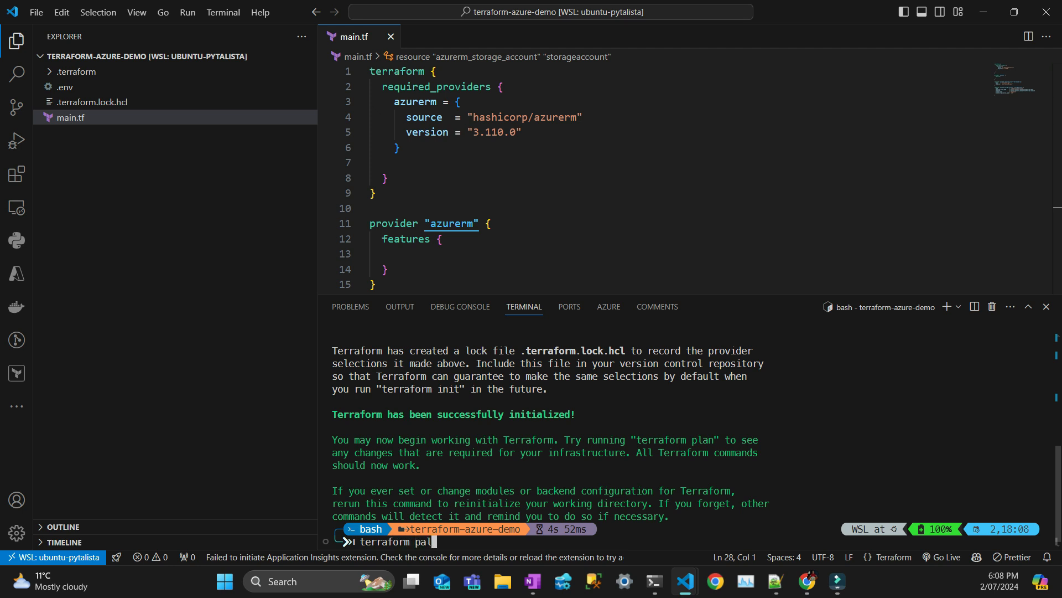
text(n)
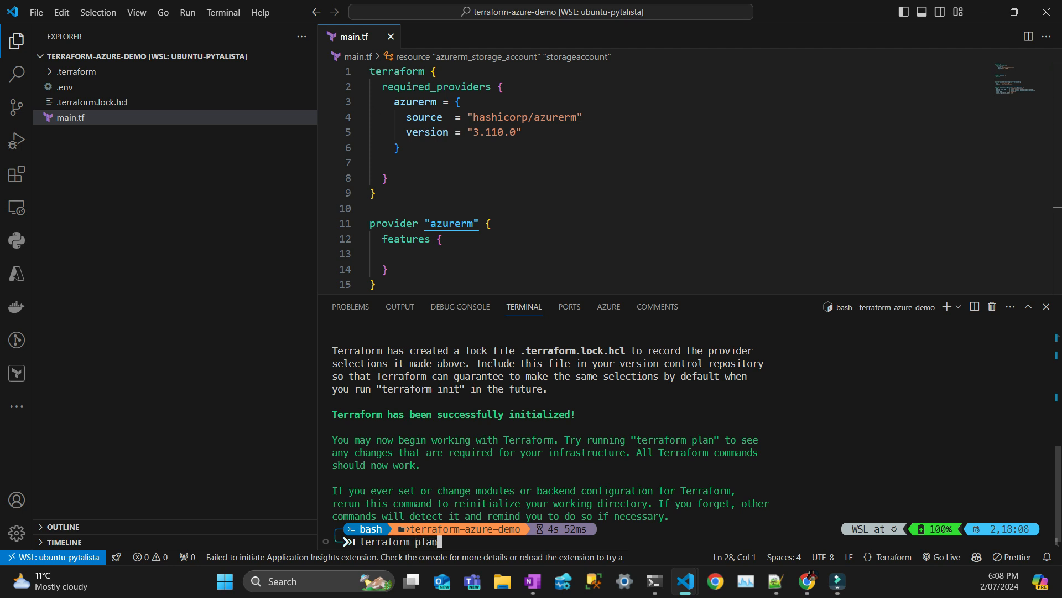
key(Return)
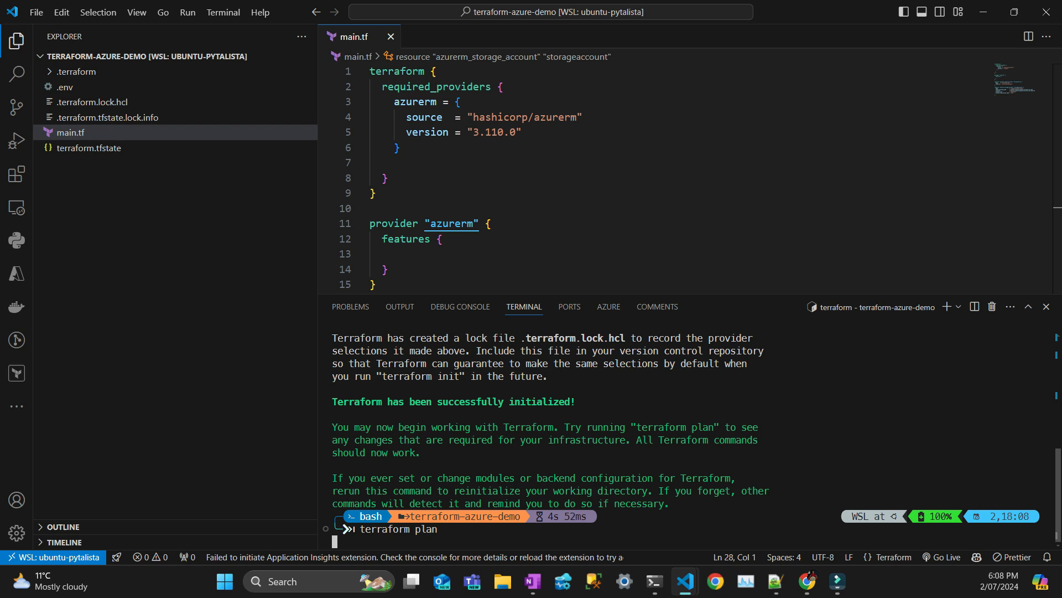
key(Return)
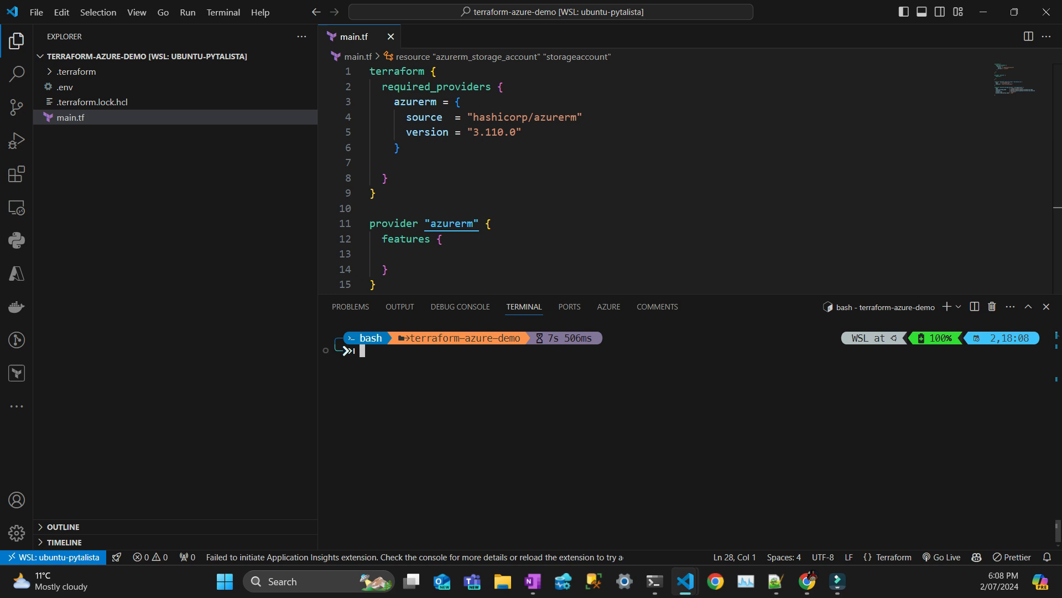
Step: Deploy the resources by running terraform apply --auto-approve in the terminal
text(terraform)
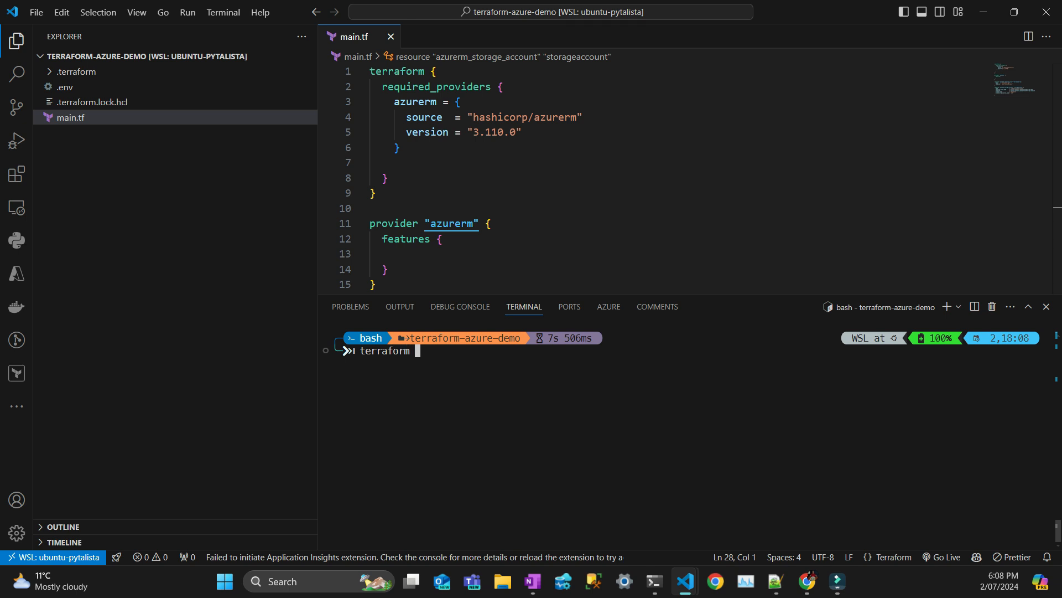
text(apply --)
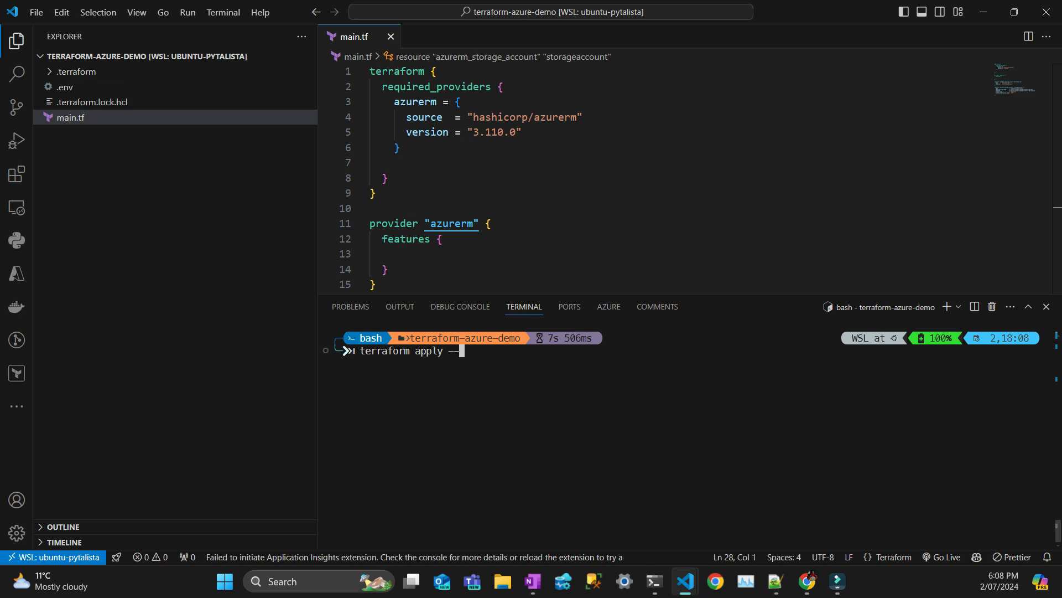
text(auto-app)
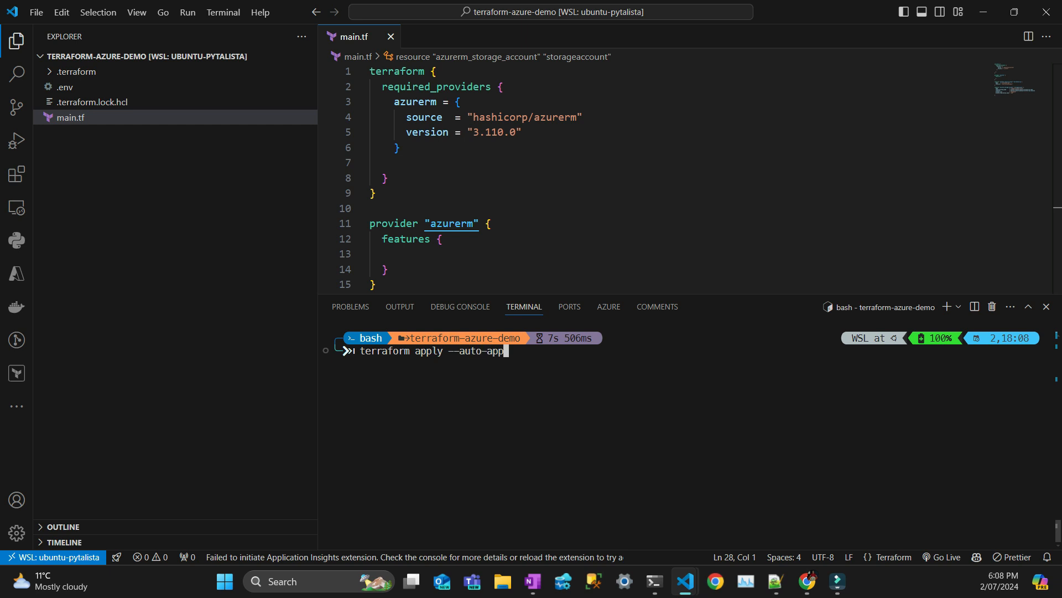
text(rove)
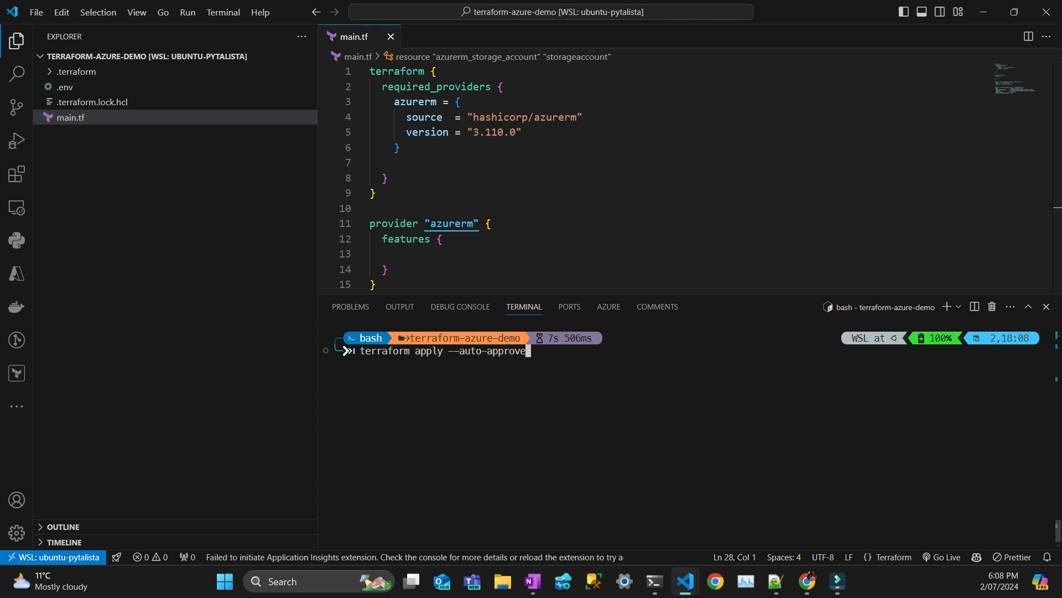
key(Return)
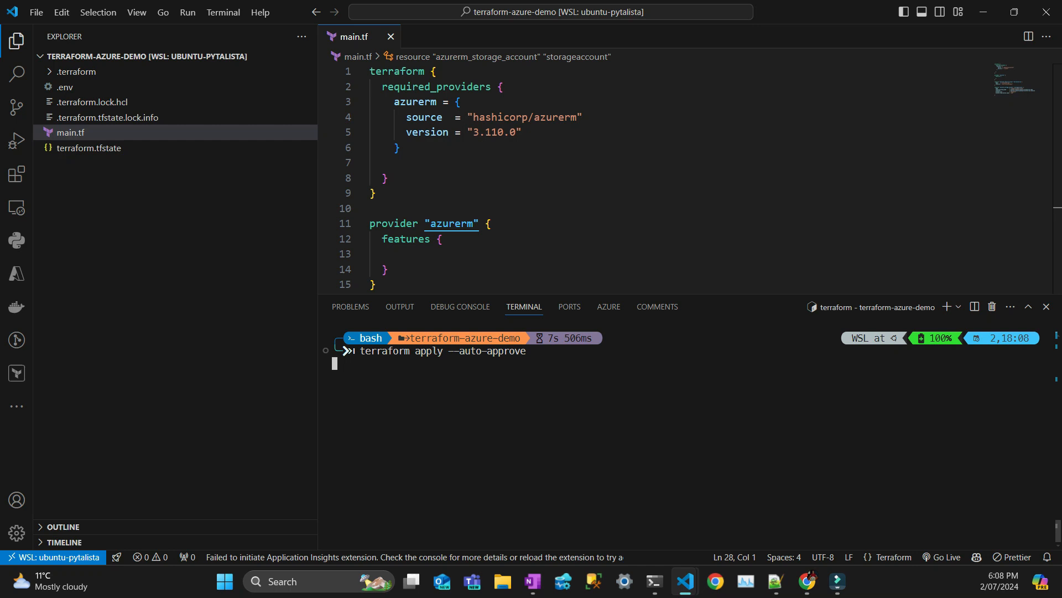
key(Return)
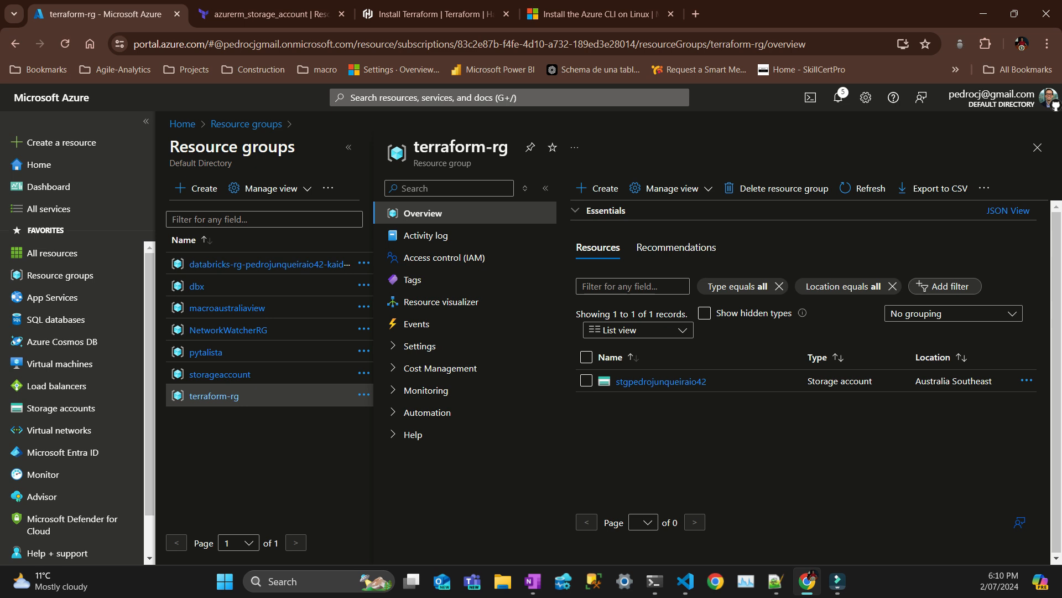
Step: Search 'sub', choose Subscriptions and open the Pedro_subscription overview page
text(sub)
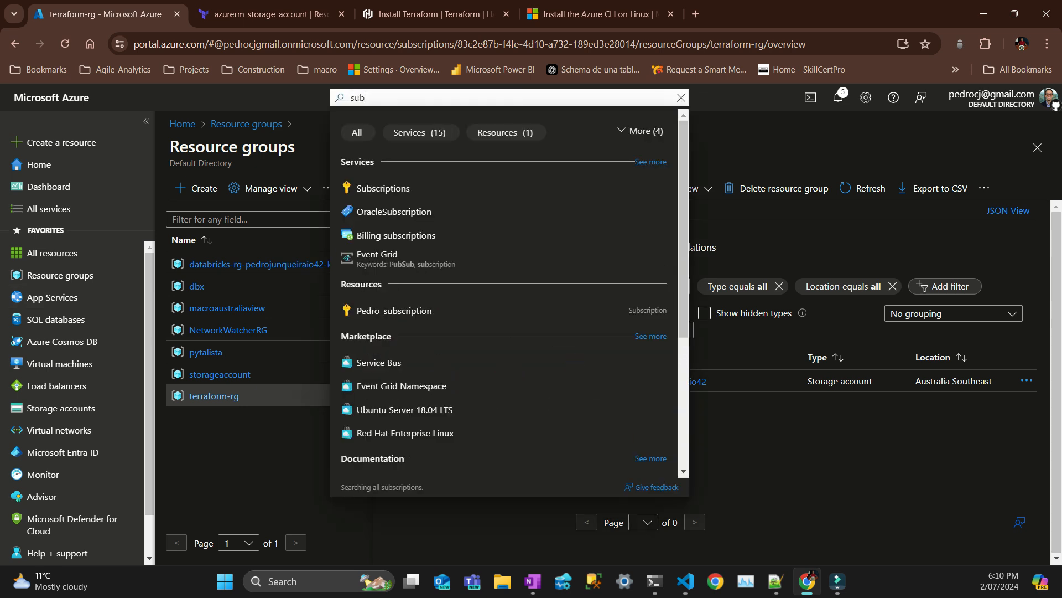
click(384, 188)
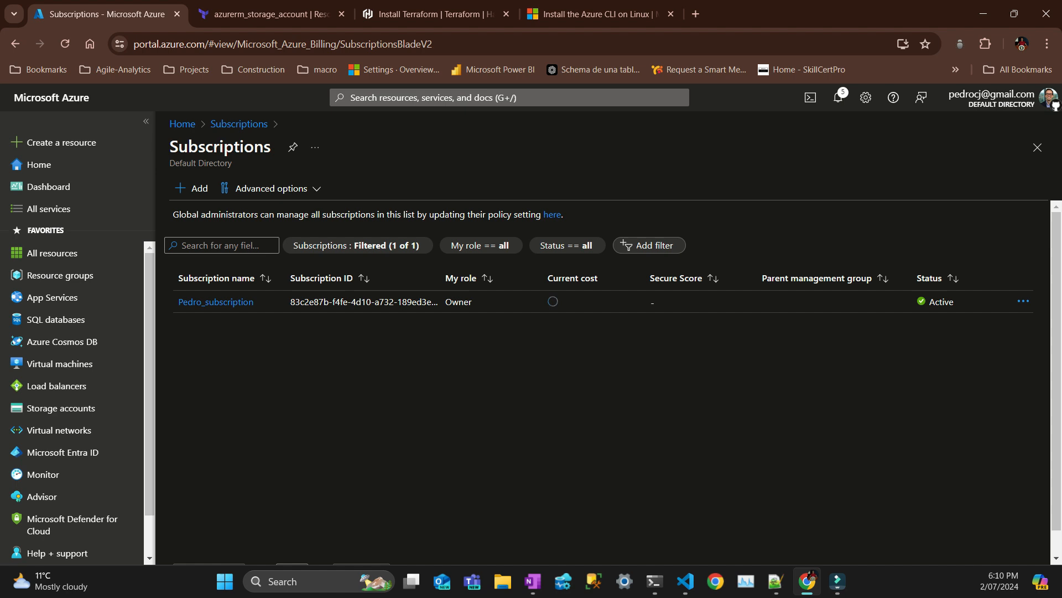
click(215, 301)
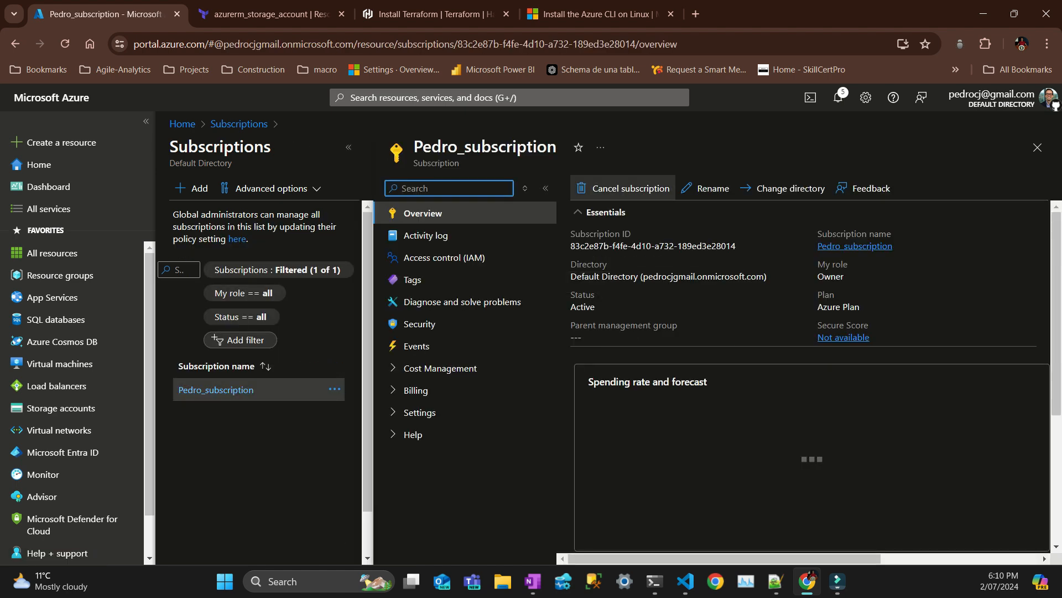
Step: Open Access control (IAM) role assignments for the subscription and collapse the subscriptions pane
click(444, 258)
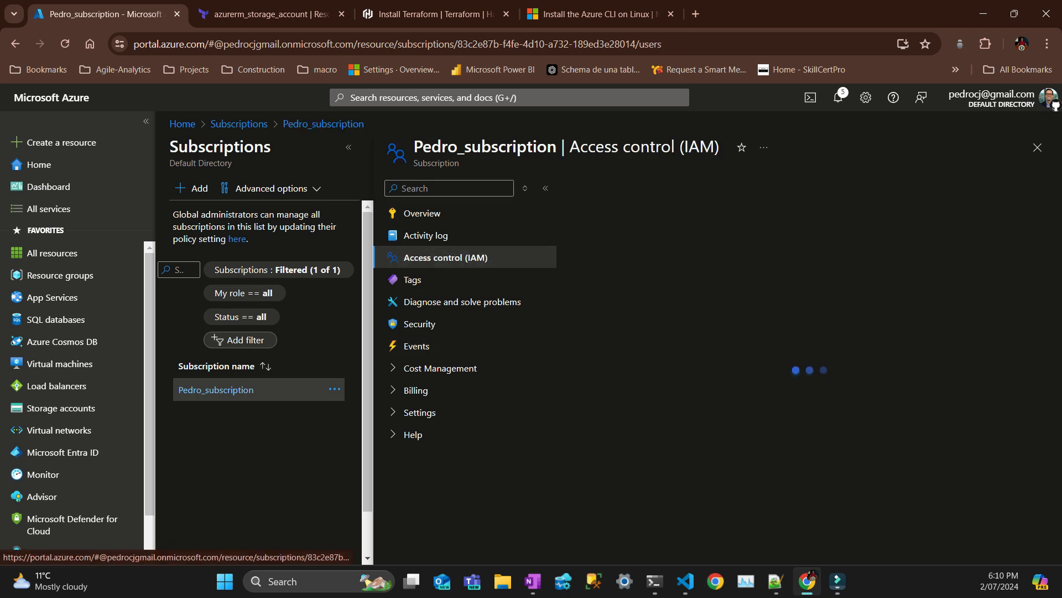
click(447, 257)
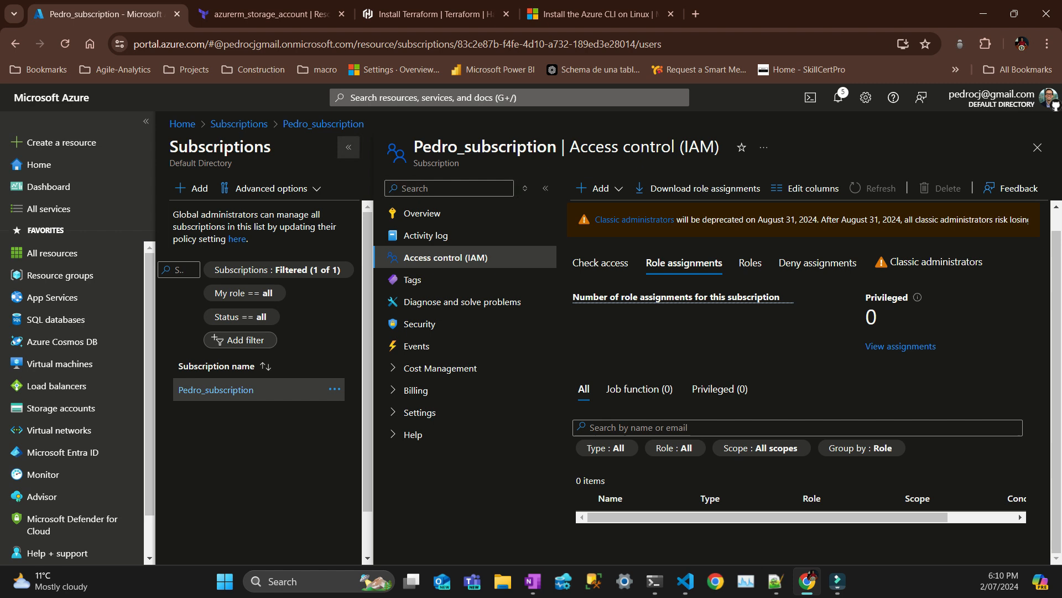
click(349, 147)
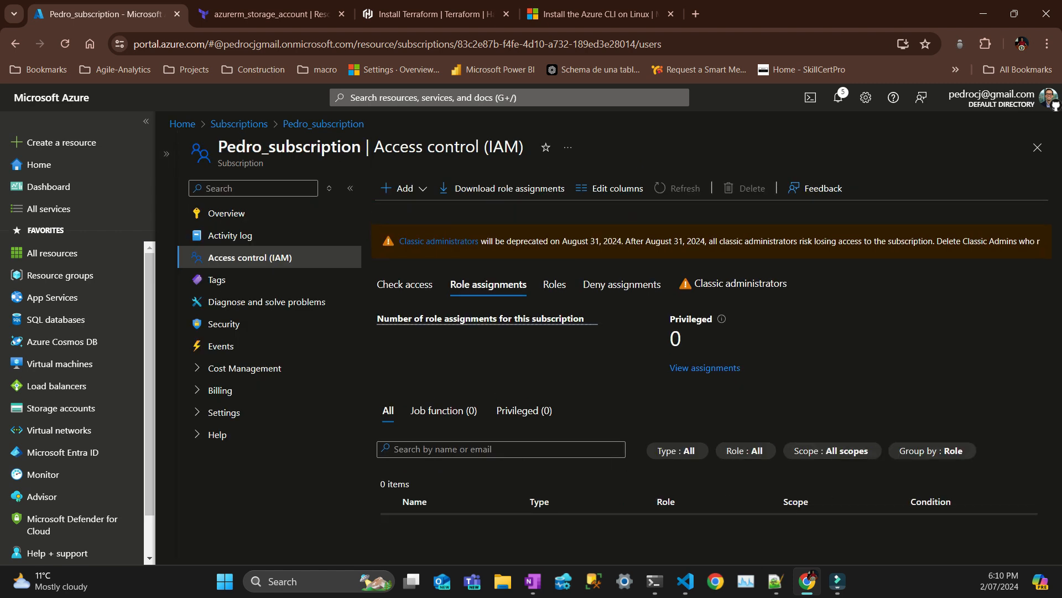
click(685, 188)
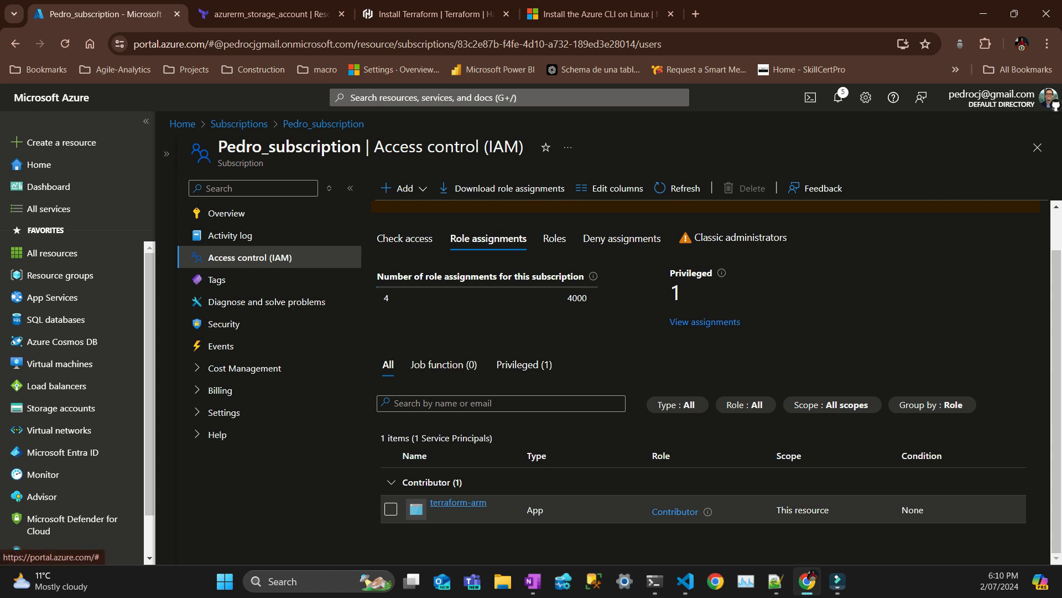
mouse_move(458, 503)
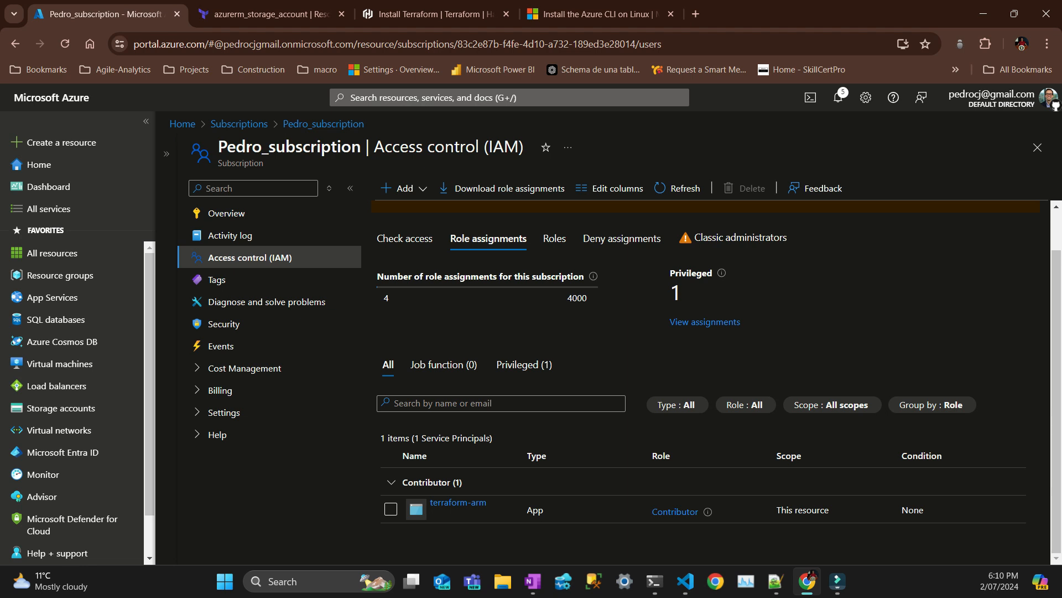
Step: Select then deselect the terraform-arm assignment to confirm its Contributor role
click(390, 509)
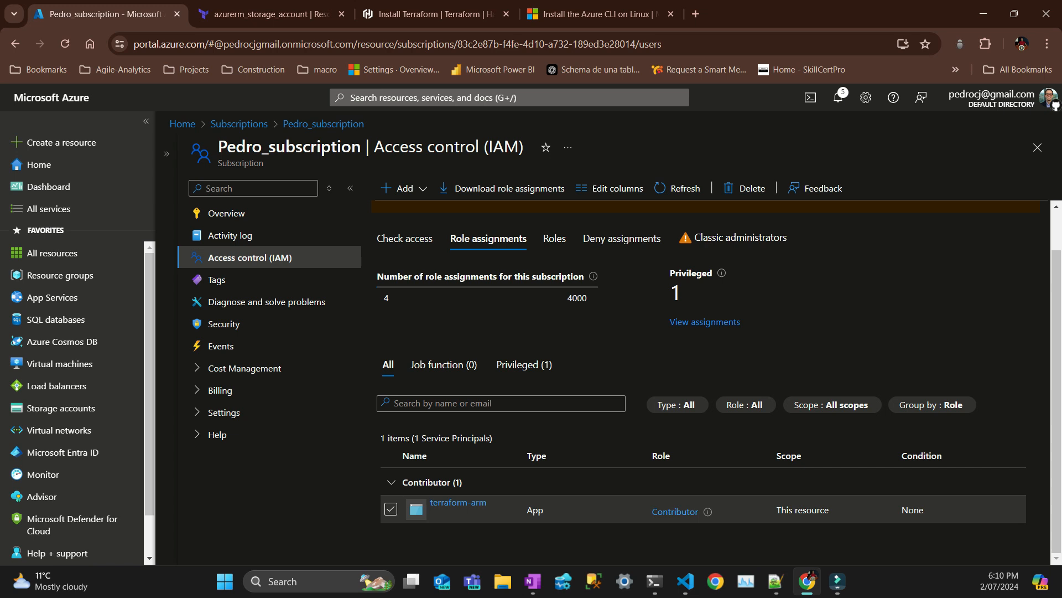
click(390, 509)
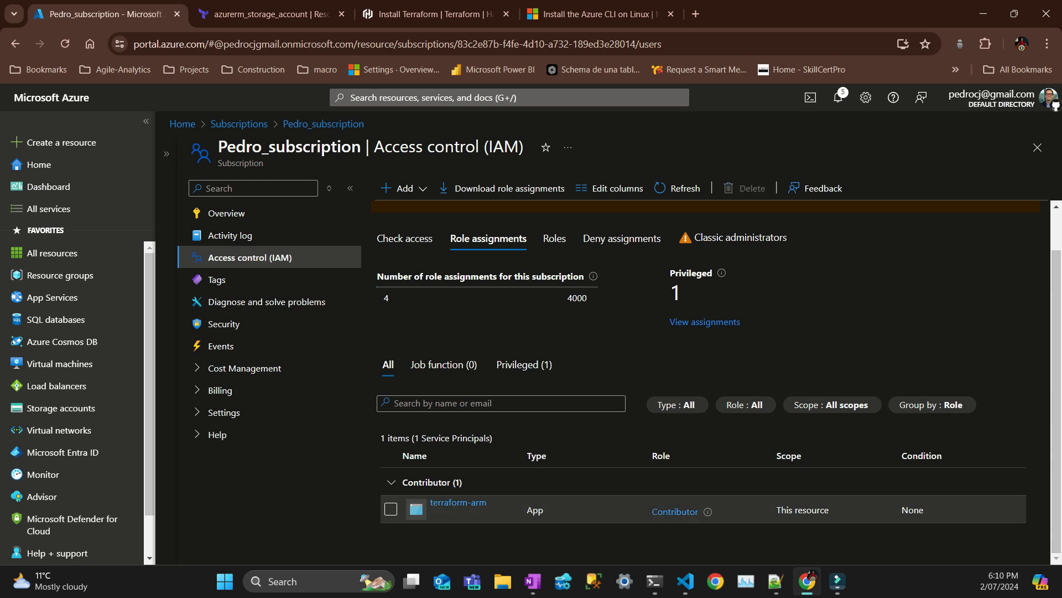
mouse_move(683, 581)
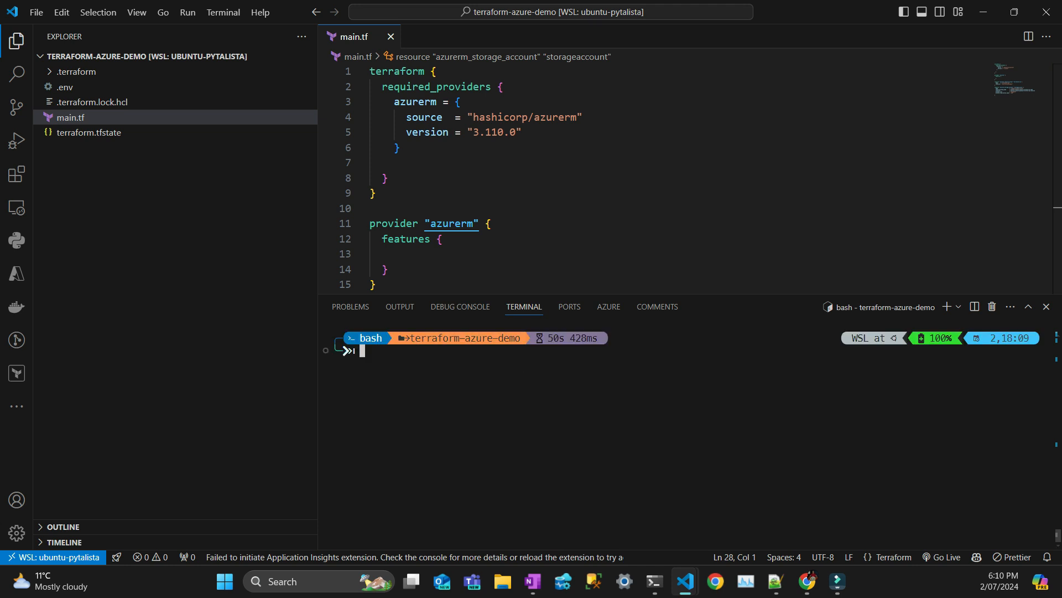
Step: Tear down the deployed resources by running terraform destroy --auto-approve
text(t)
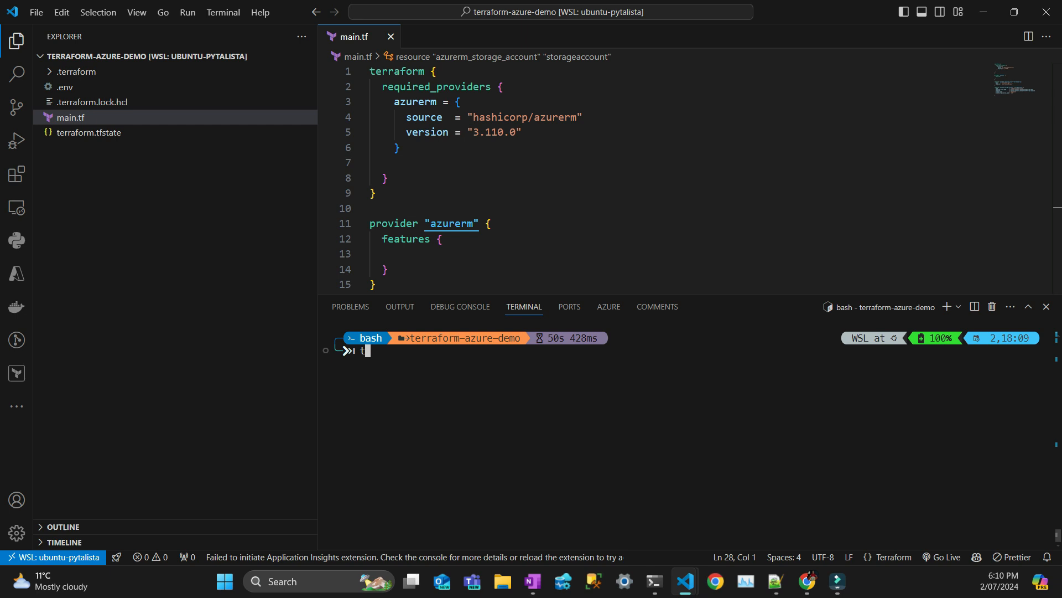
text(erraform d)
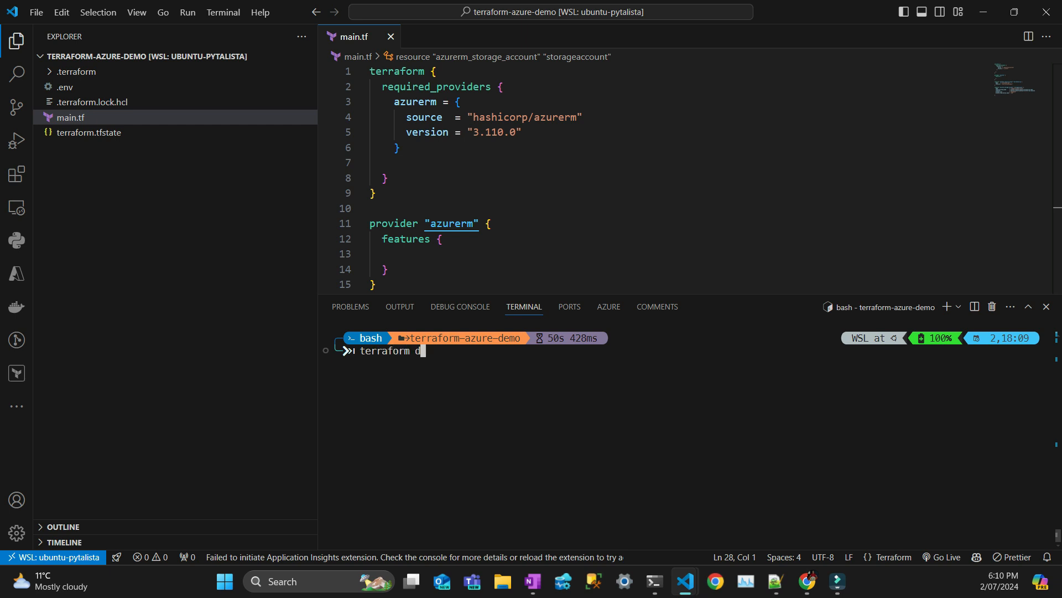
text(estroy)
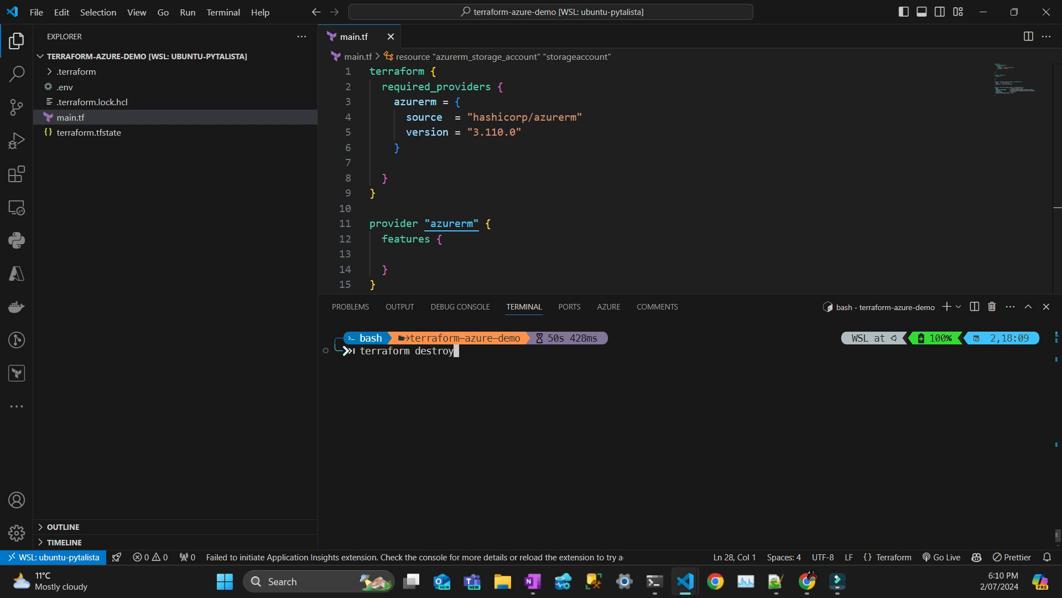
text(--a)
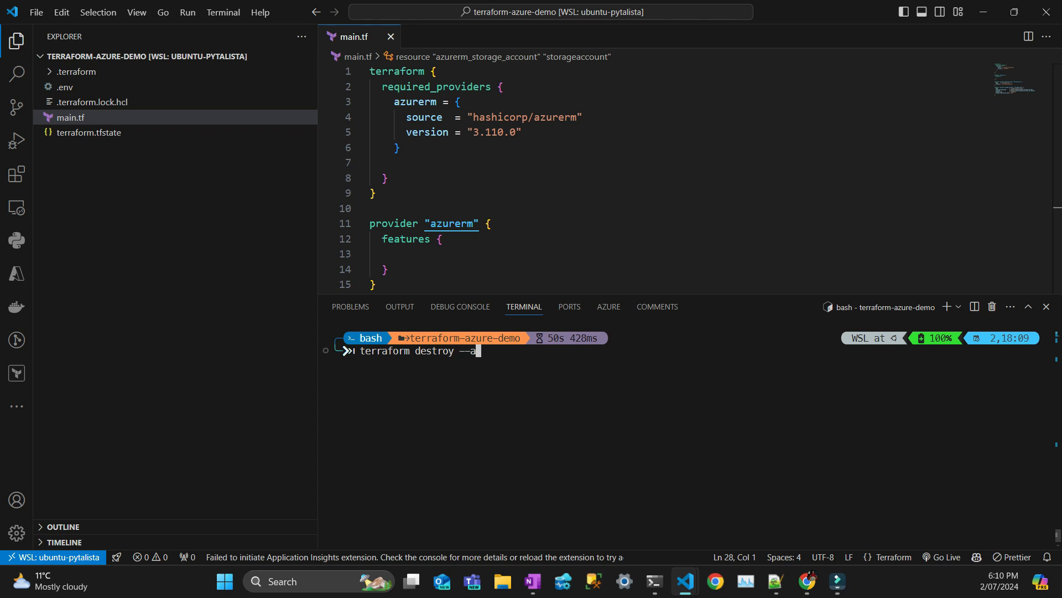
text(uto-)
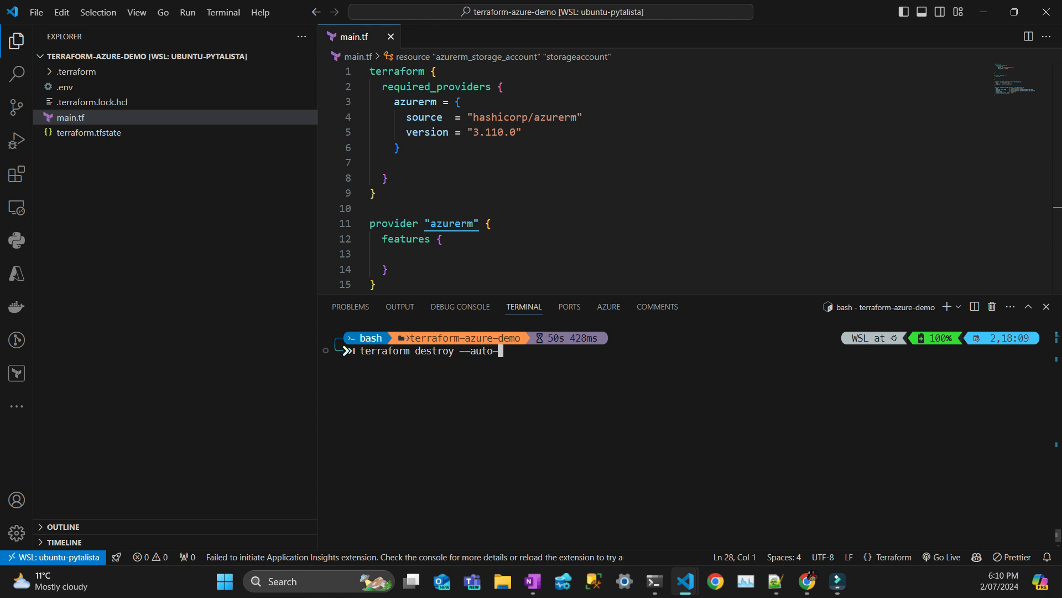
text(approve)
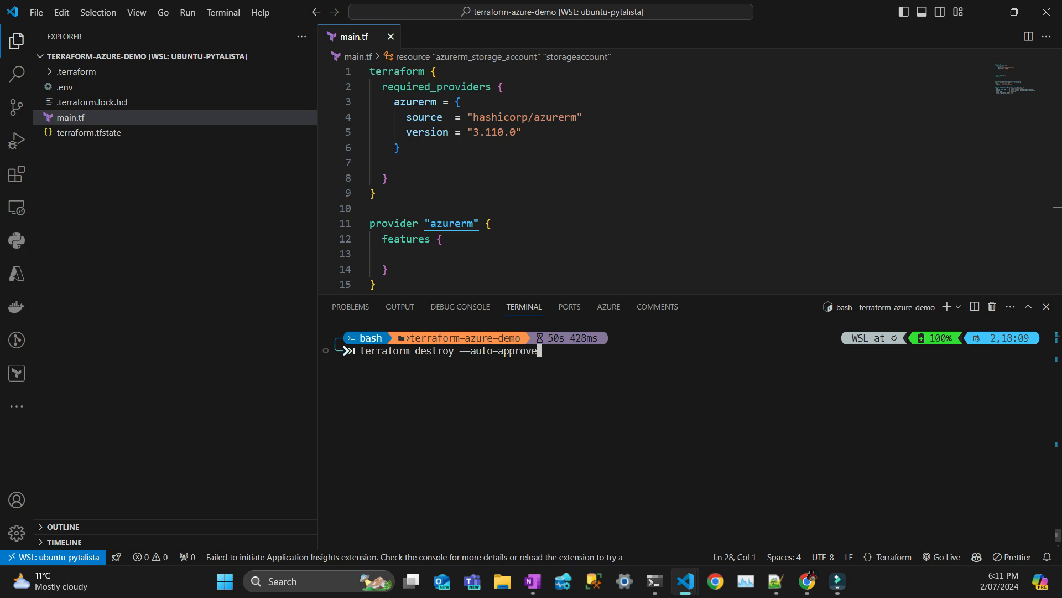
key(Return)
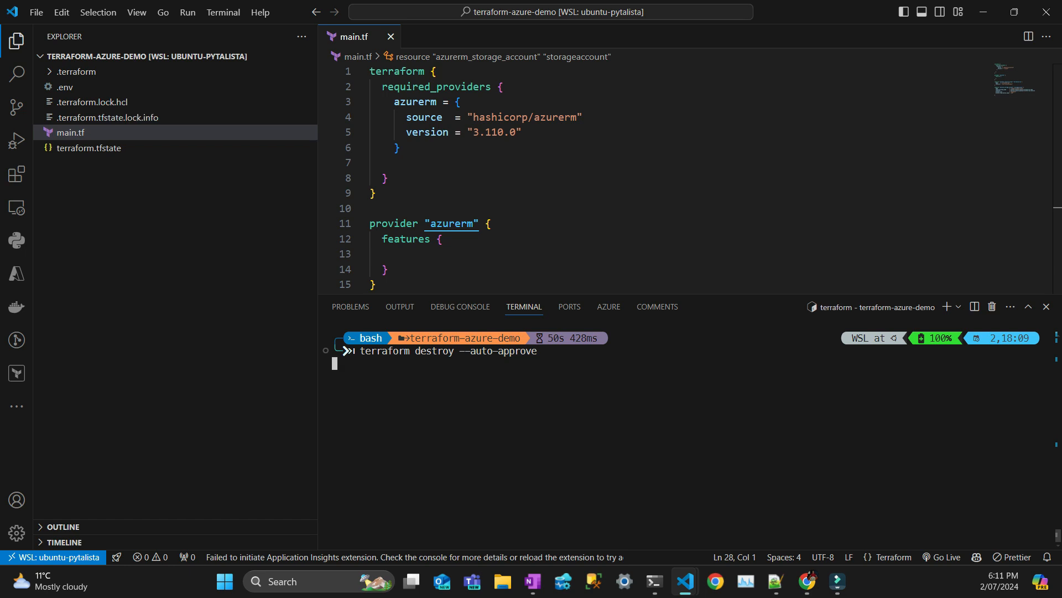